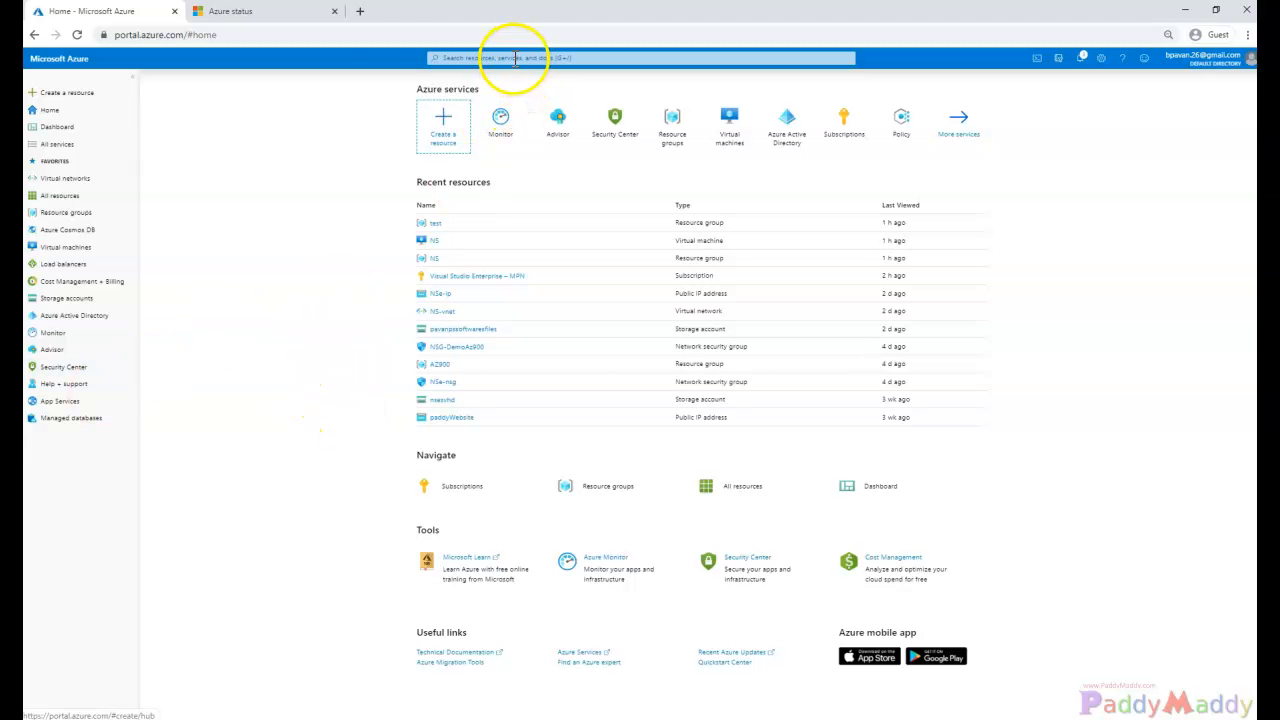
# Bring the Azure status browser tab forward and reload the regional service health grid
pyautogui.click(230, 12)
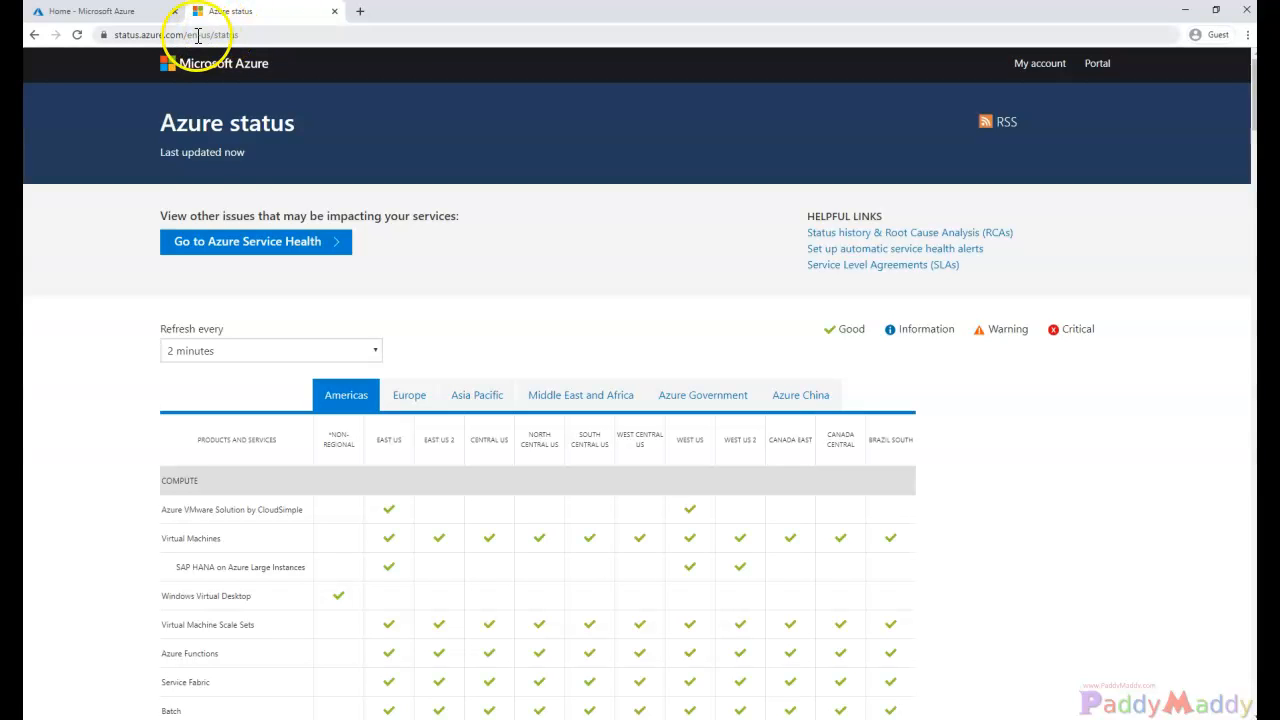
pyautogui.click(200, 34)
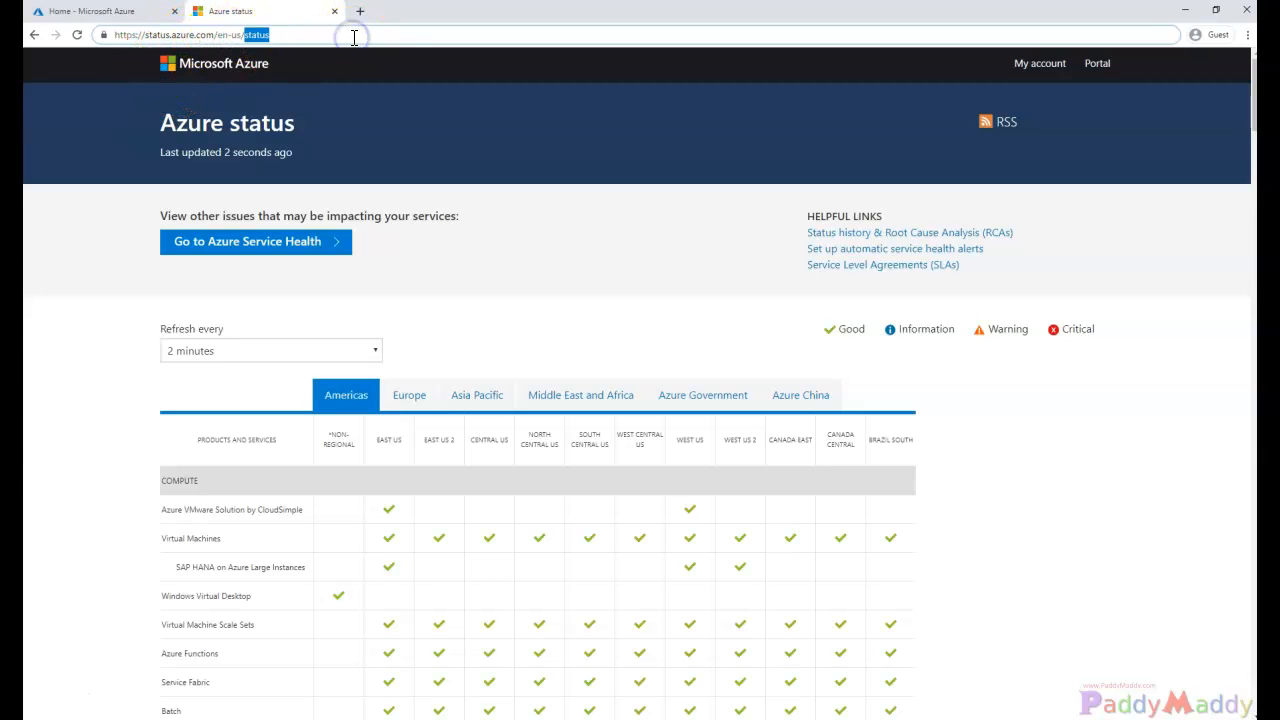
pyautogui.click(76, 34)
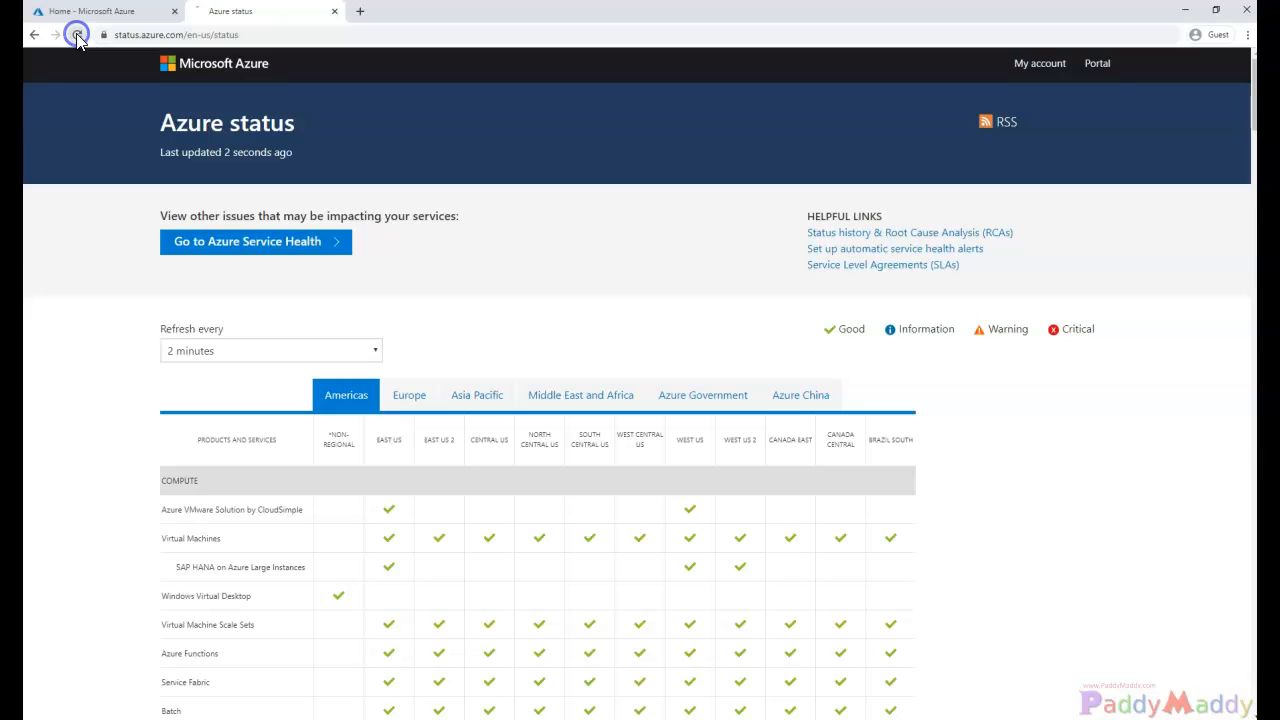
pyautogui.click(76, 34)
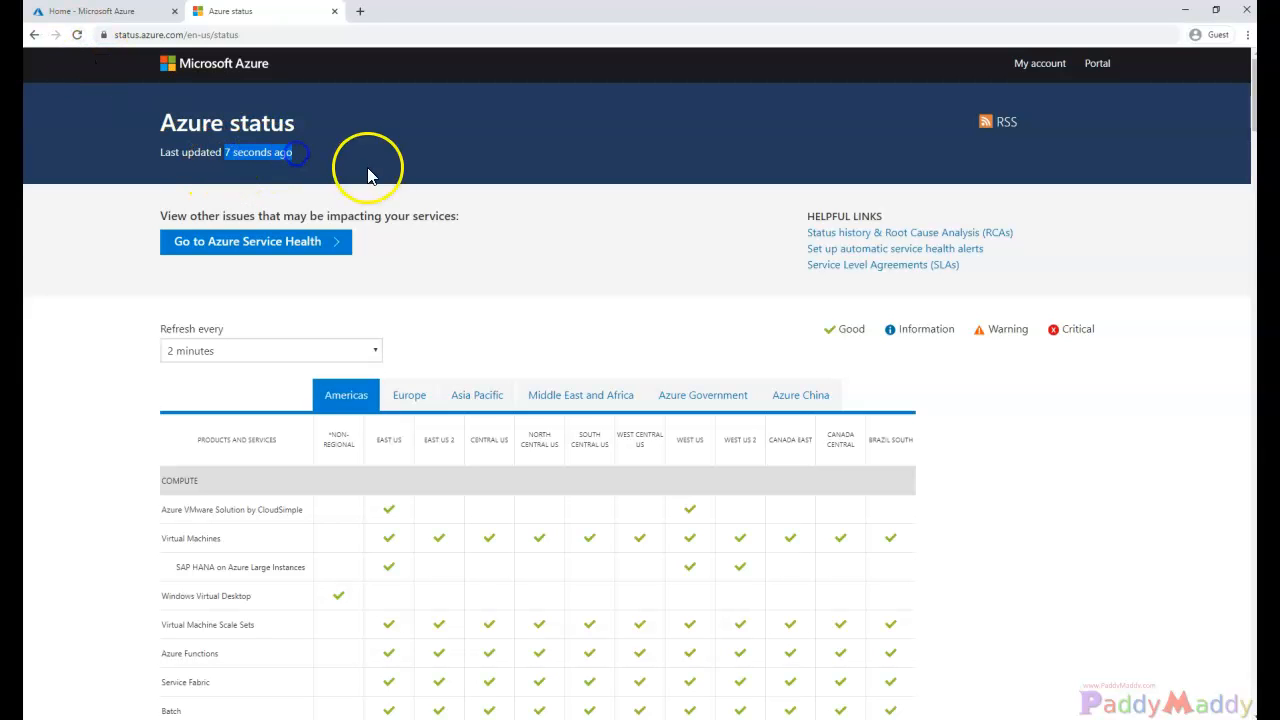
pyautogui.scroll(-3)
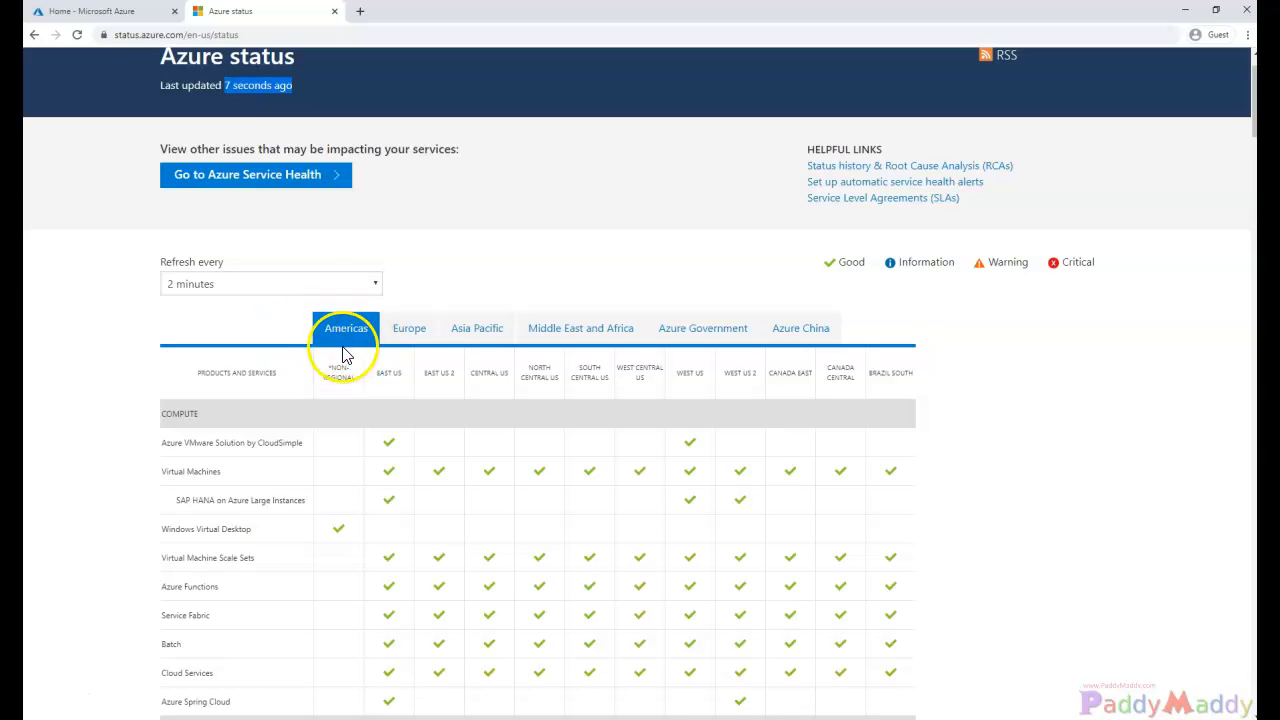
pyautogui.scroll(-3)
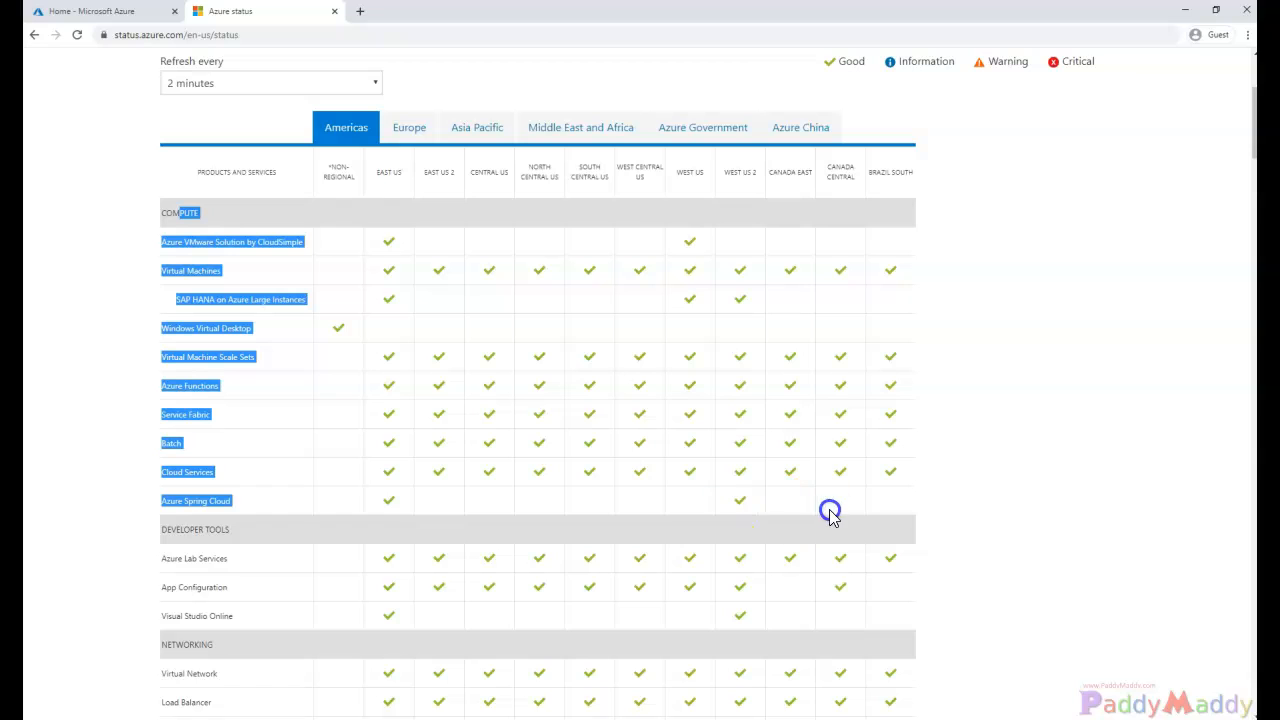
pyautogui.scroll(-3)
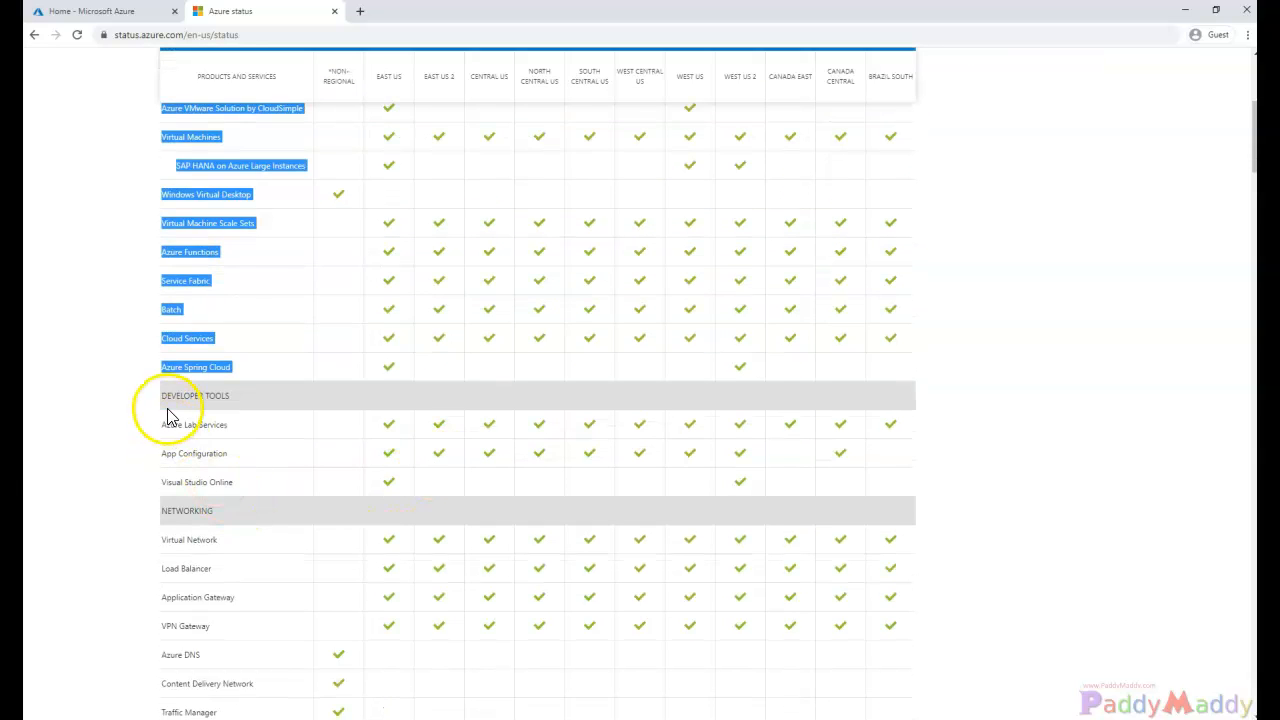
pyautogui.scroll(-3)
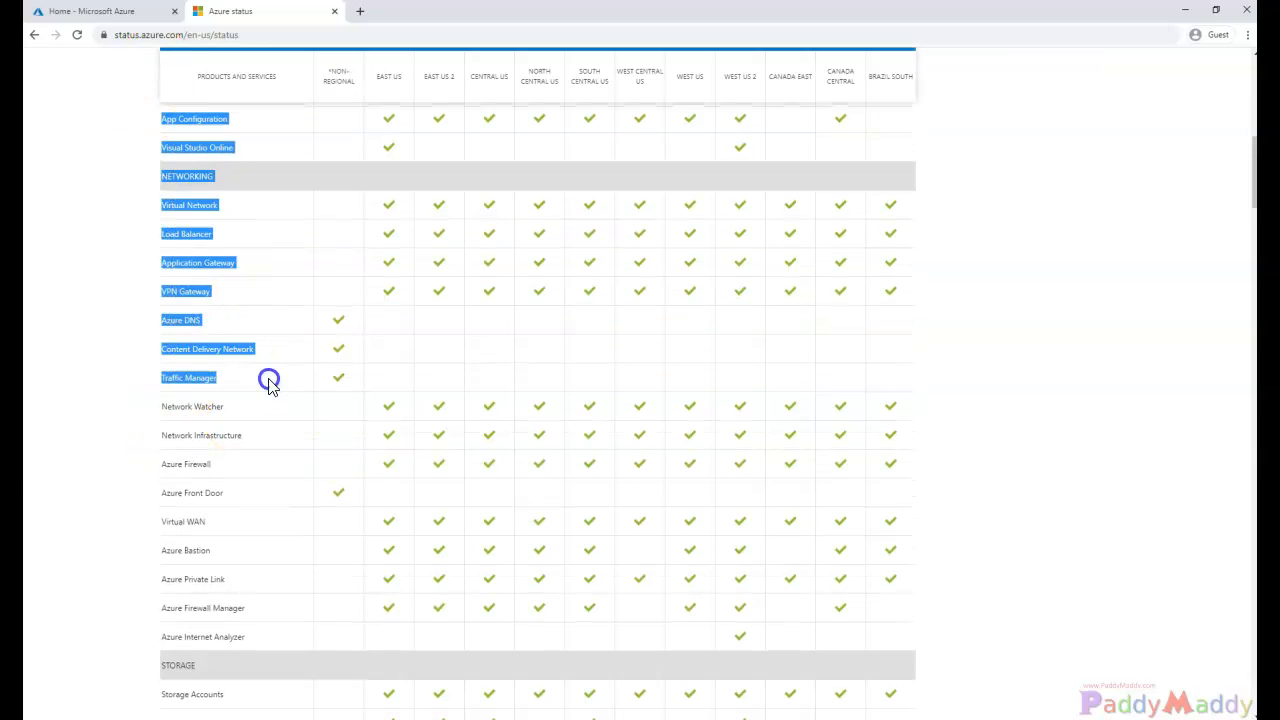
pyautogui.scroll(-3)
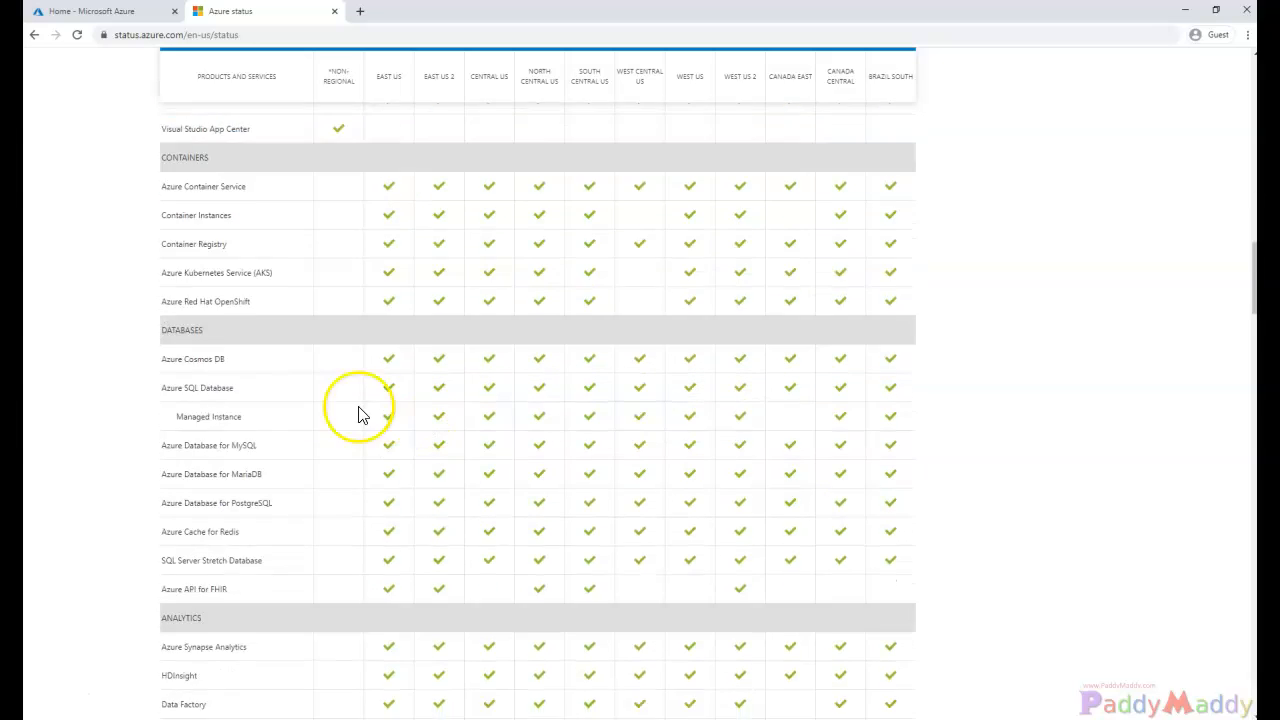
pyautogui.scroll(-3)
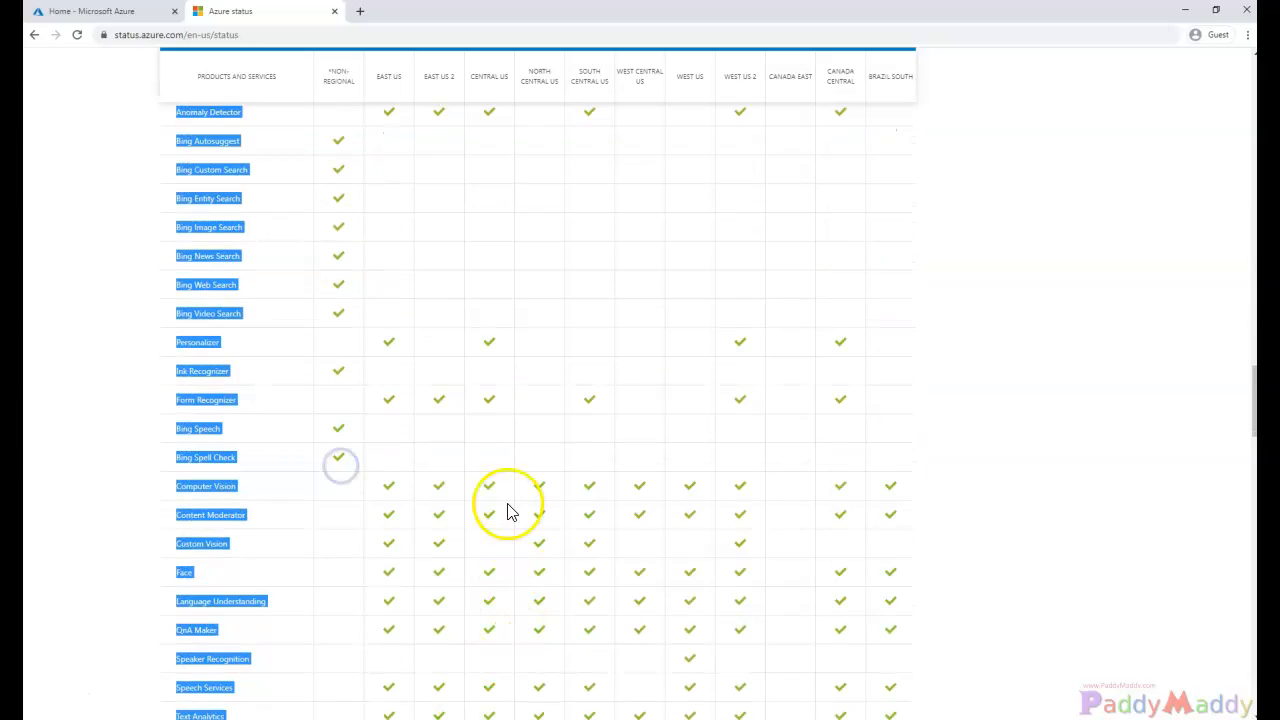
pyautogui.scroll(-3)
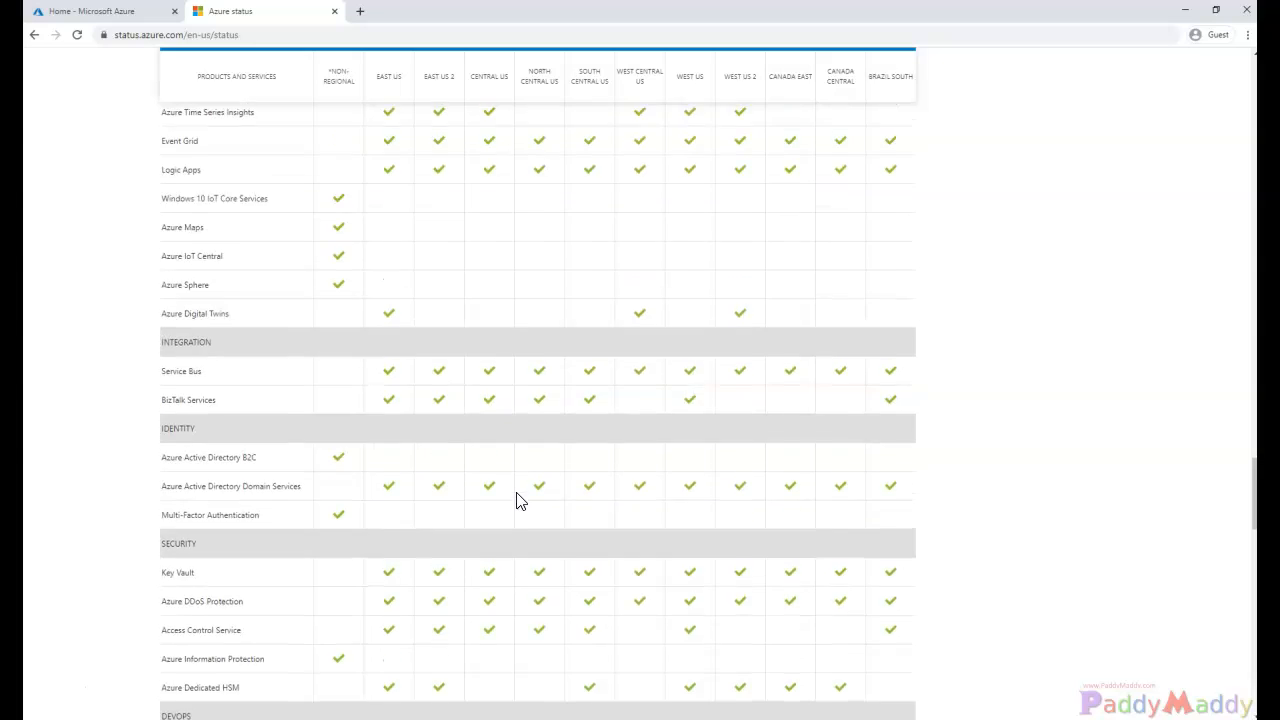
pyautogui.scroll(3)
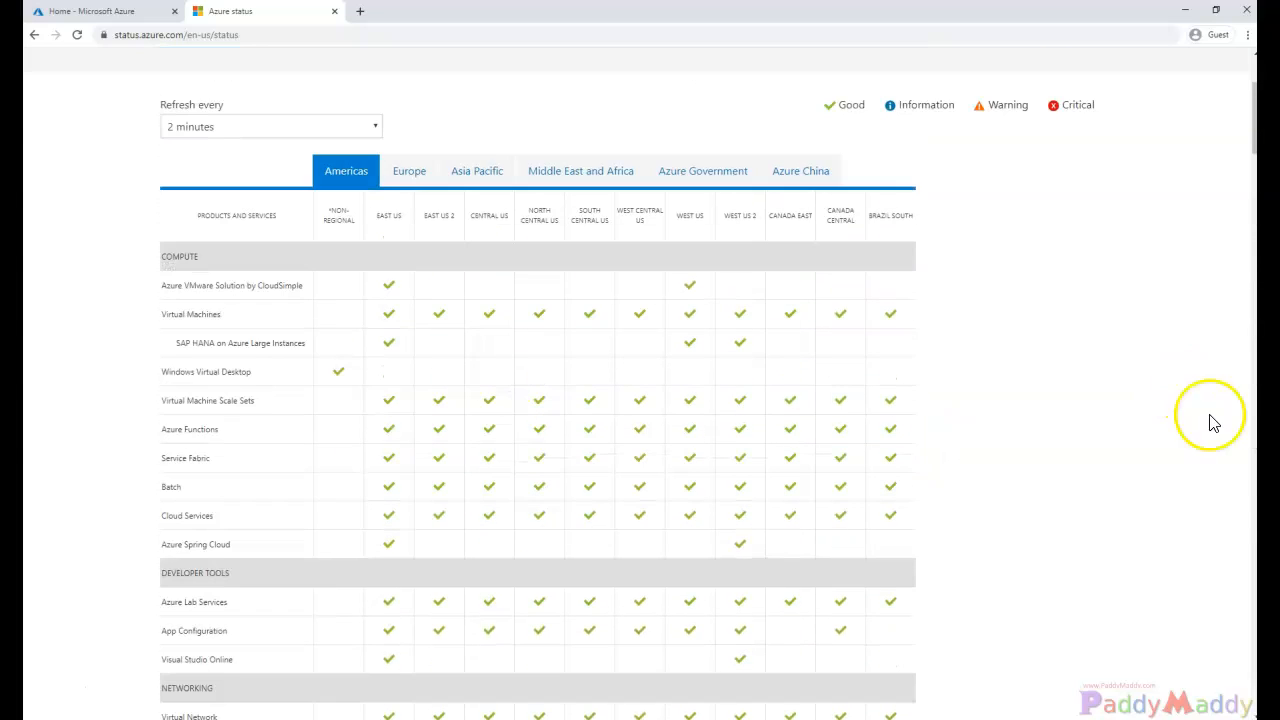
pyautogui.scroll(3)
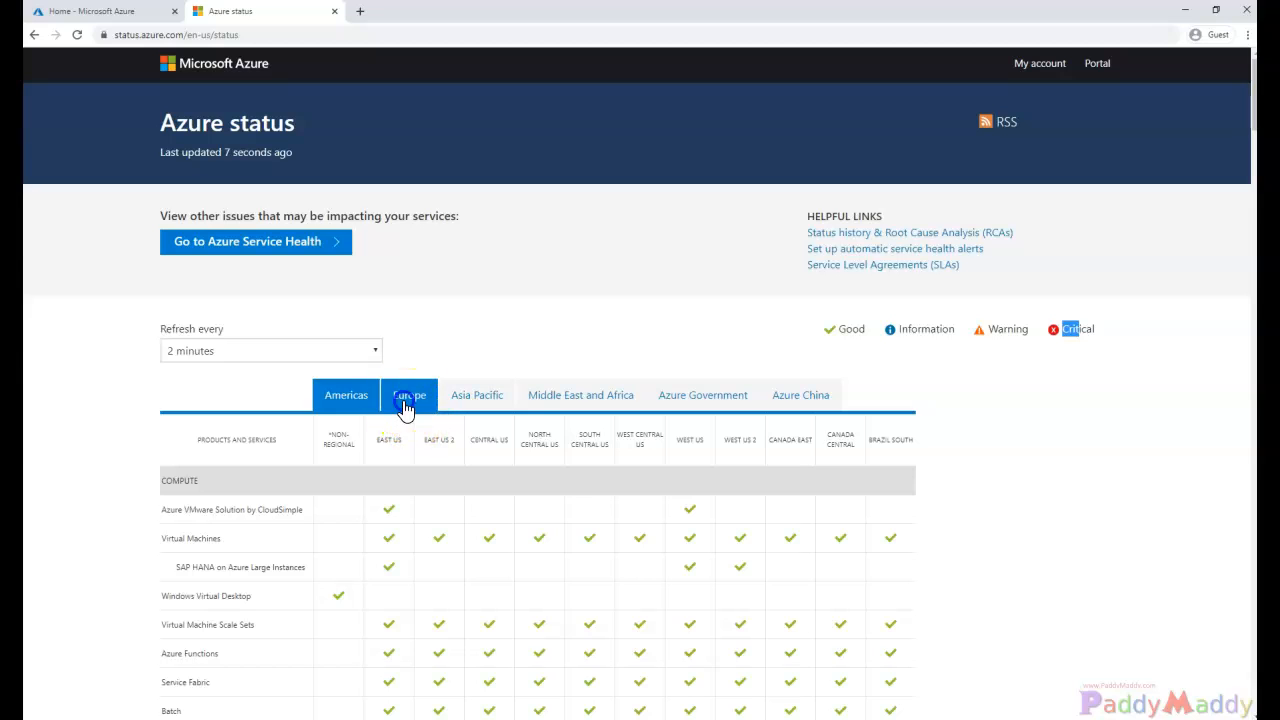
# View the Europe status grid, then the Azure China grid with its four regions
pyautogui.click(408, 394)
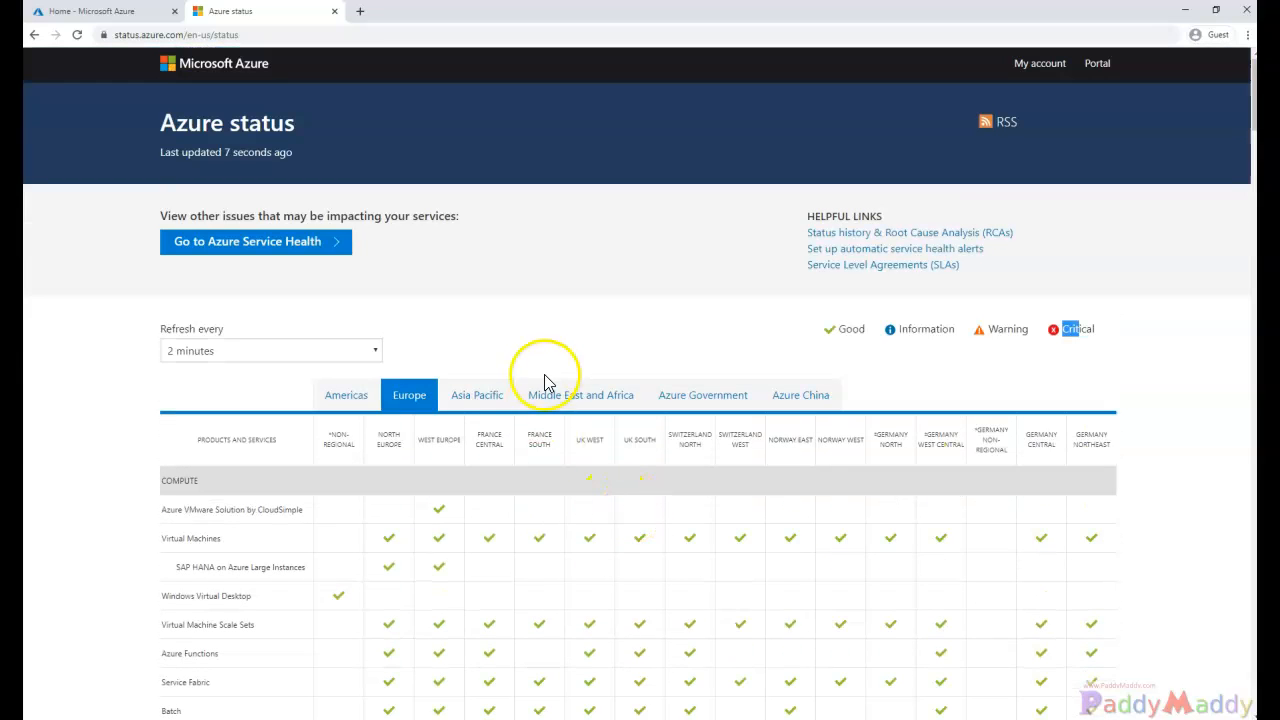
pyautogui.click(800, 394)
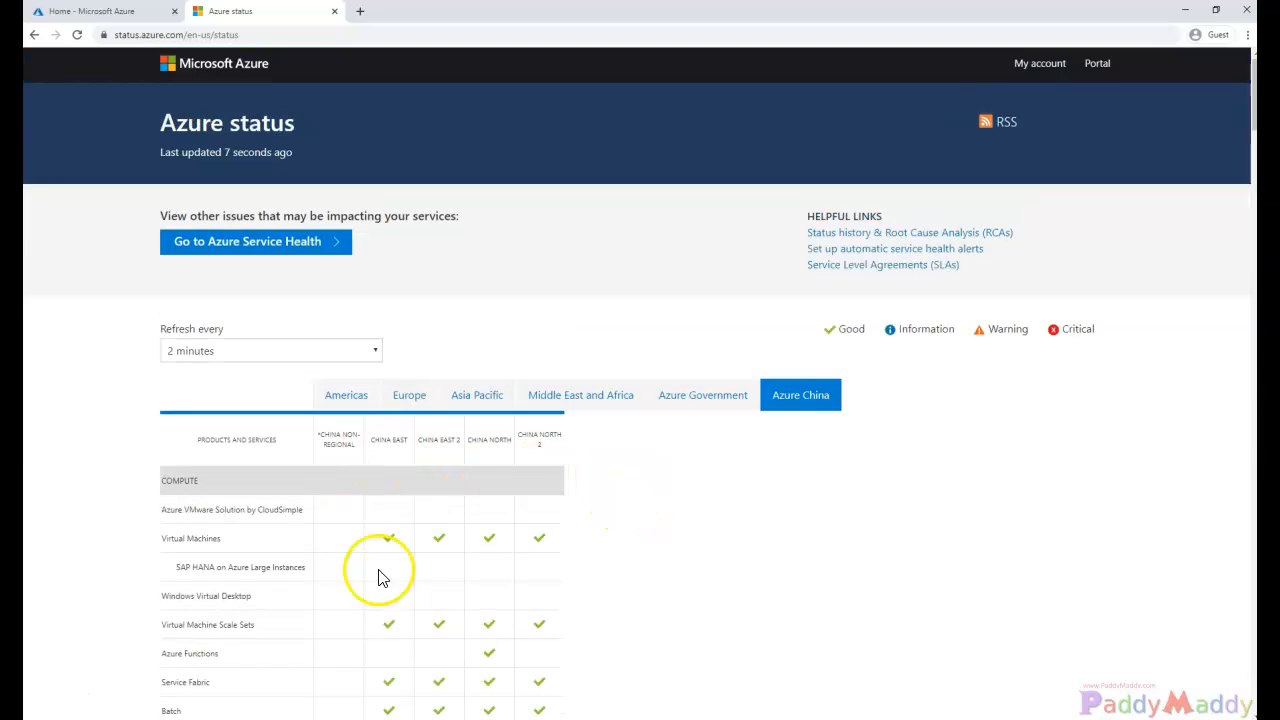
pyautogui.moveTo(428, 472)
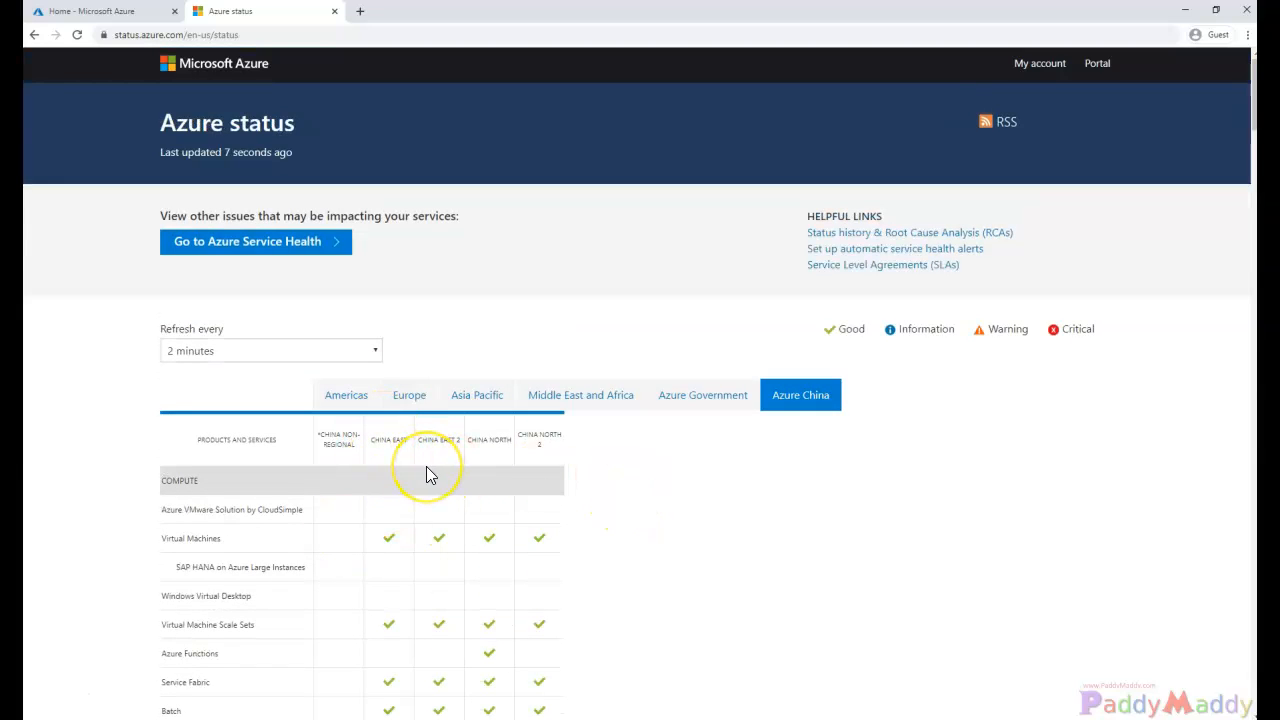
pyautogui.moveTo(430, 474)
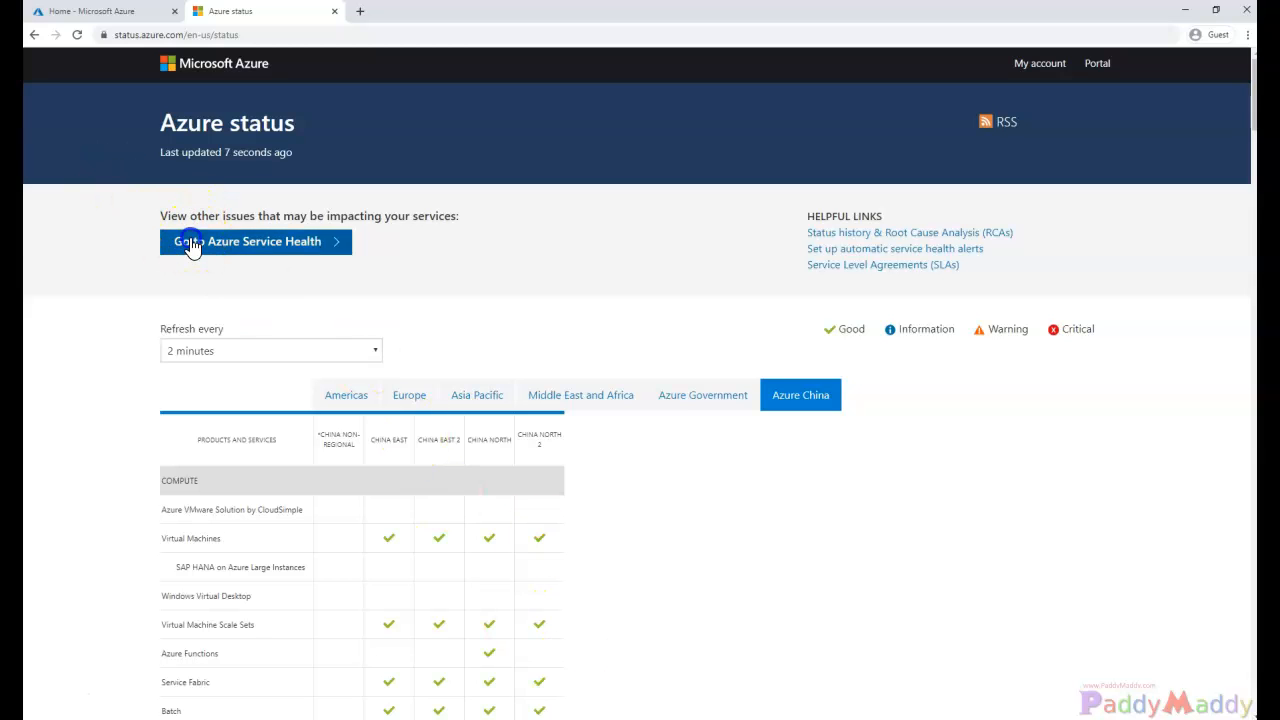
# Go from Azure Status into the portal's Service Health showing current and resolved service issues
pyautogui.click(256, 240)
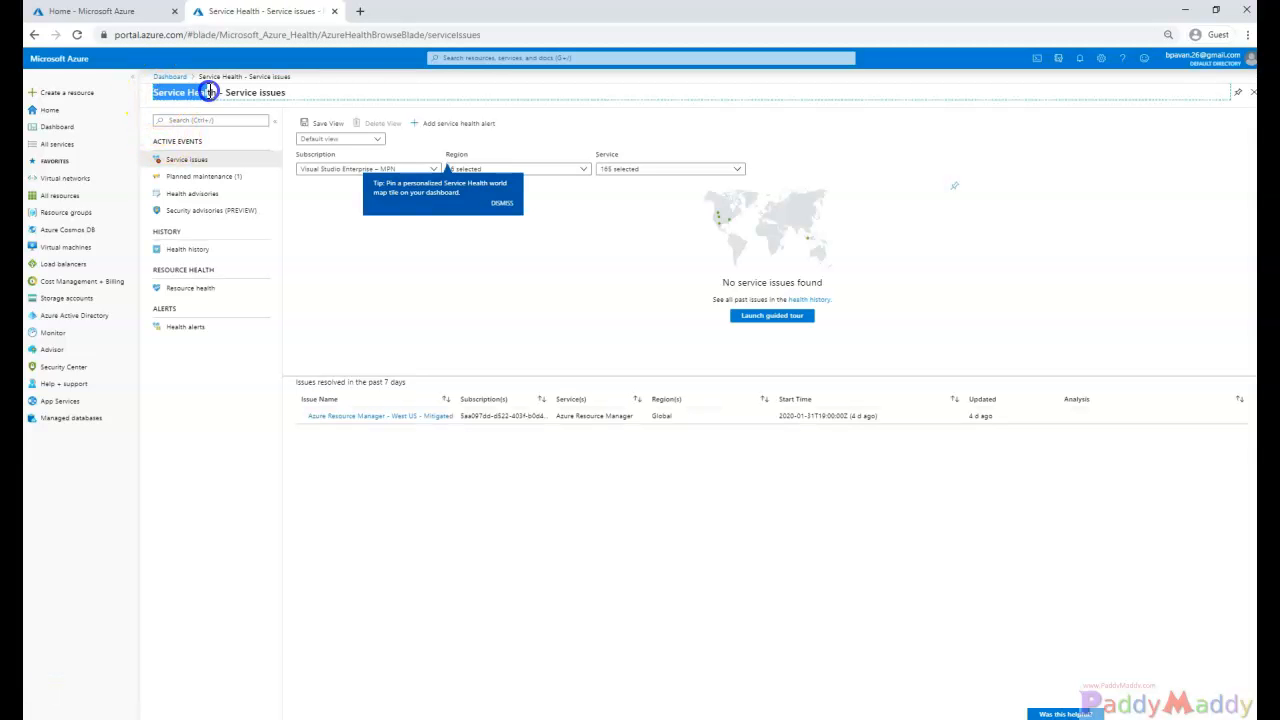
pyautogui.click(640, 56)
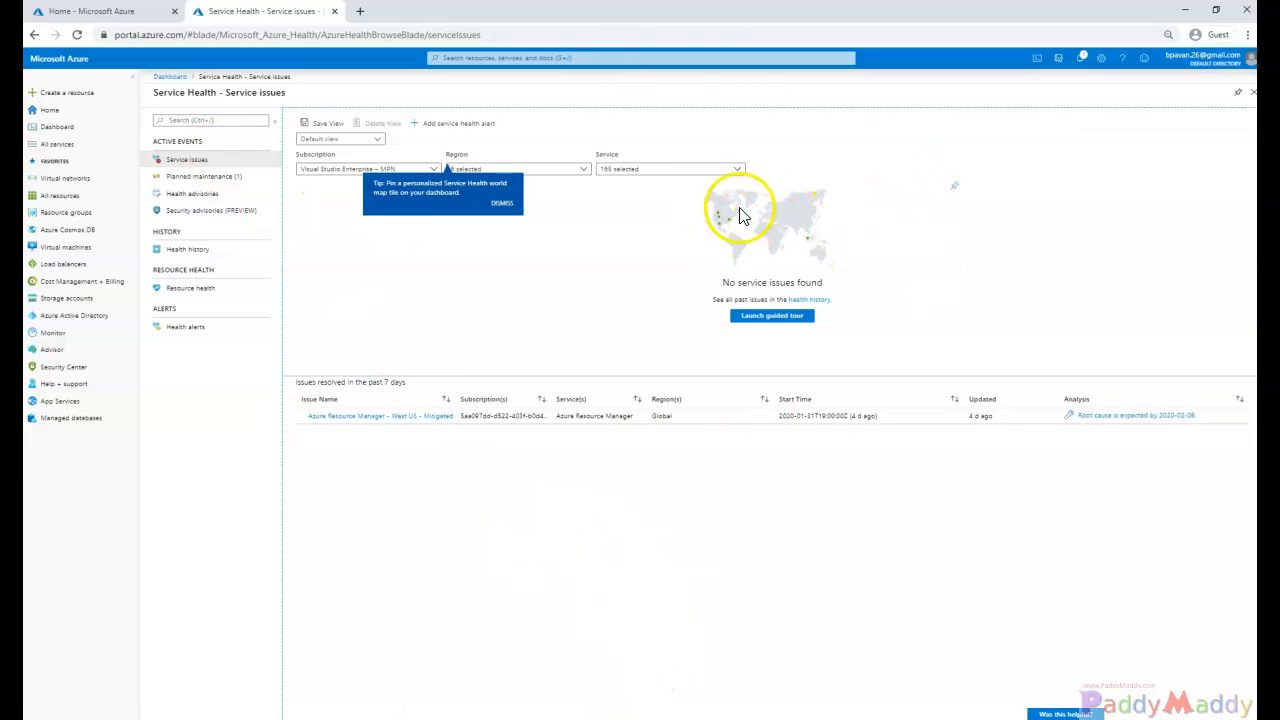
pyautogui.moveTo(716, 250)
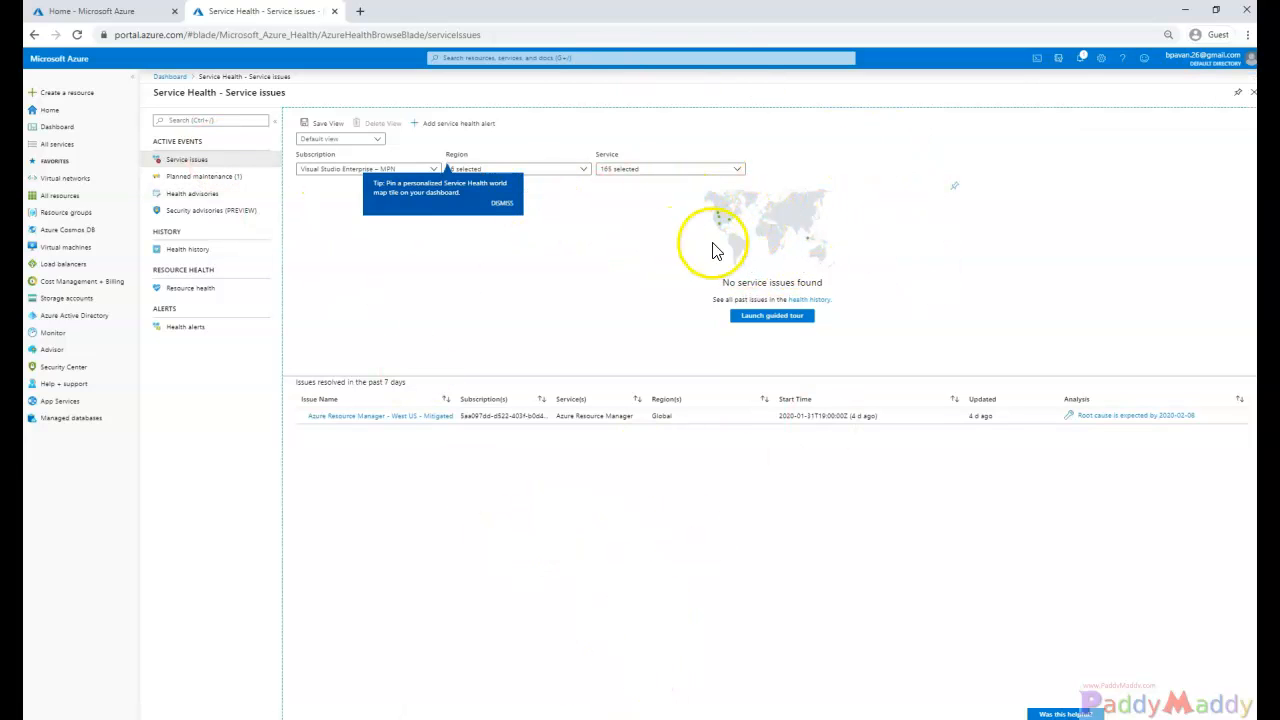
pyautogui.moveTo(756, 238)
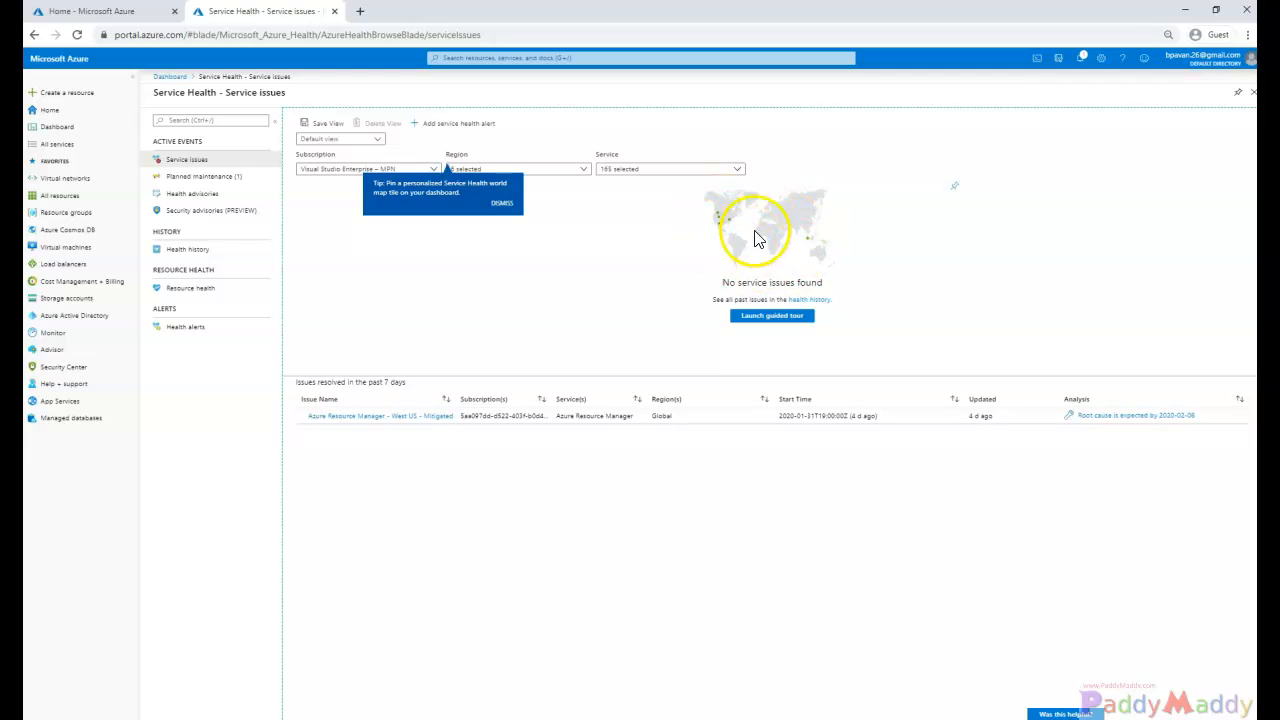
pyautogui.moveTo(388, 392)
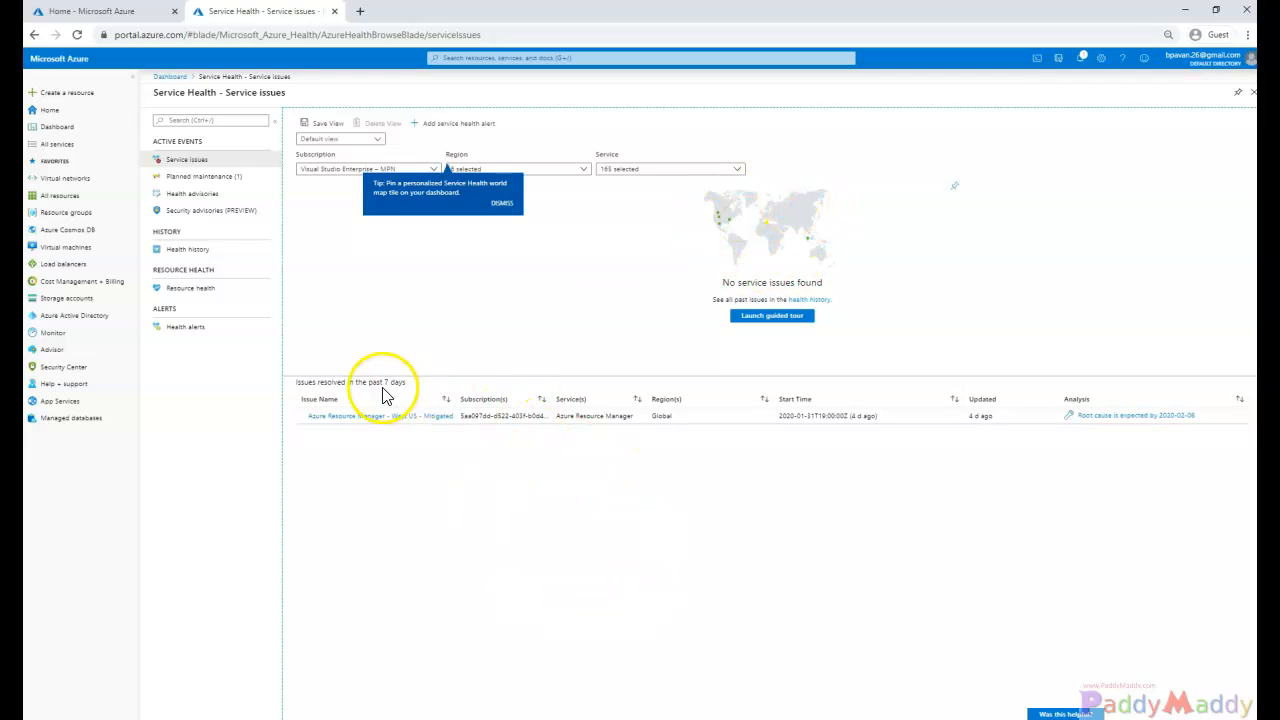
pyautogui.moveTo(510, 410)
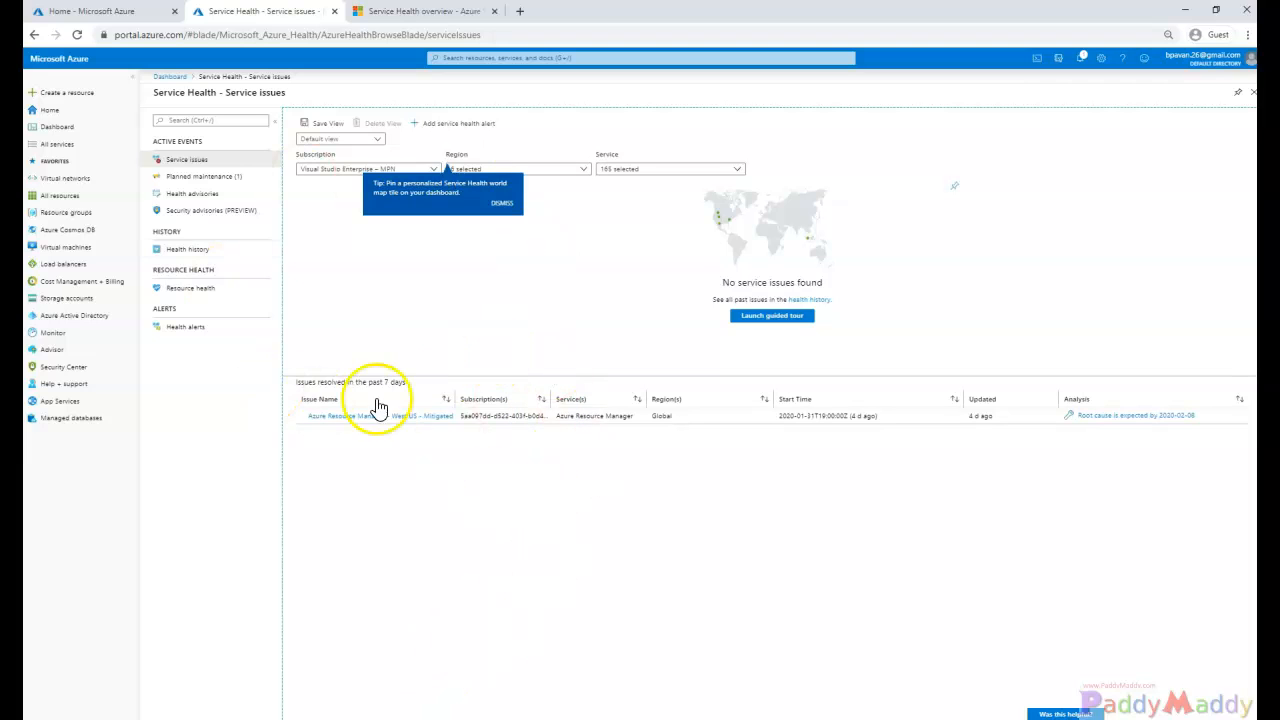
pyautogui.moveTo(660, 696)
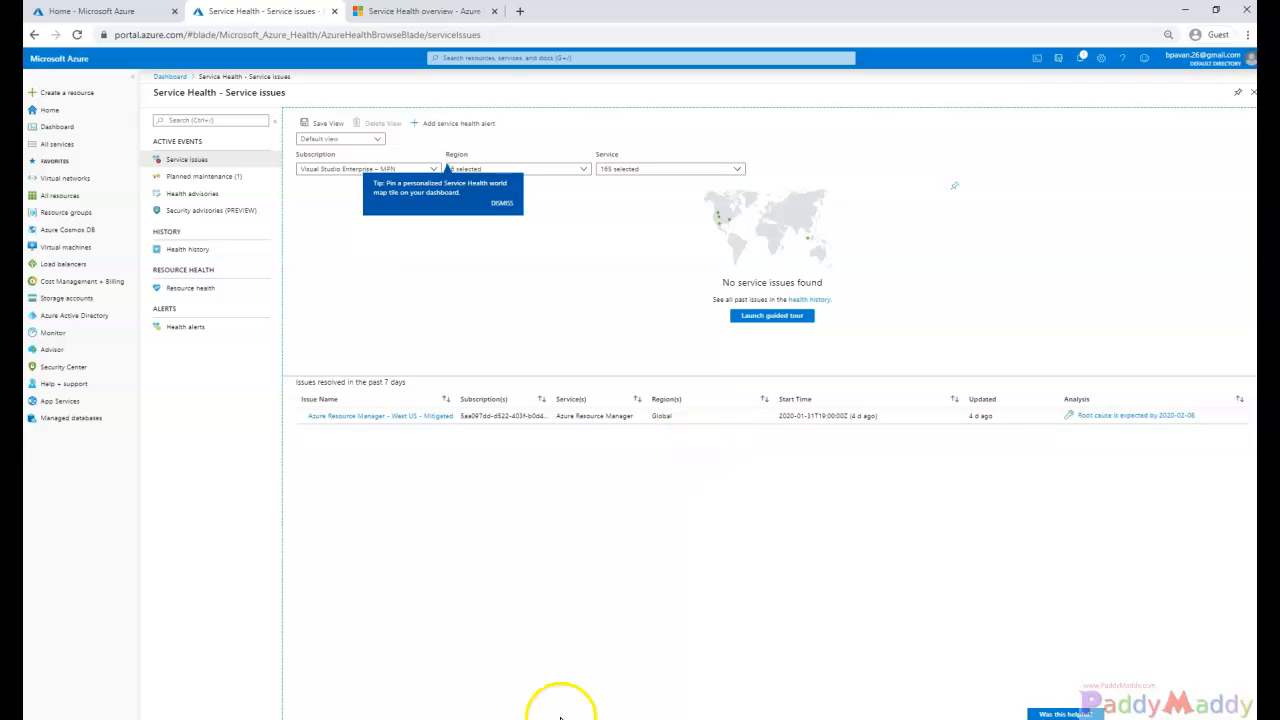
pyautogui.moveTo(424, 12)
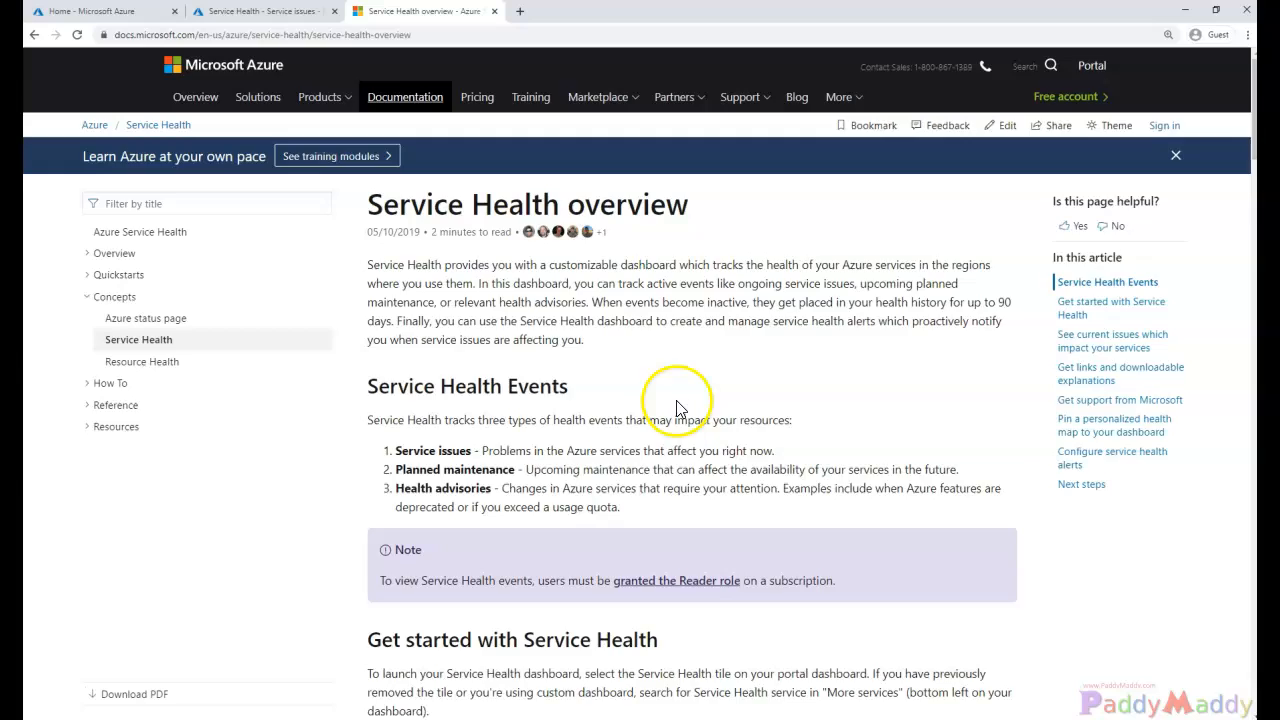
# Read the docs down to 'See current issues which impact your services', then return to the portal's Service issues
pyautogui.scroll(-3)
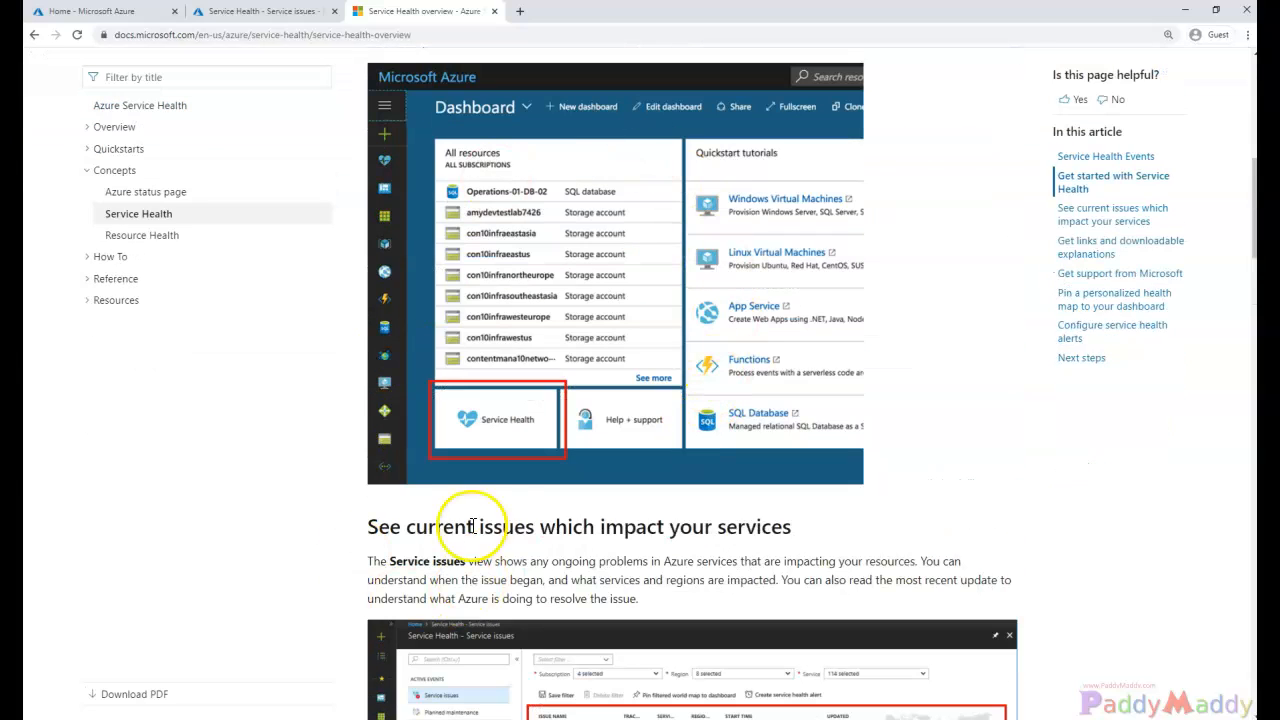
pyautogui.moveTo(564, 490)
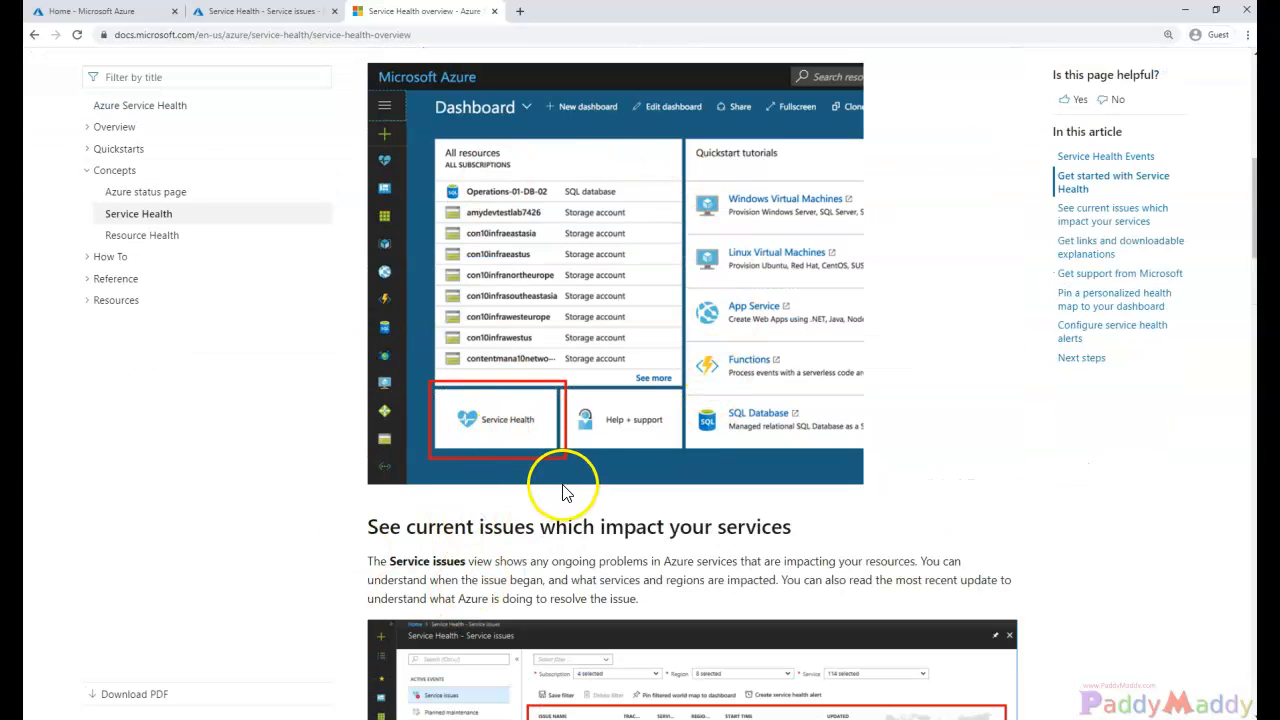
pyautogui.scroll(3)
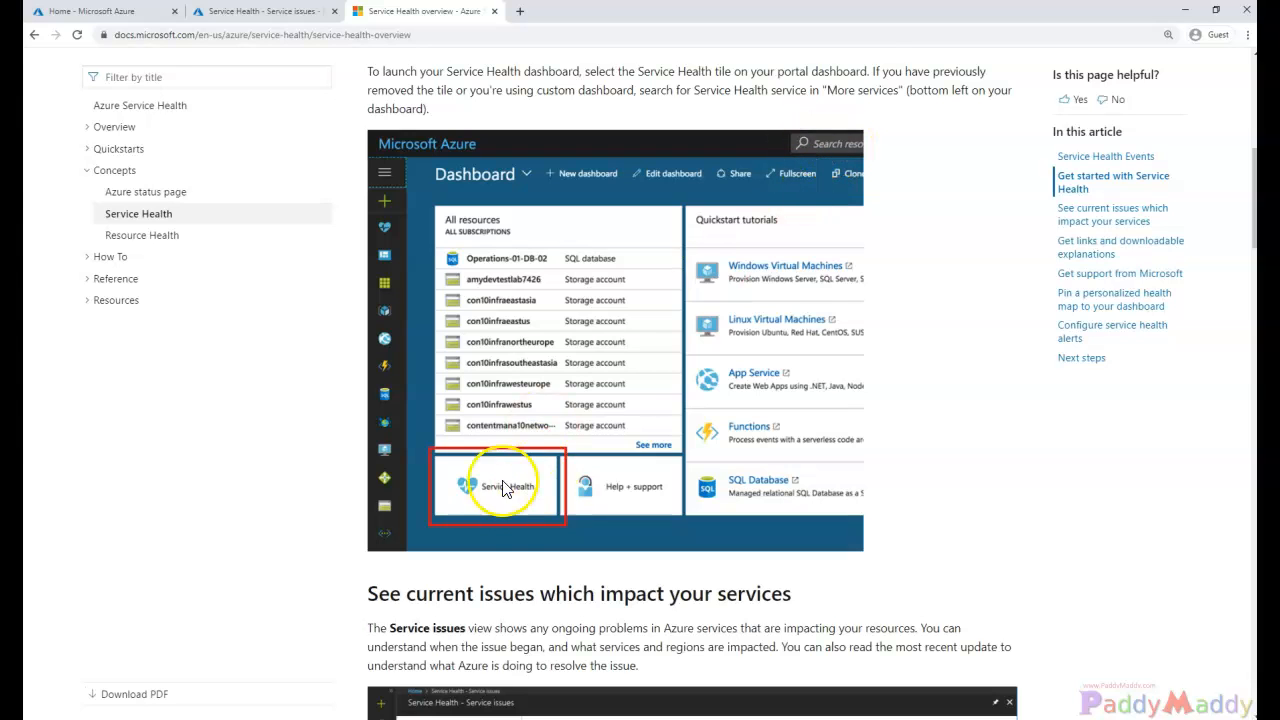
pyautogui.scroll(-3)
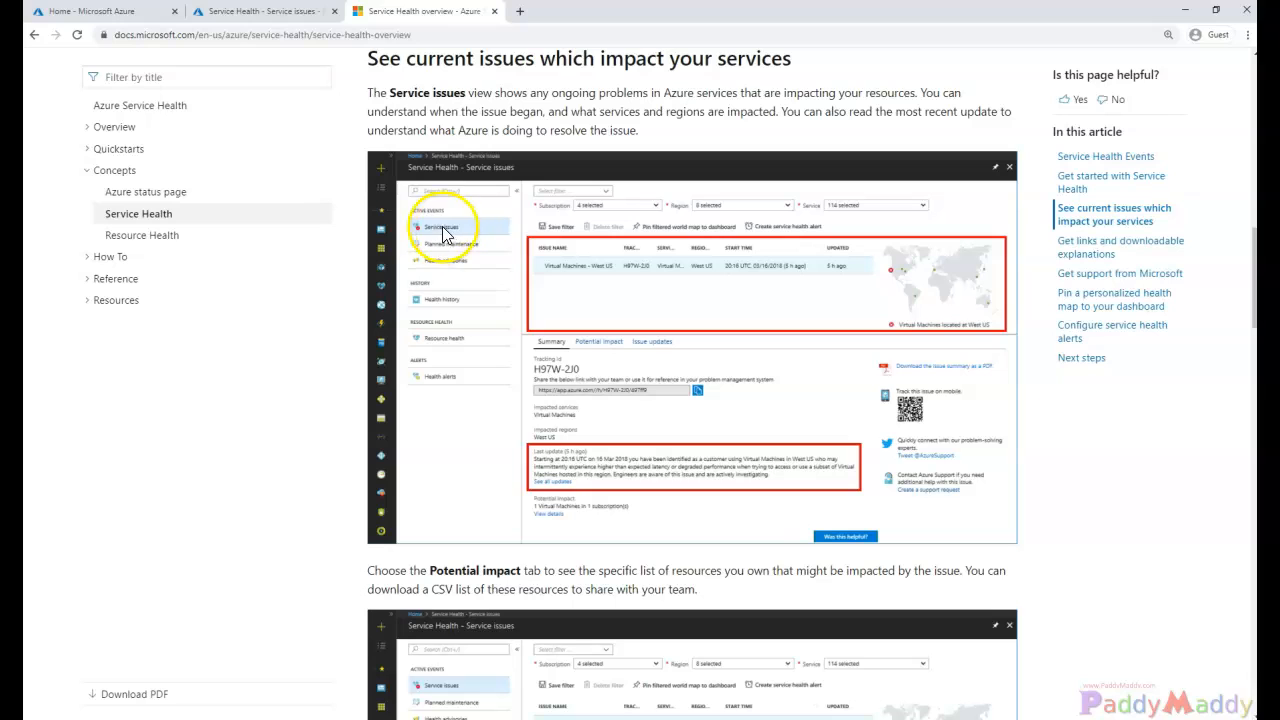
pyautogui.moveTo(464, 232)
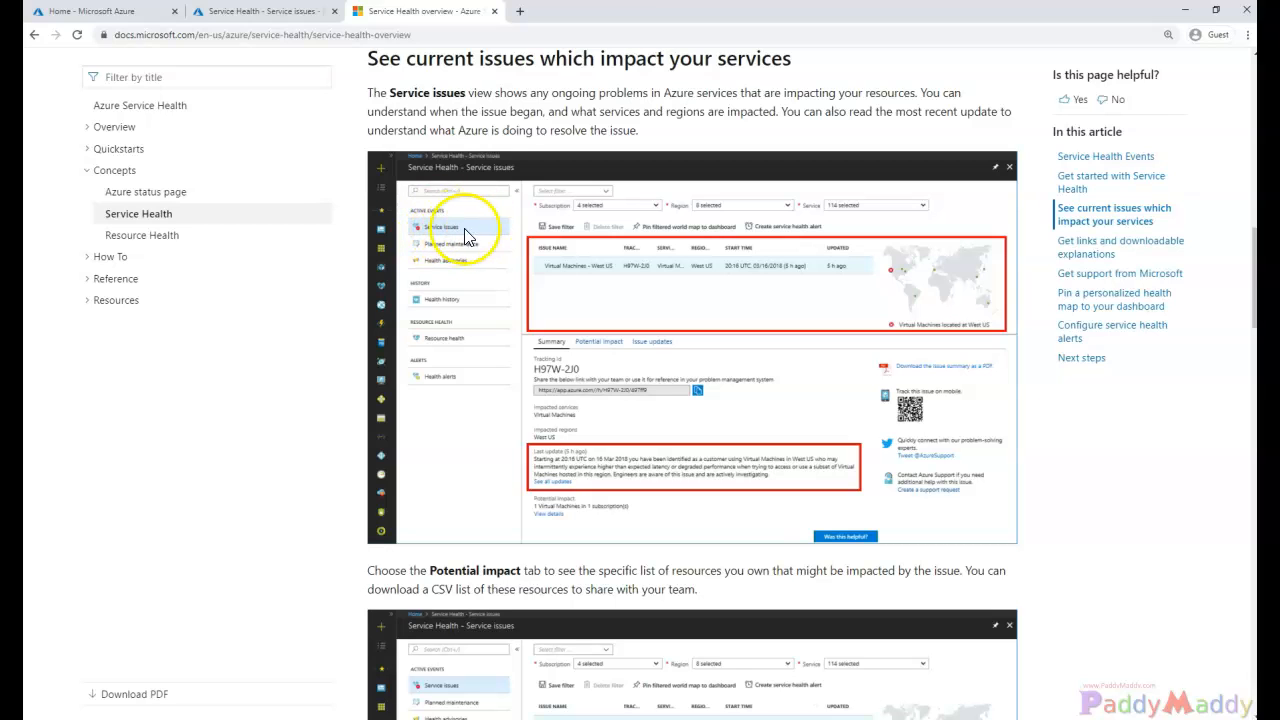
pyautogui.moveTo(416, 278)
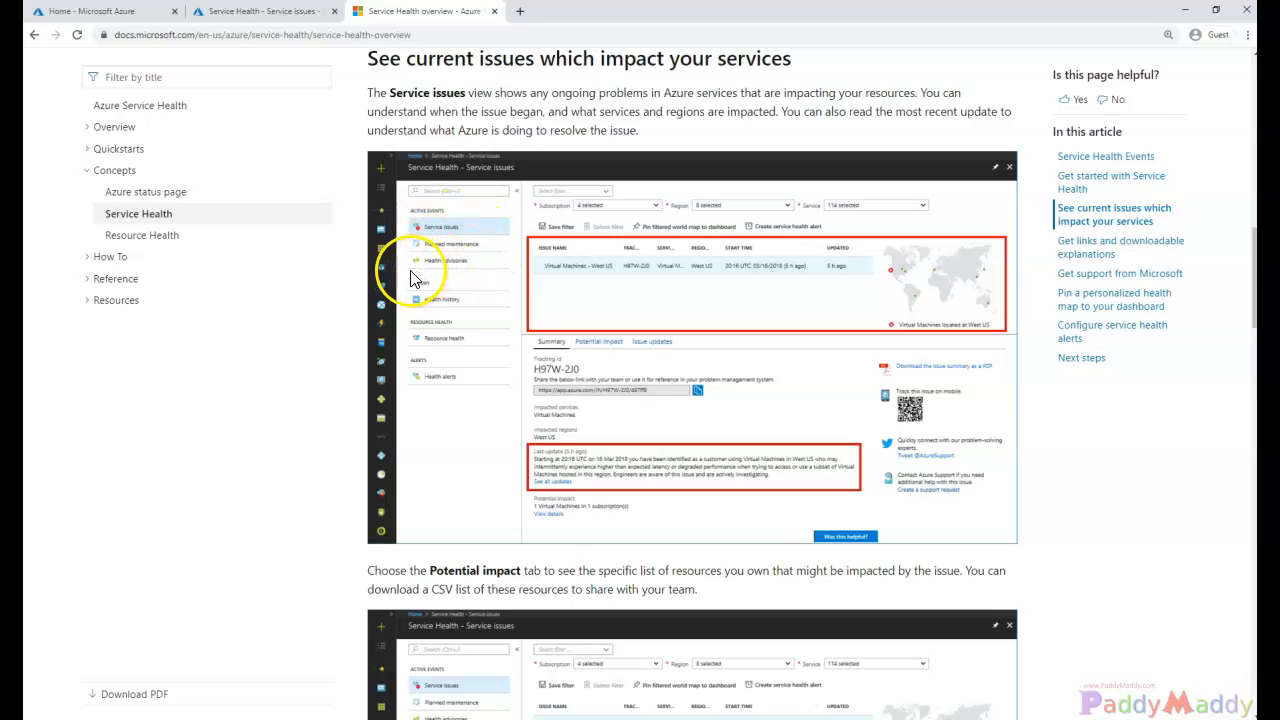
pyautogui.click(262, 12)
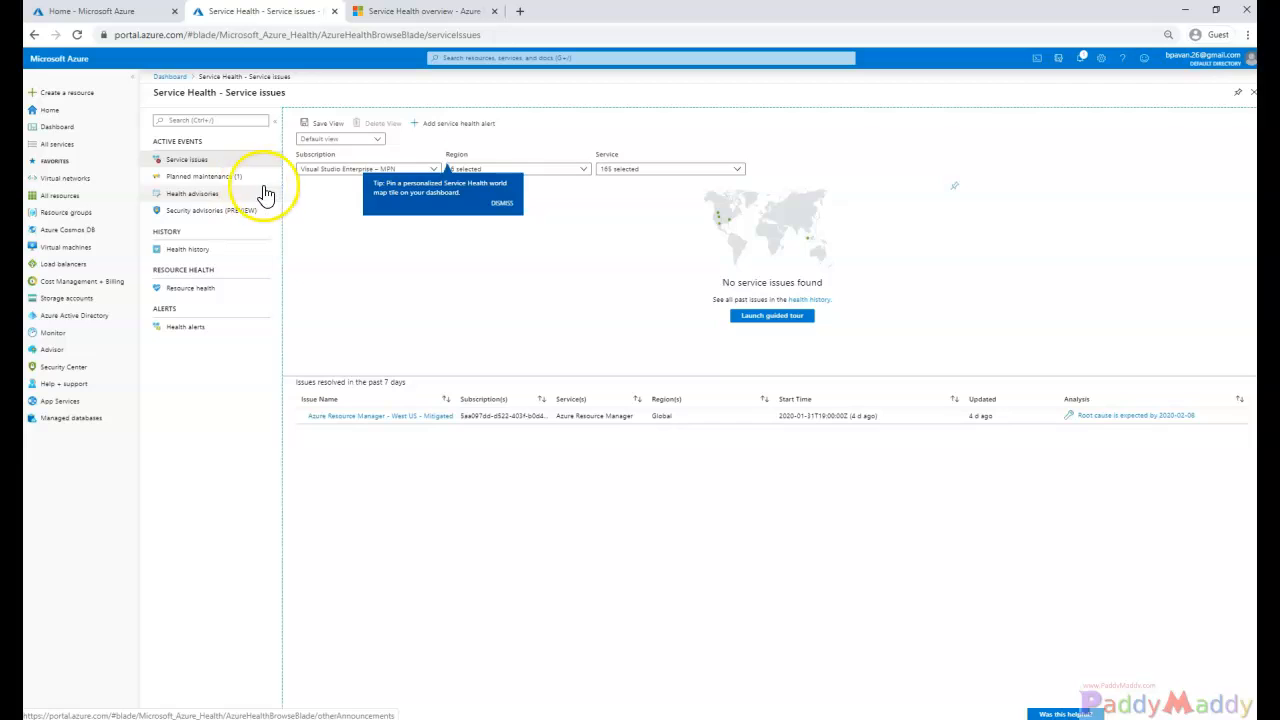
# View the Azure SQL VM planned maintenance notice and its Affected resources list, which is empty
pyautogui.click(198, 176)
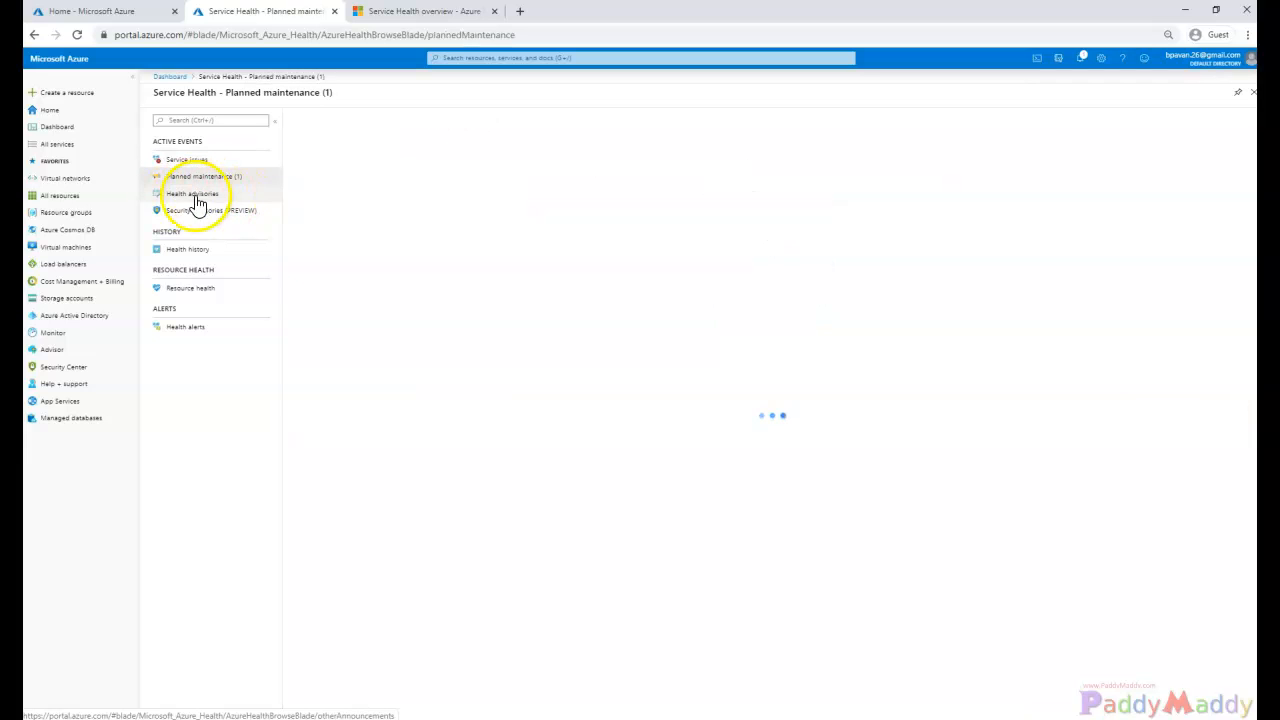
pyautogui.click(204, 176)
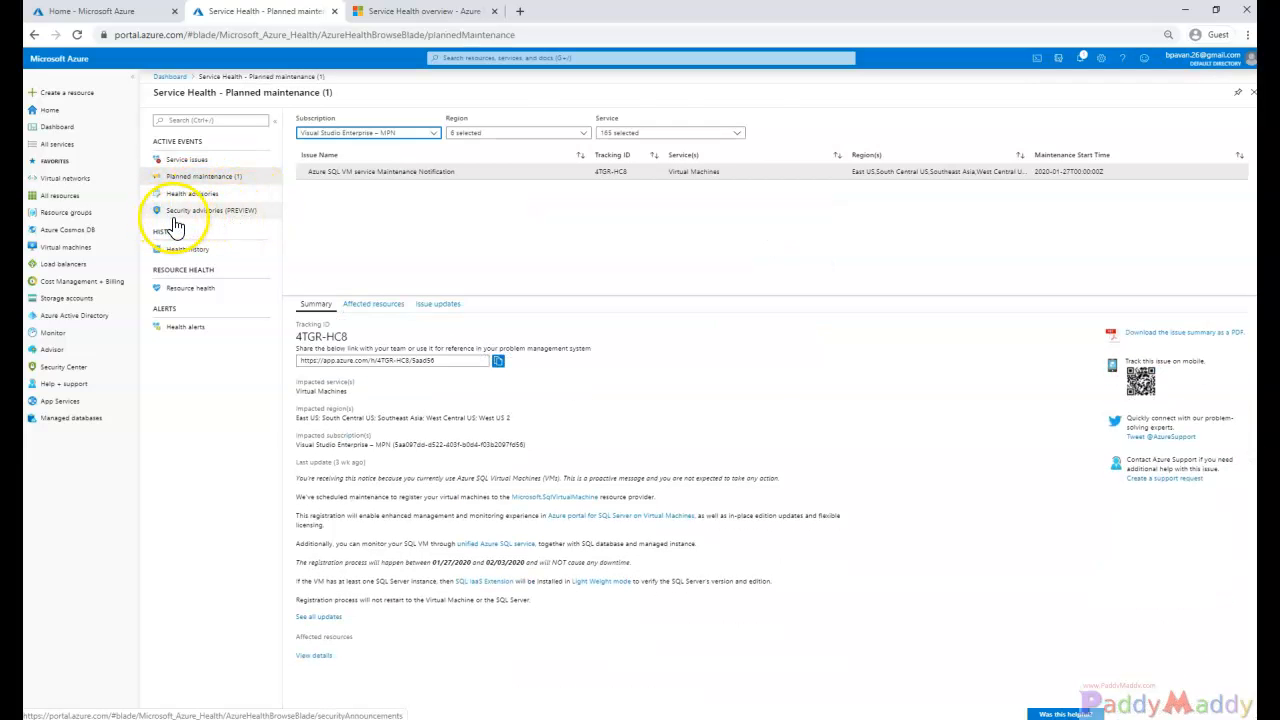
pyautogui.moveTo(250, 218)
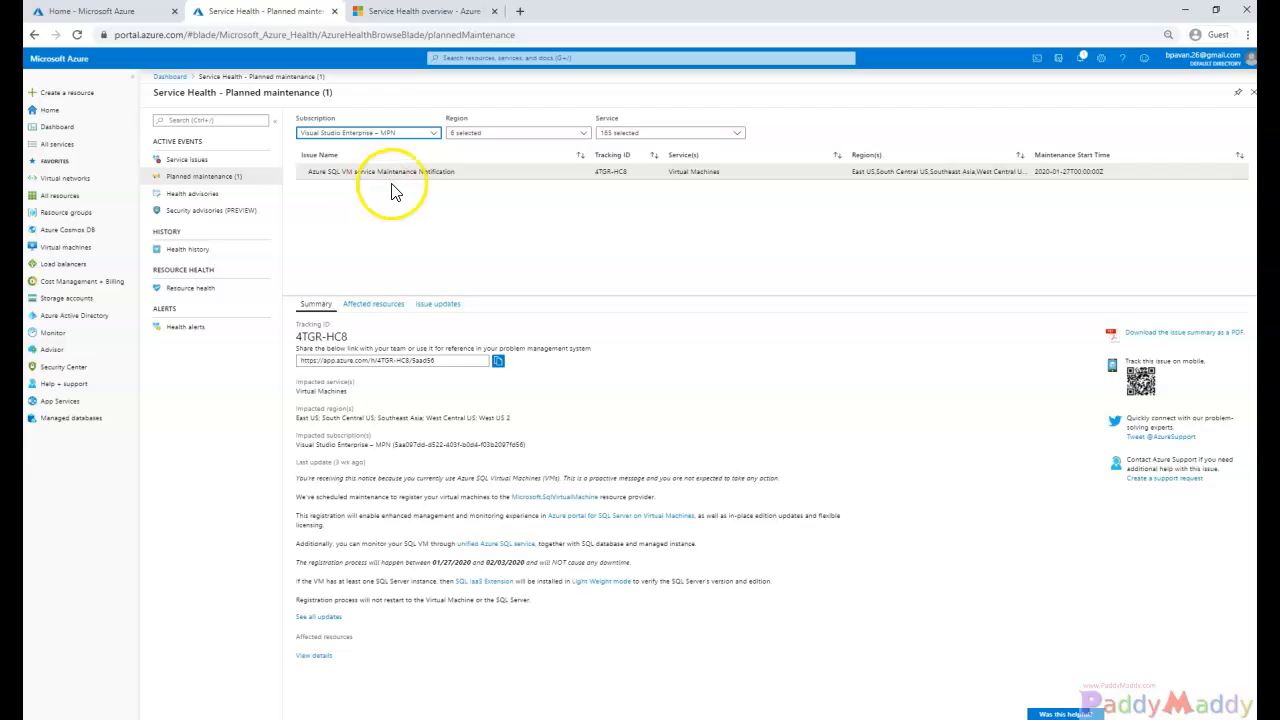
pyautogui.moveTo(790, 184)
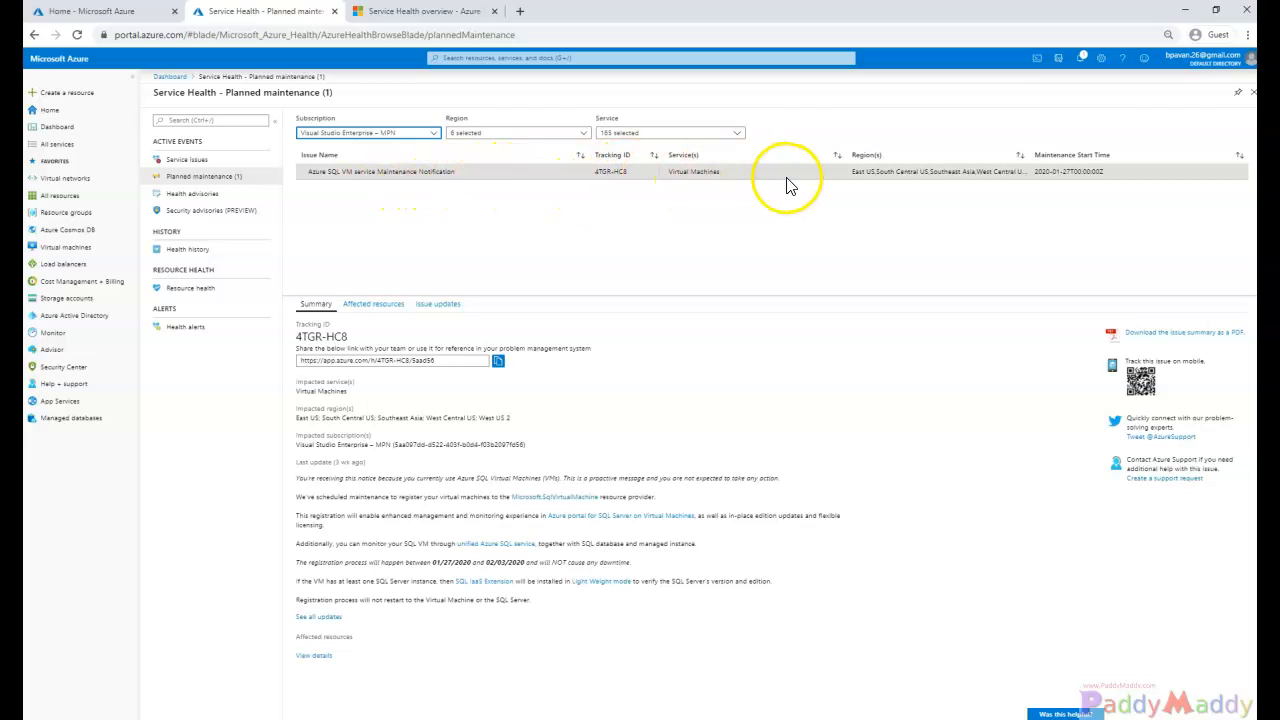
pyautogui.moveTo(388, 330)
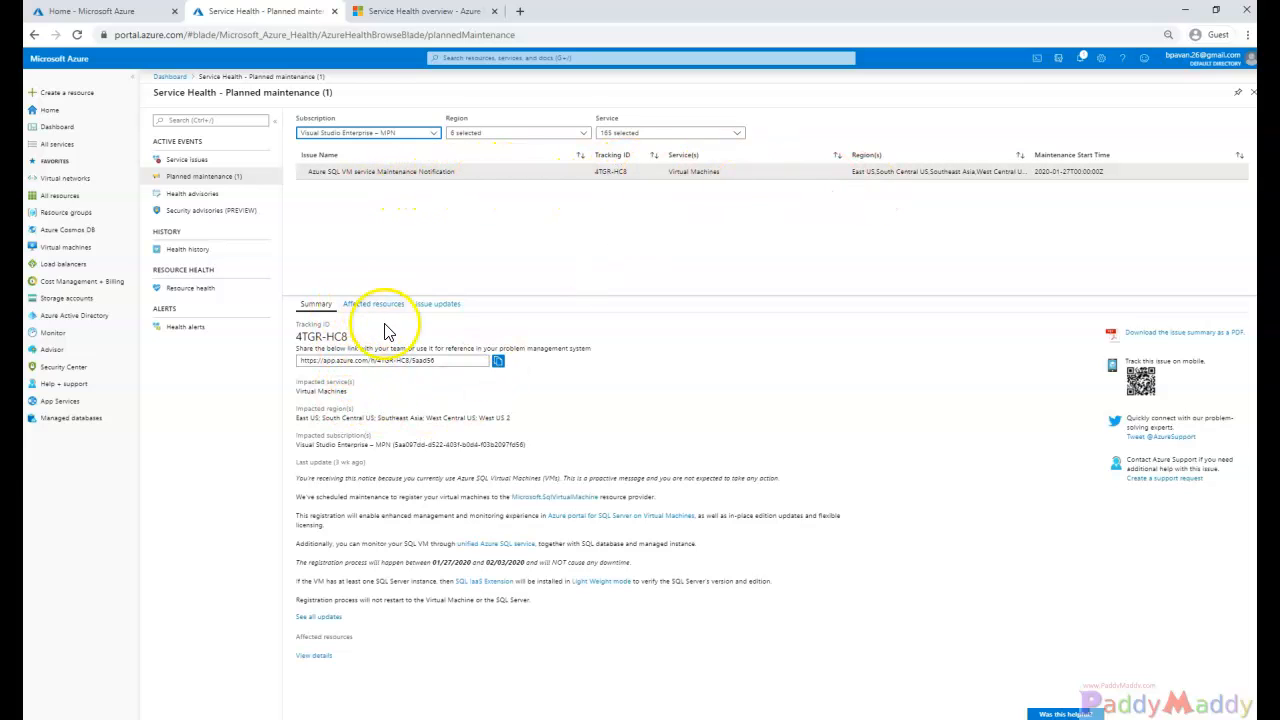
pyautogui.click(374, 304)
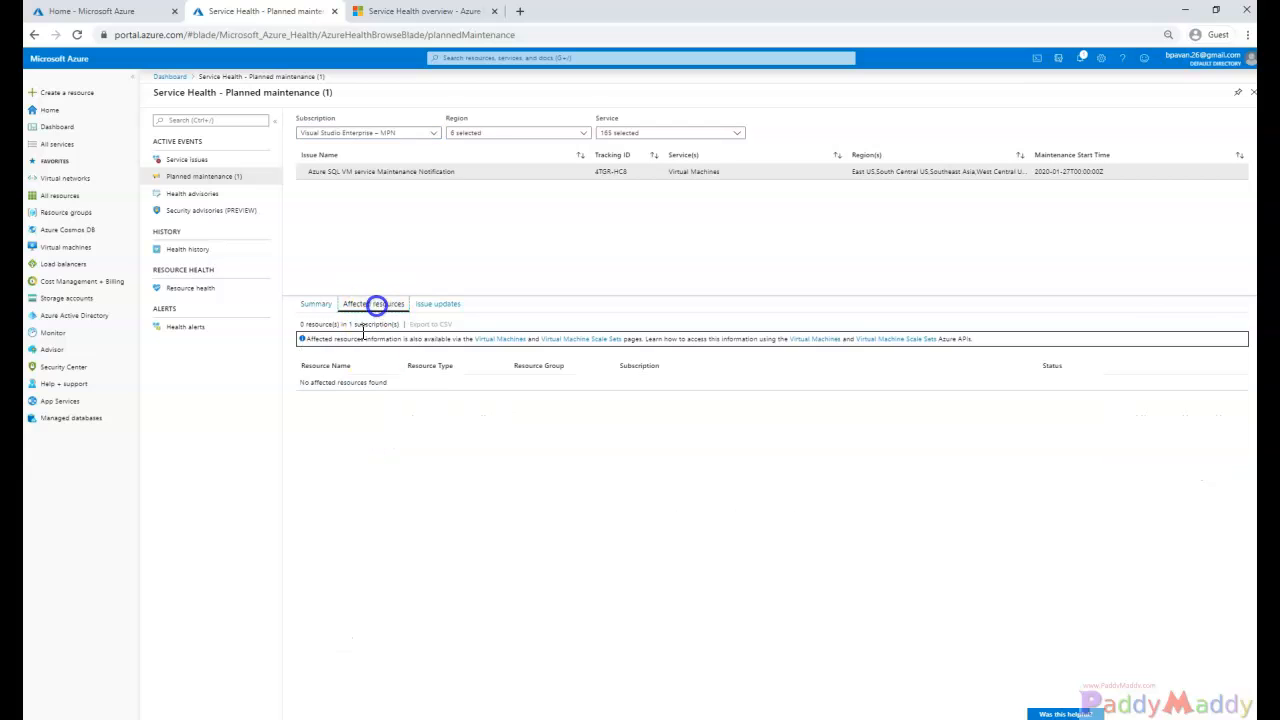
pyautogui.moveTo(406, 464)
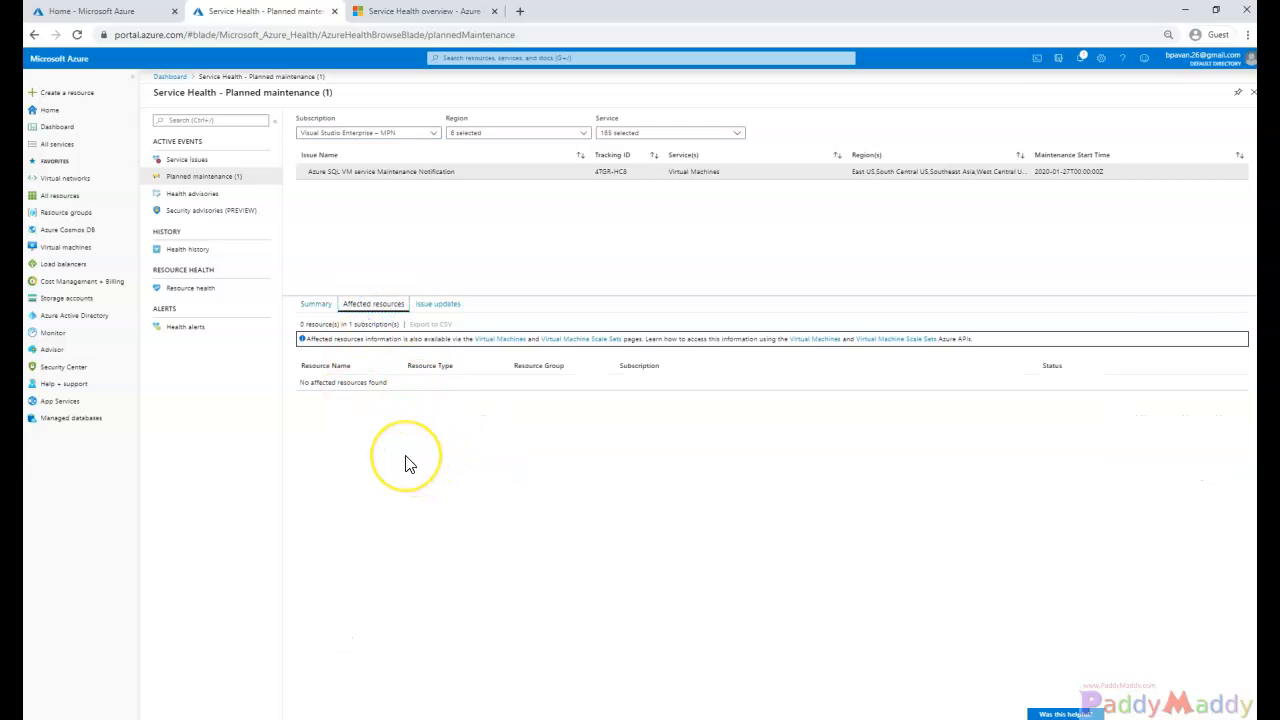
pyautogui.moveTo(500, 538)
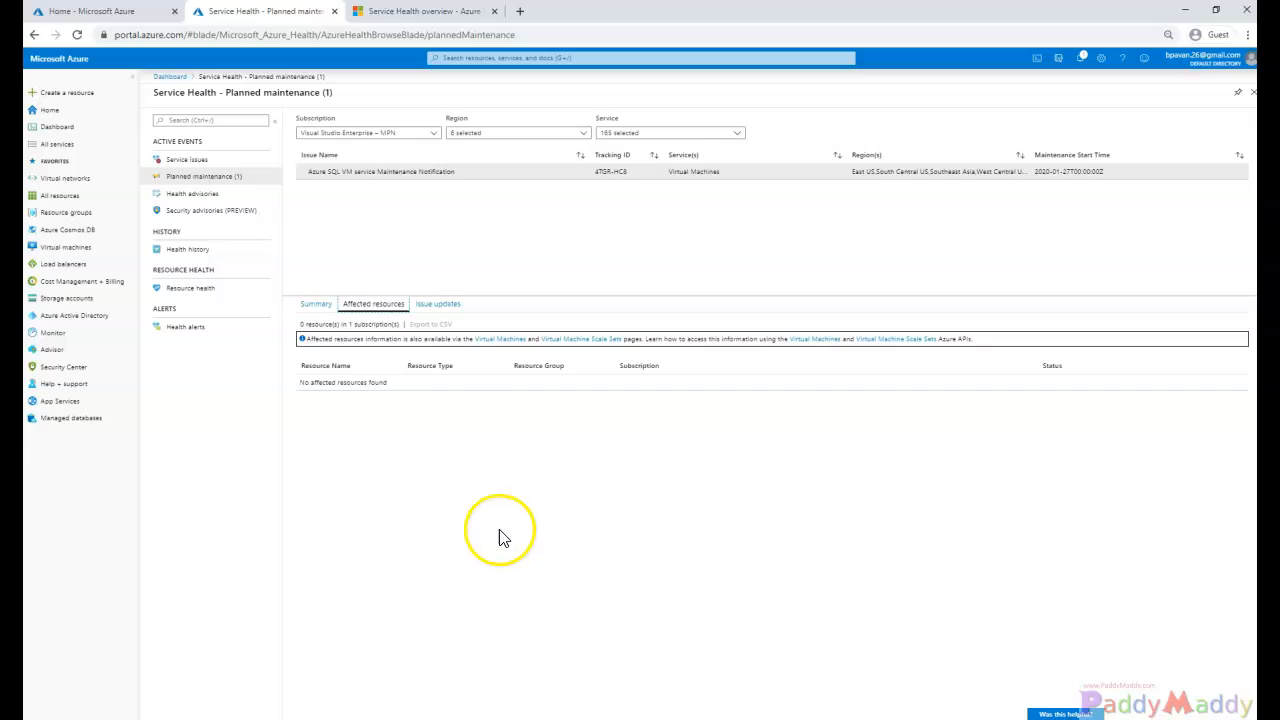
pyautogui.moveTo(402, 438)
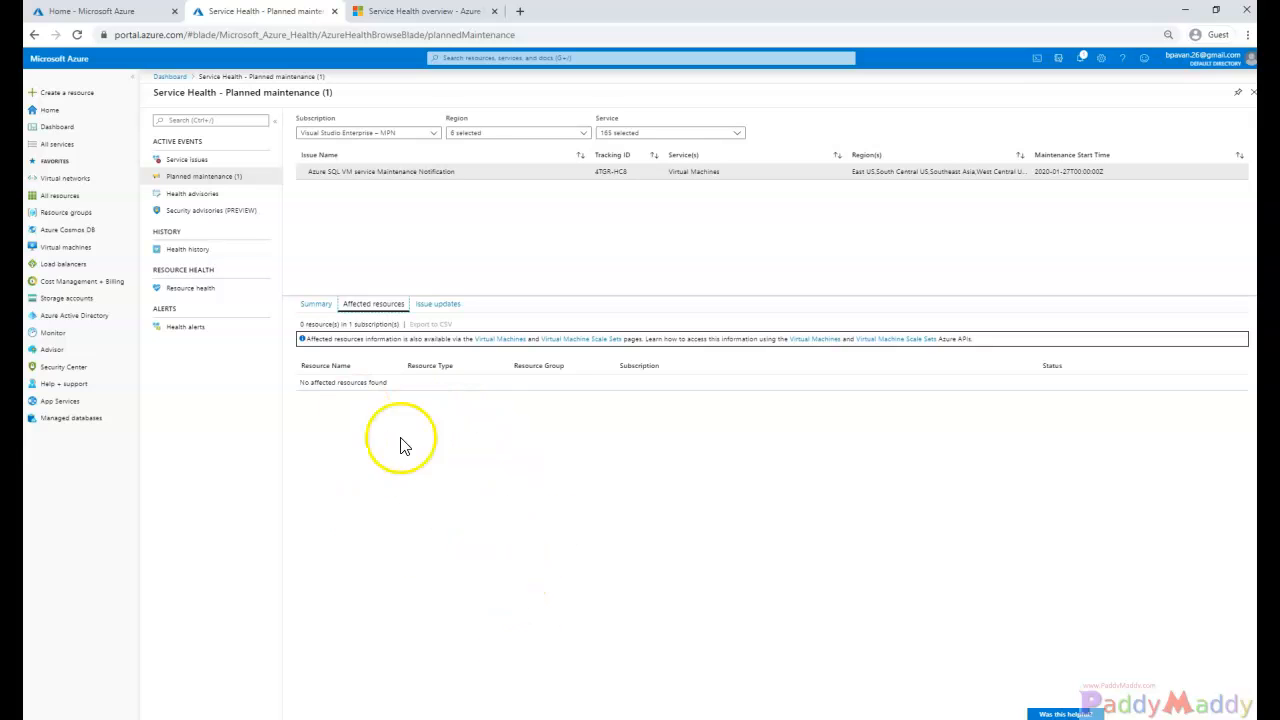
pyautogui.moveTo(416, 462)
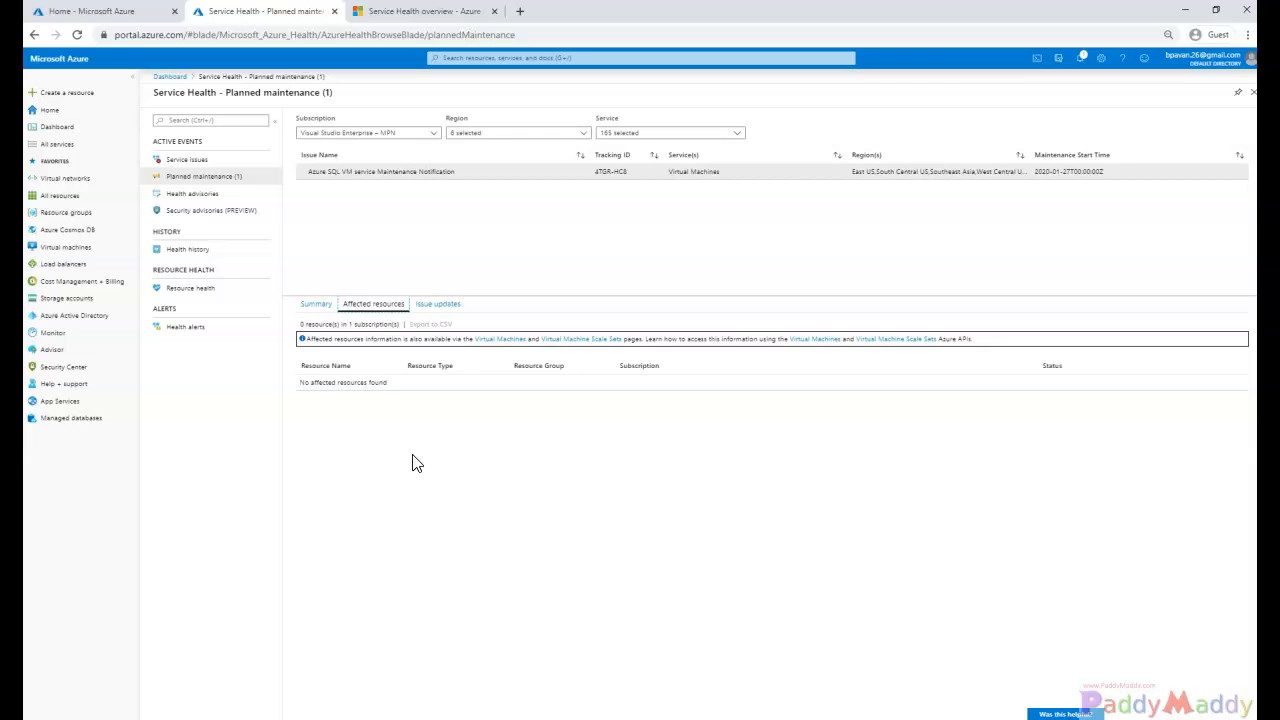
pyautogui.moveTo(398, 432)
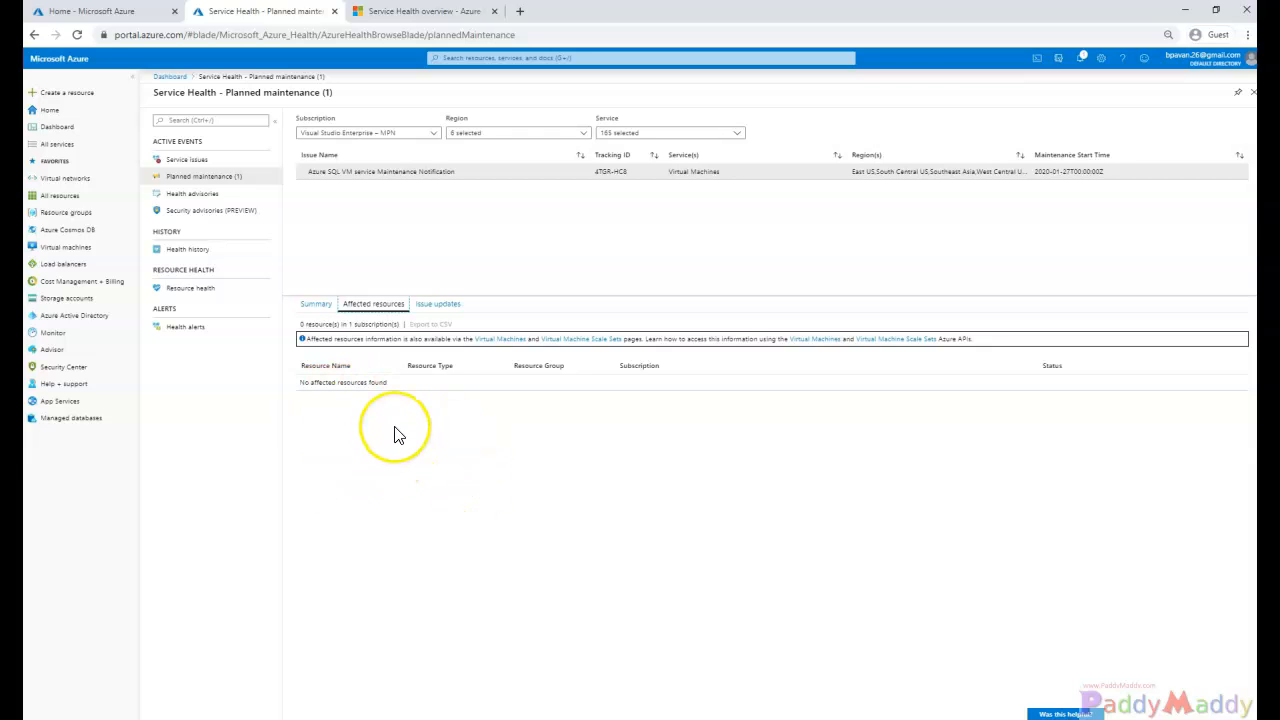
# Return to the notice Summary, highlight West US 2 among impacted regions, then go back to the docs
pyautogui.click(316, 304)
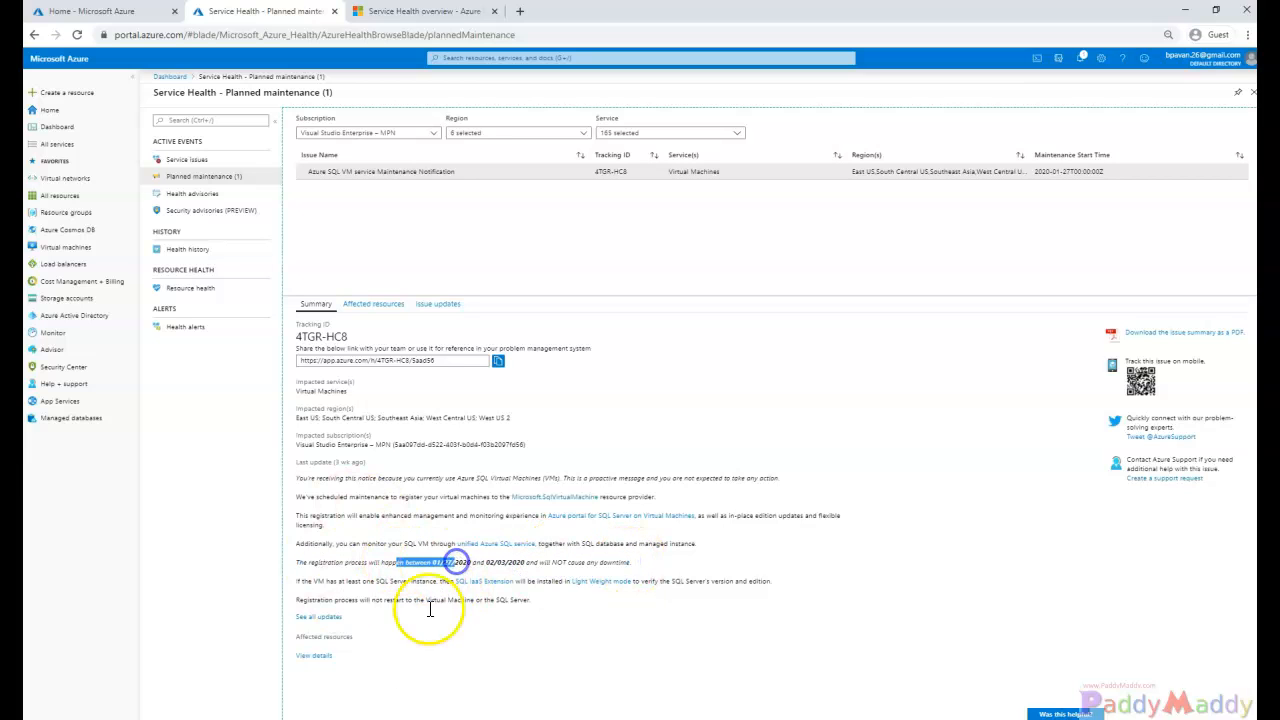
pyautogui.moveTo(540, 518)
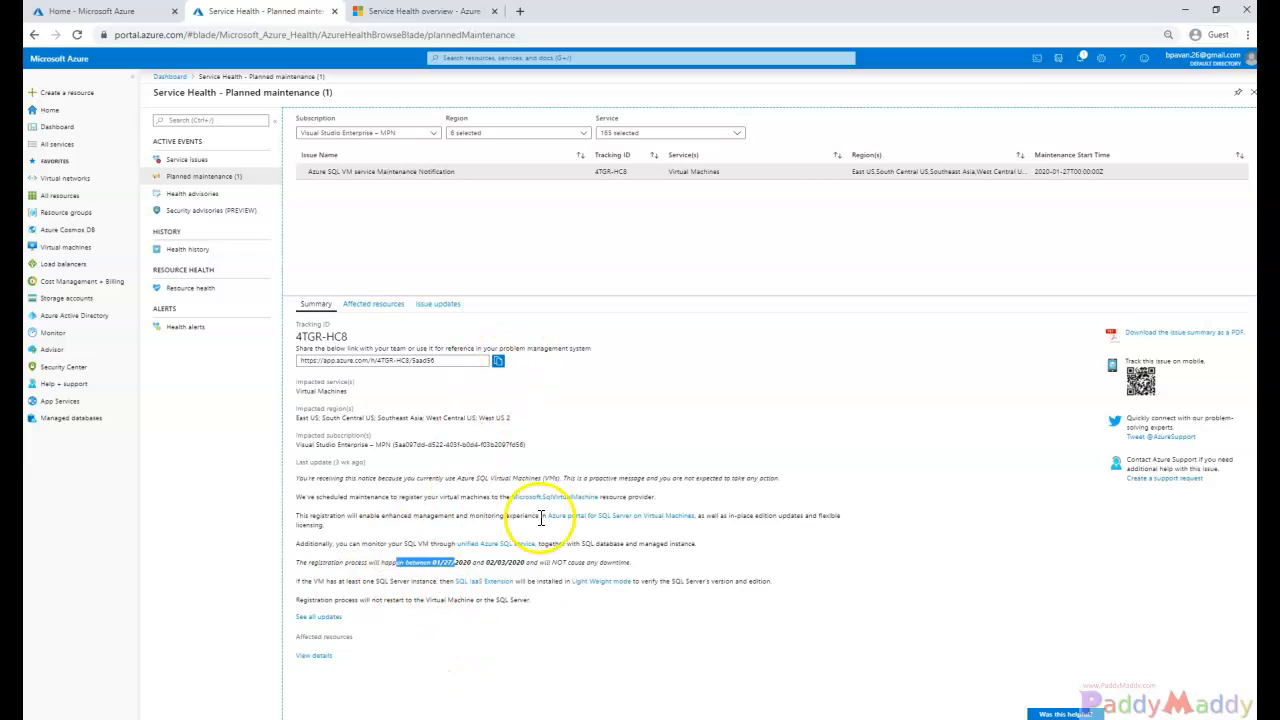
pyautogui.moveTo(464, 464)
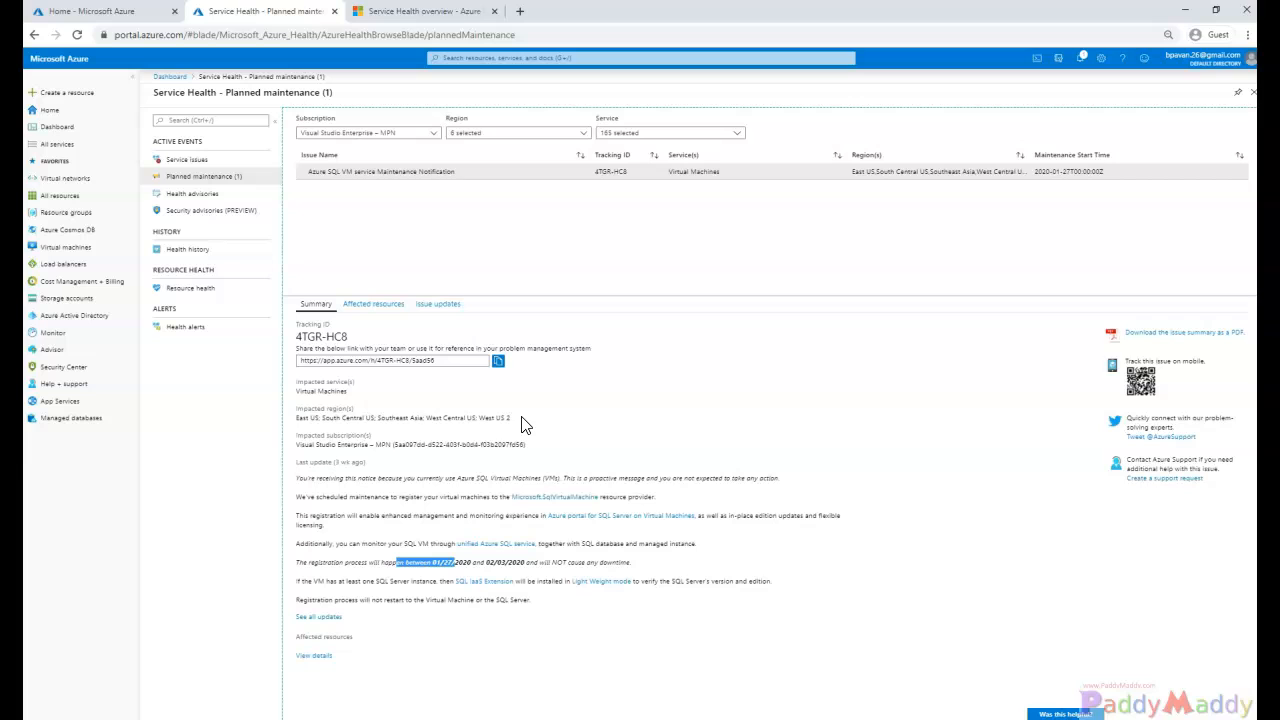
pyautogui.moveTo(438, 436)
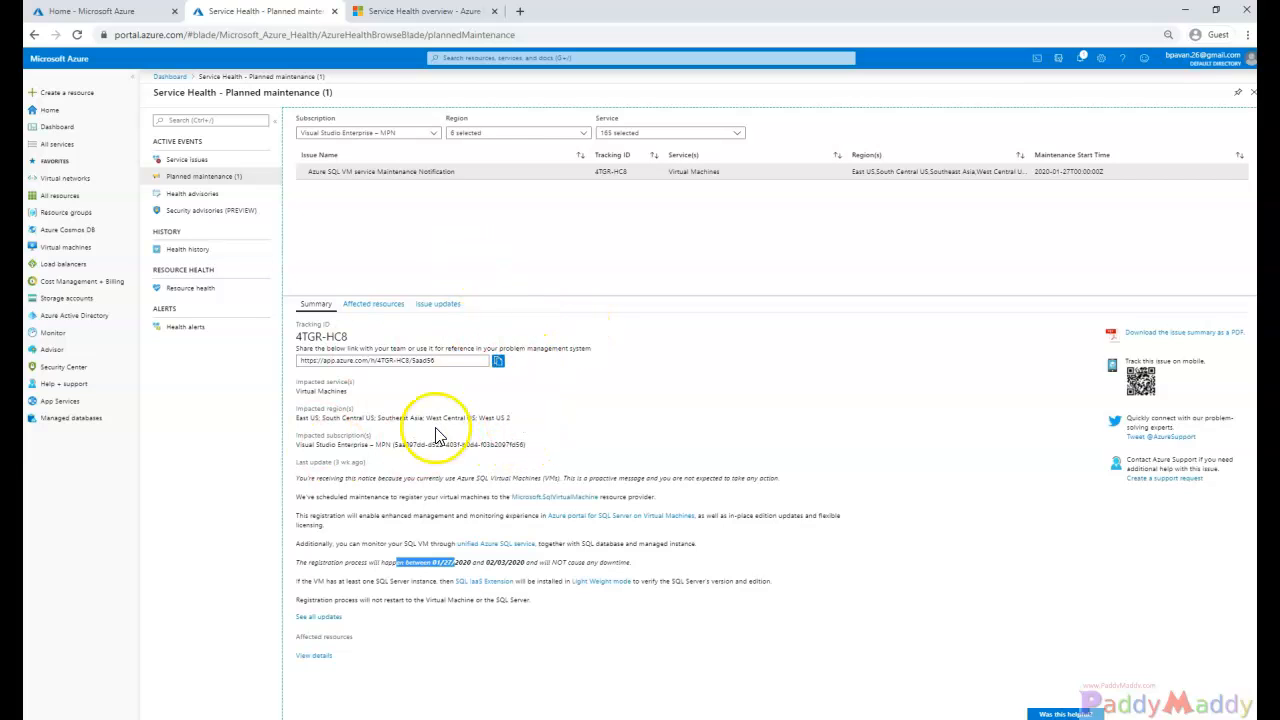
pyautogui.doubleClick(494, 418)
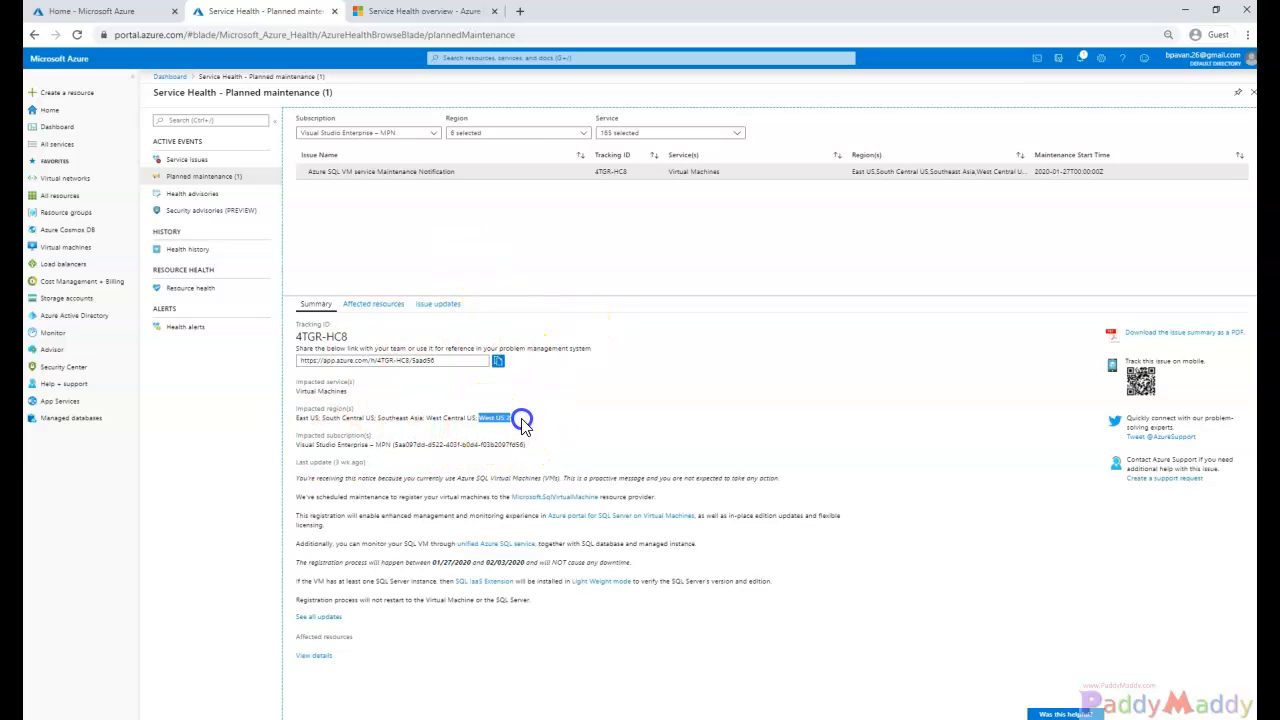
pyautogui.moveTo(416, 218)
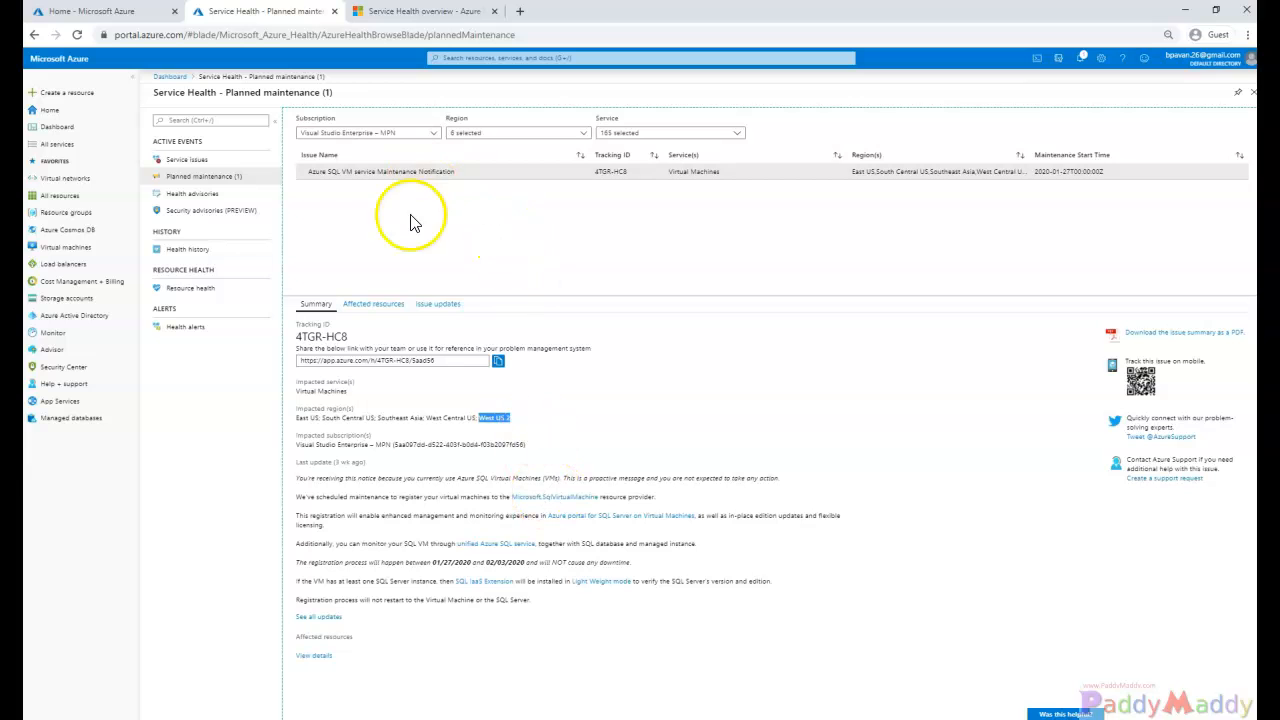
pyautogui.click(420, 12)
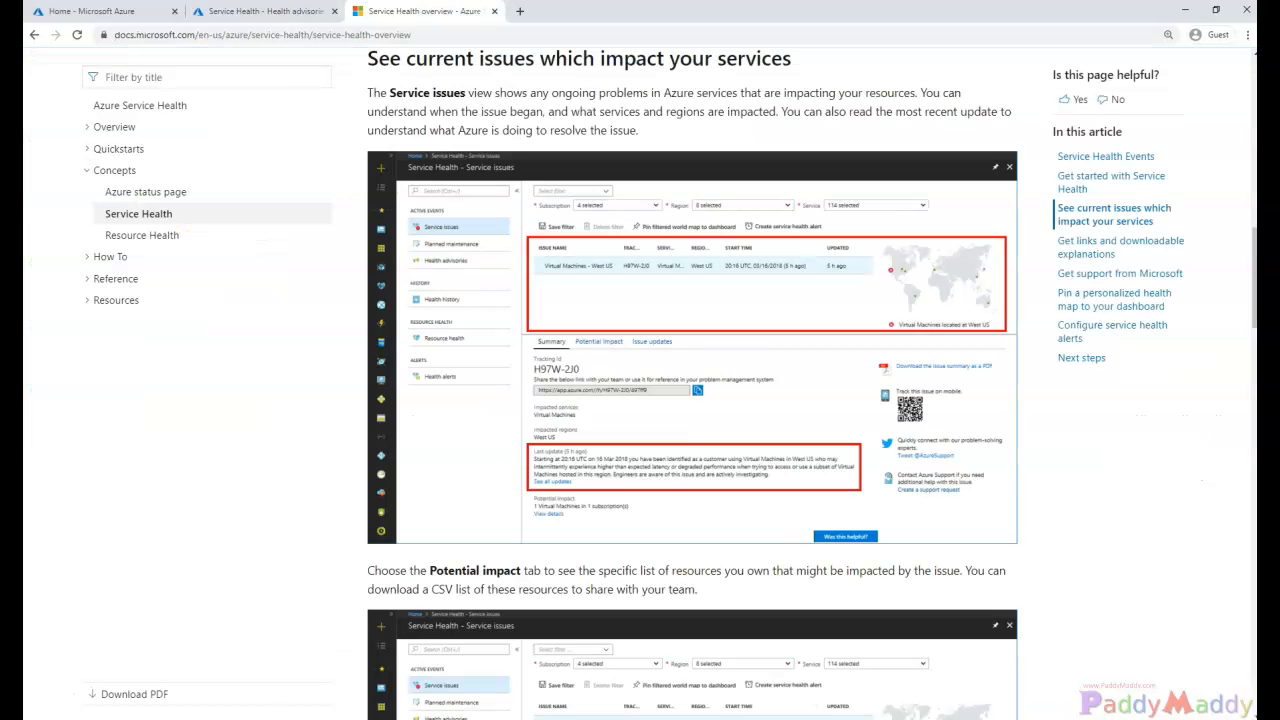
# Scroll the Service Health overview through events, alerts and next steps, then back to the top
pyautogui.scroll(-3)
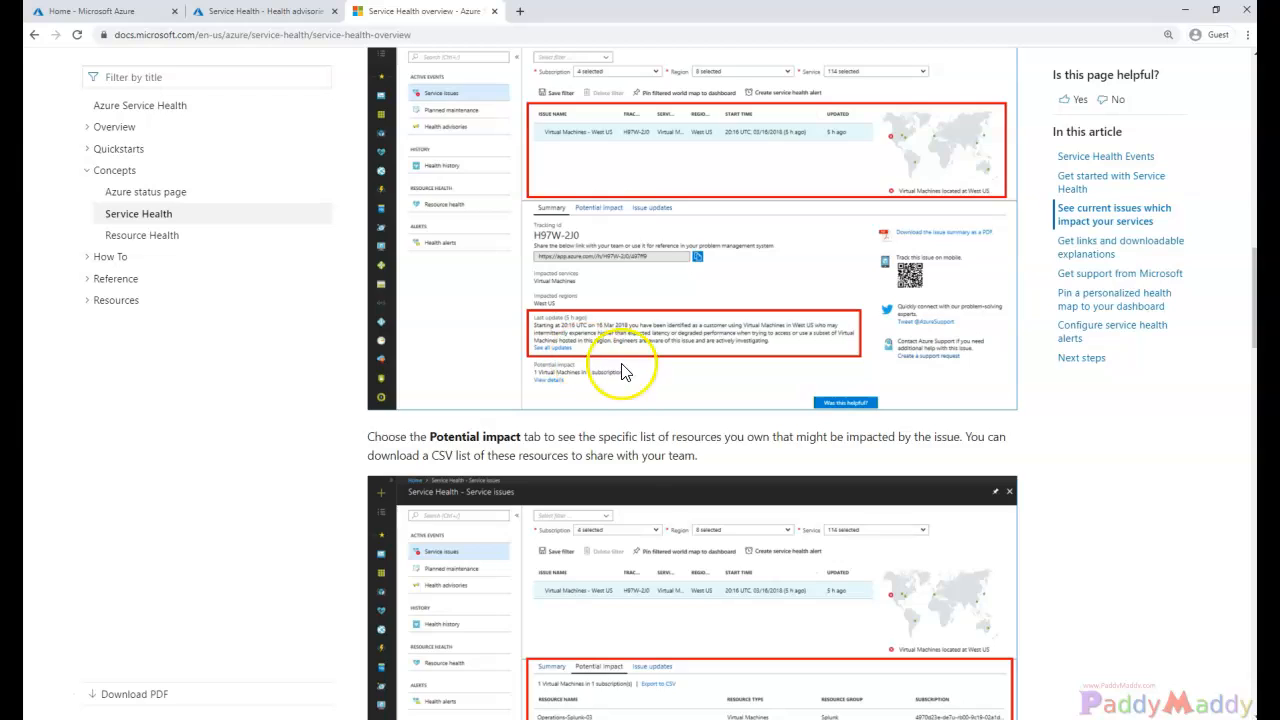
pyautogui.scroll(-3)
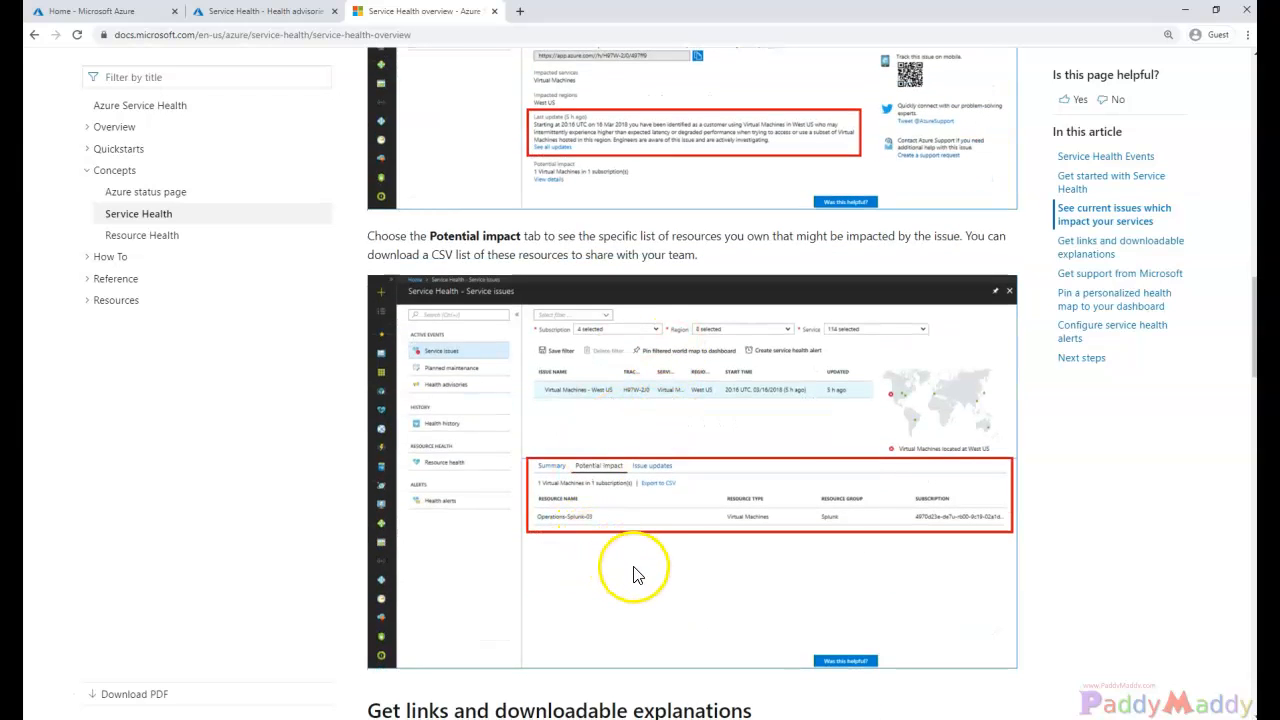
pyautogui.moveTo(584, 504)
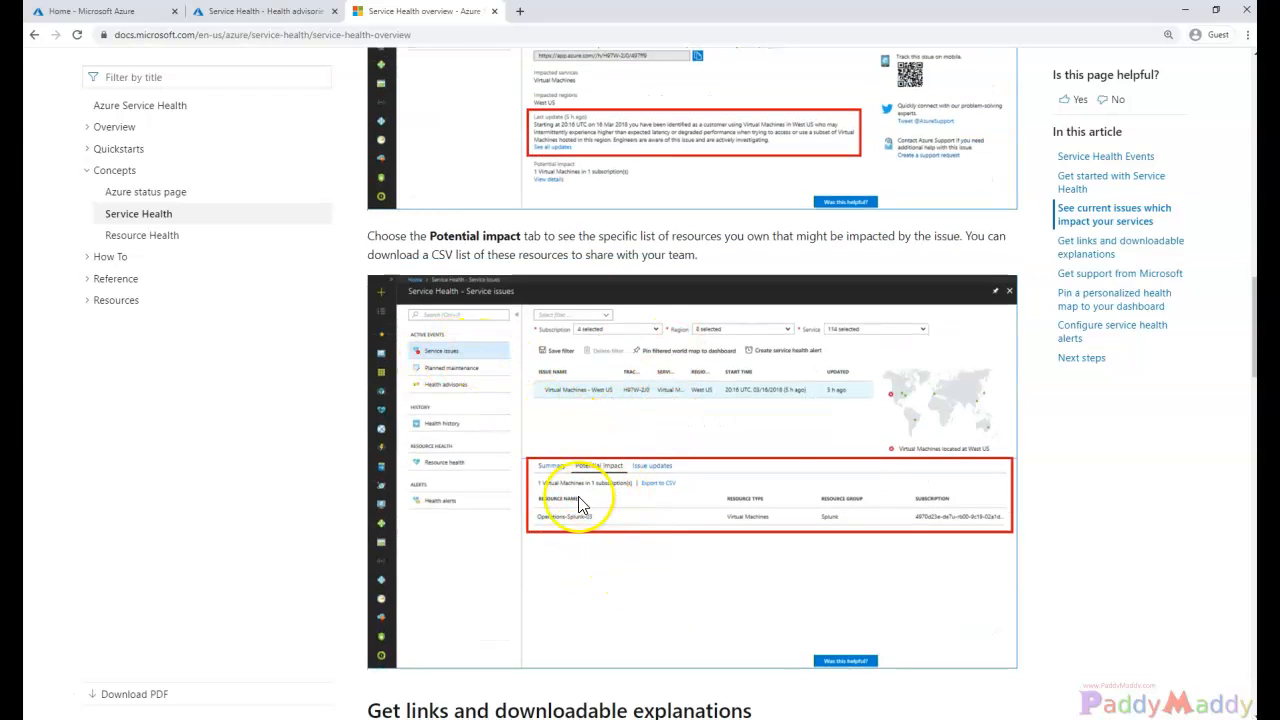
pyautogui.moveTo(584, 552)
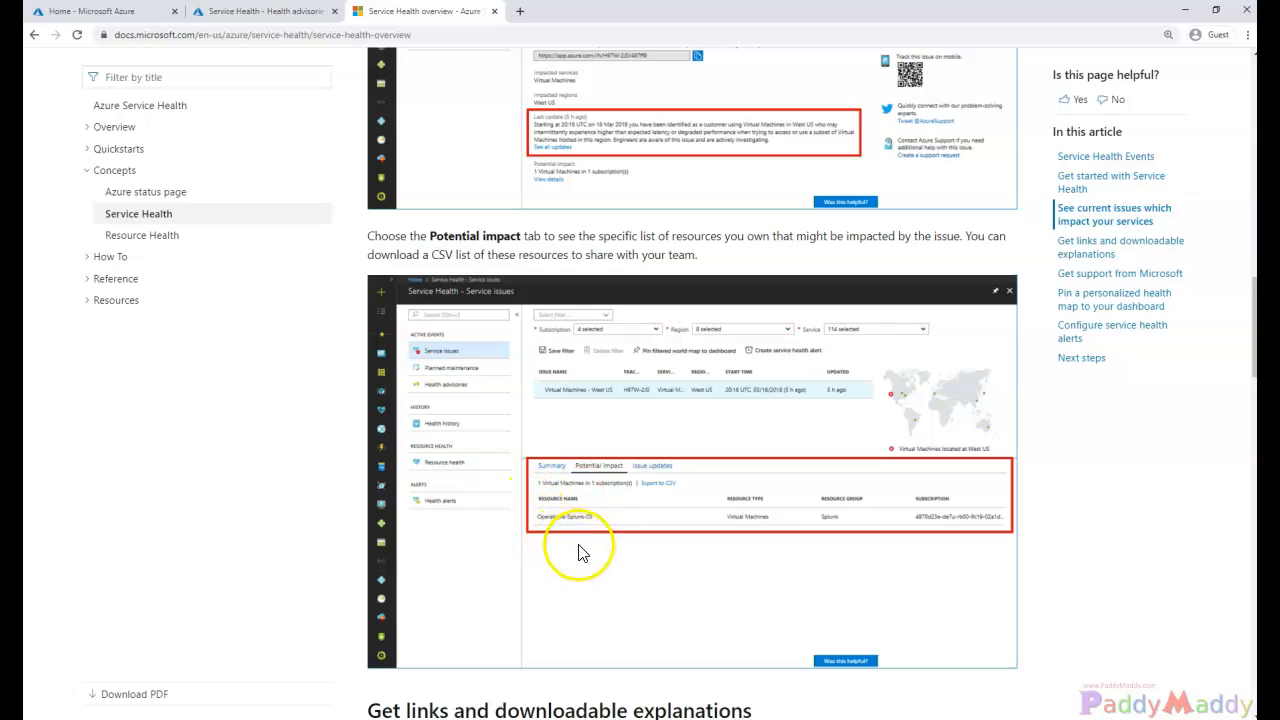
pyautogui.moveTo(540, 538)
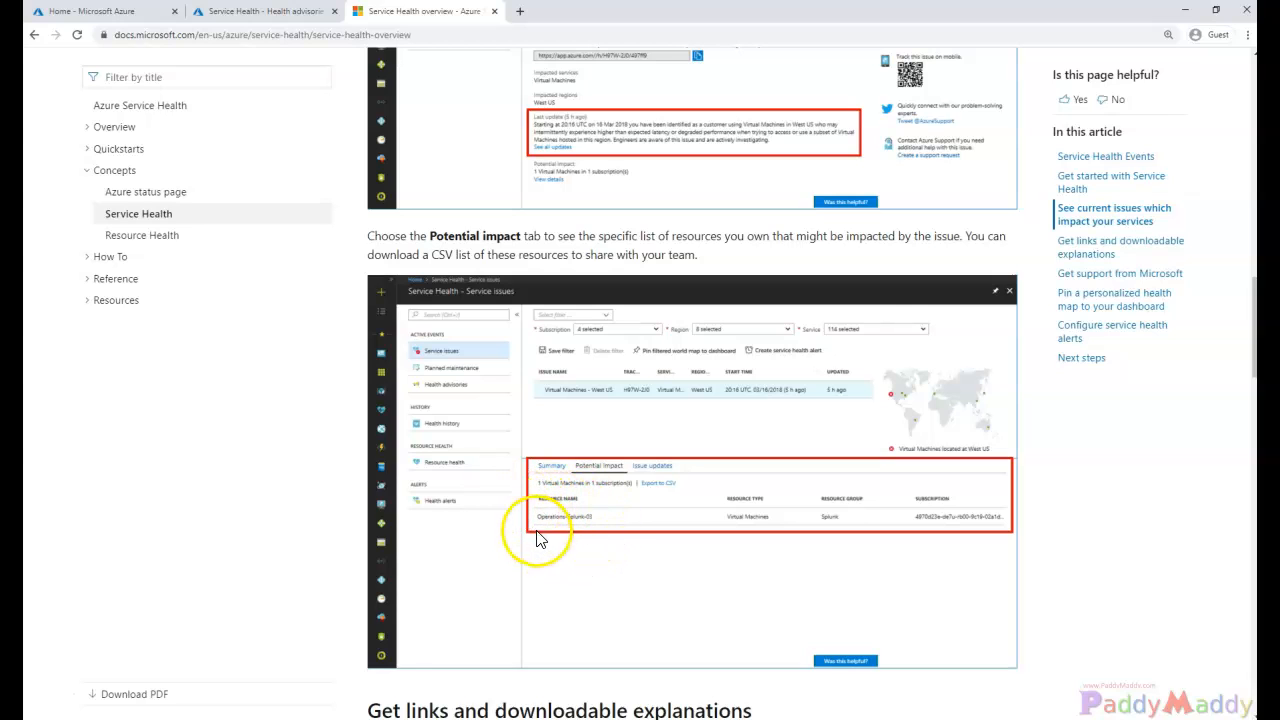
pyautogui.moveTo(578, 530)
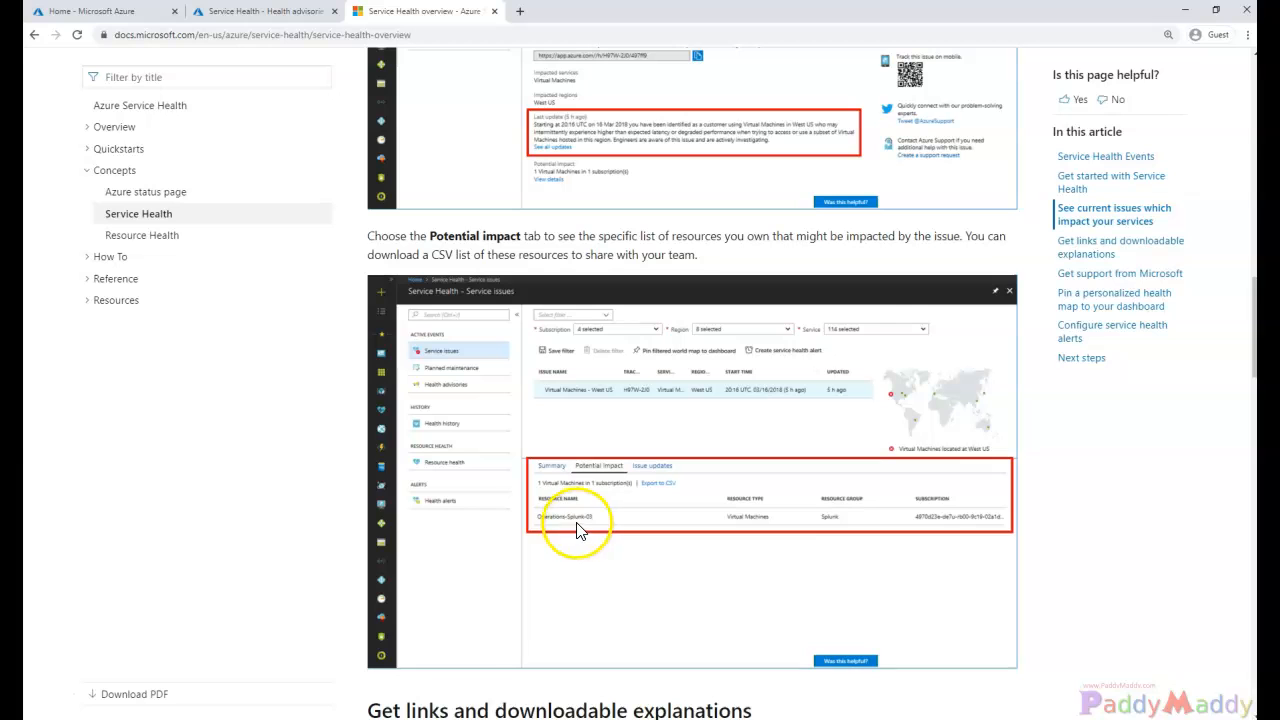
pyautogui.moveTo(578, 568)
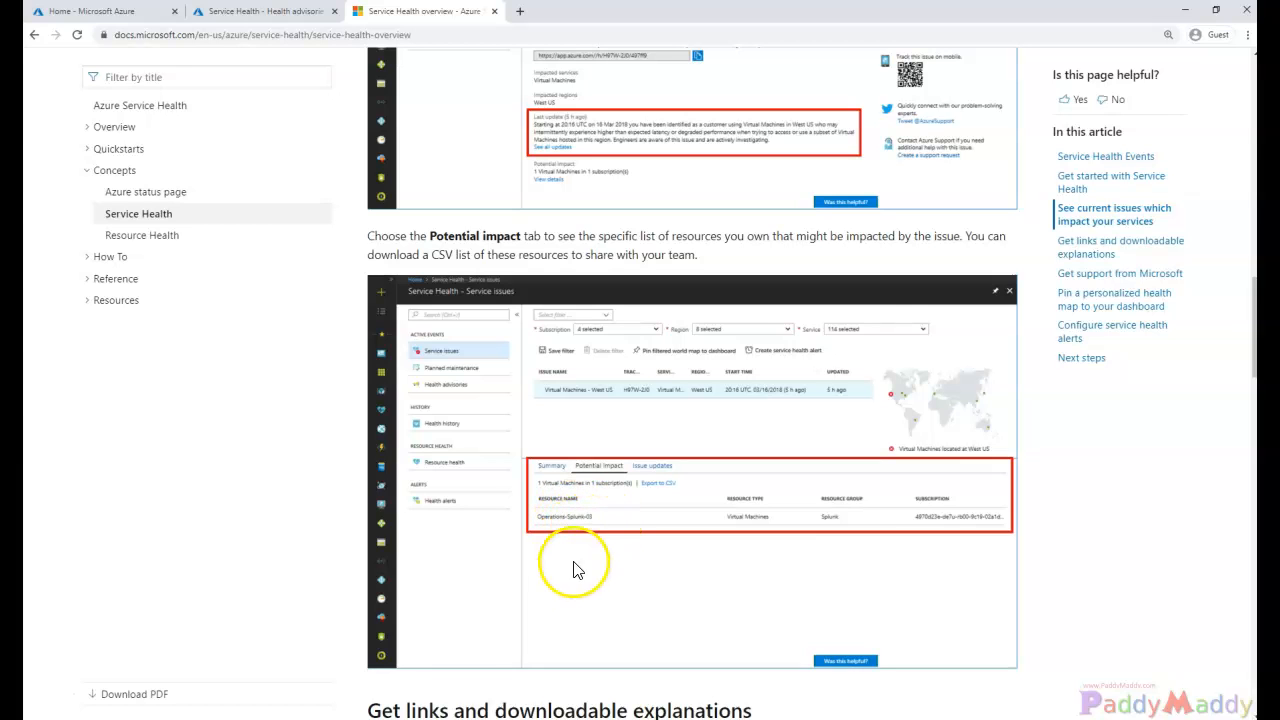
pyautogui.scroll(-3)
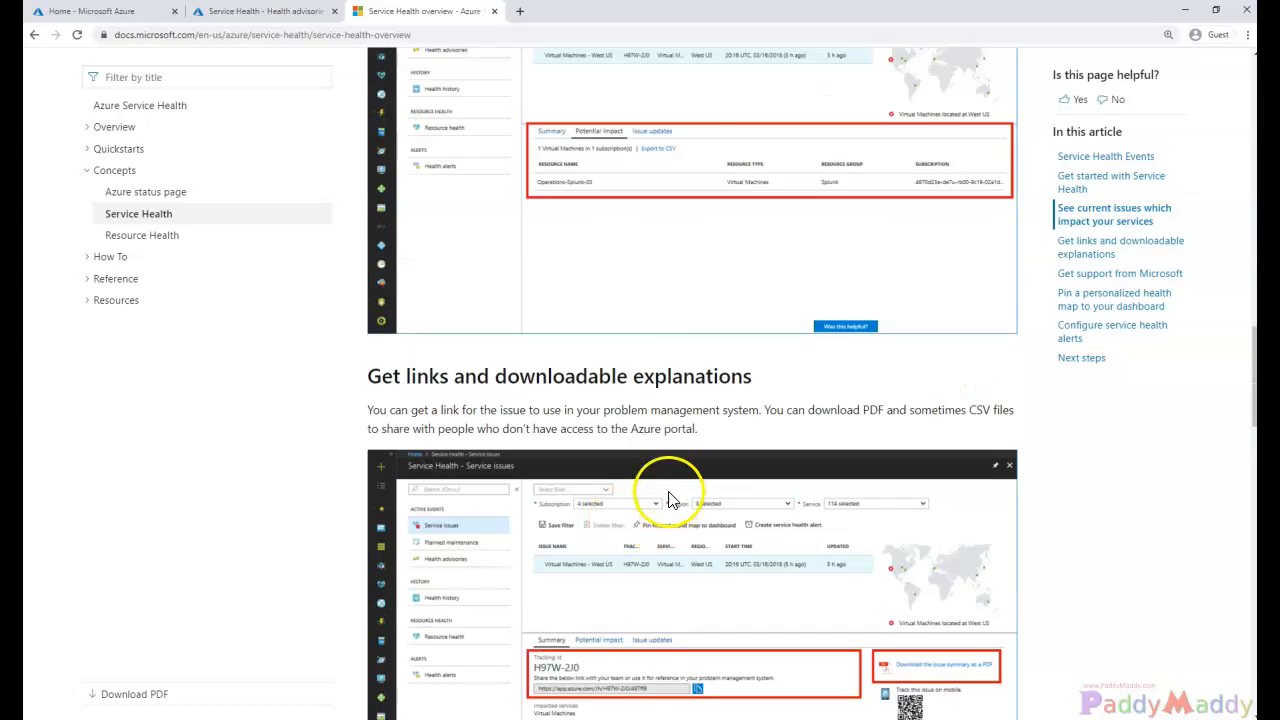
pyautogui.moveTo(640, 428)
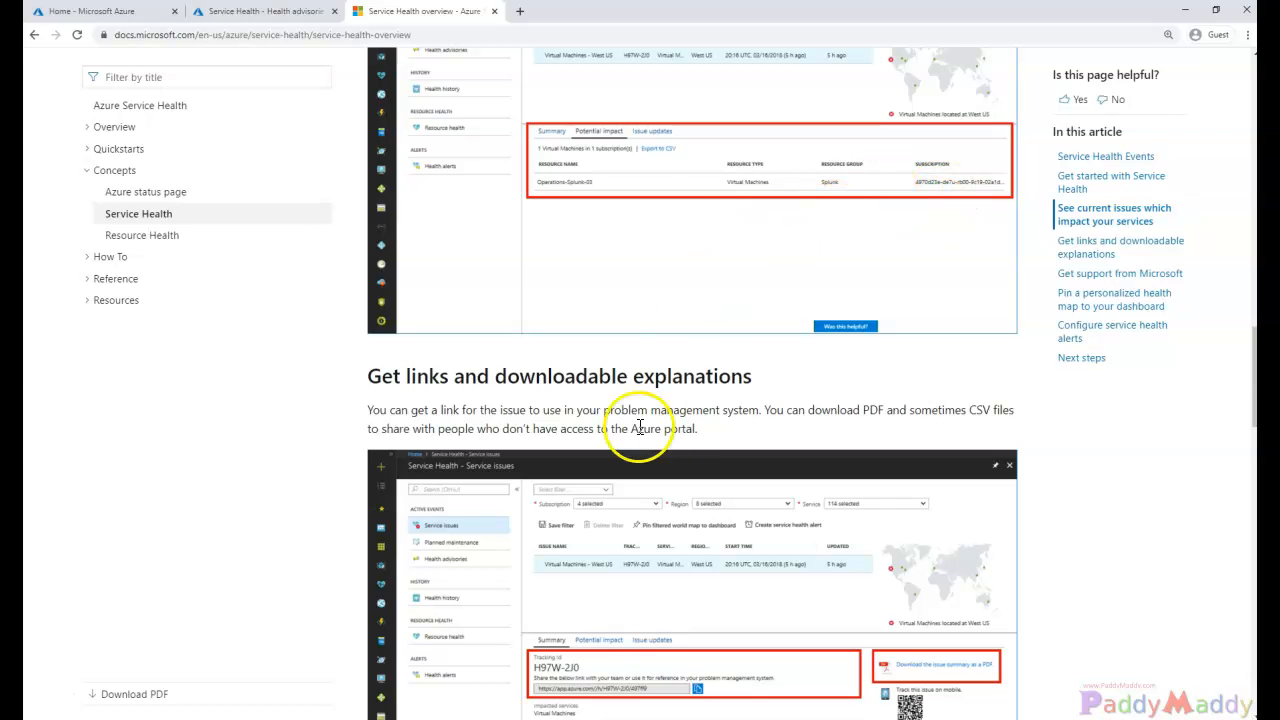
pyautogui.scroll(-3)
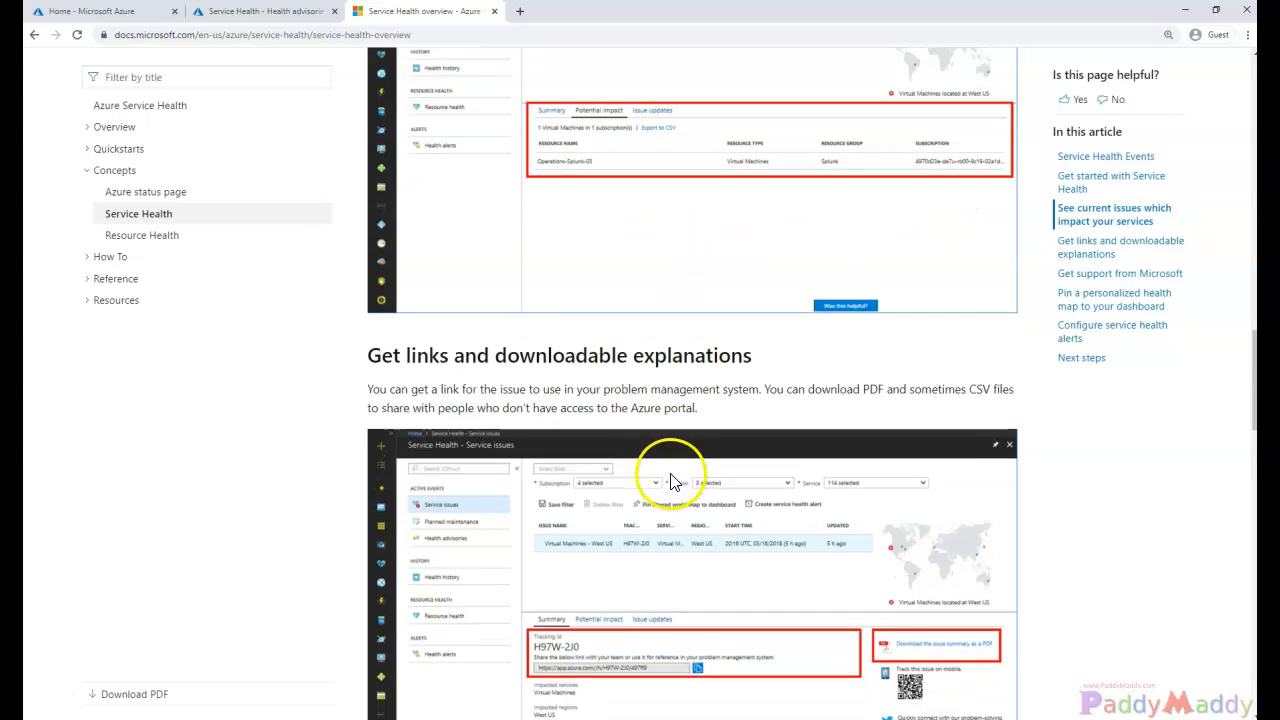
pyautogui.scroll(-3)
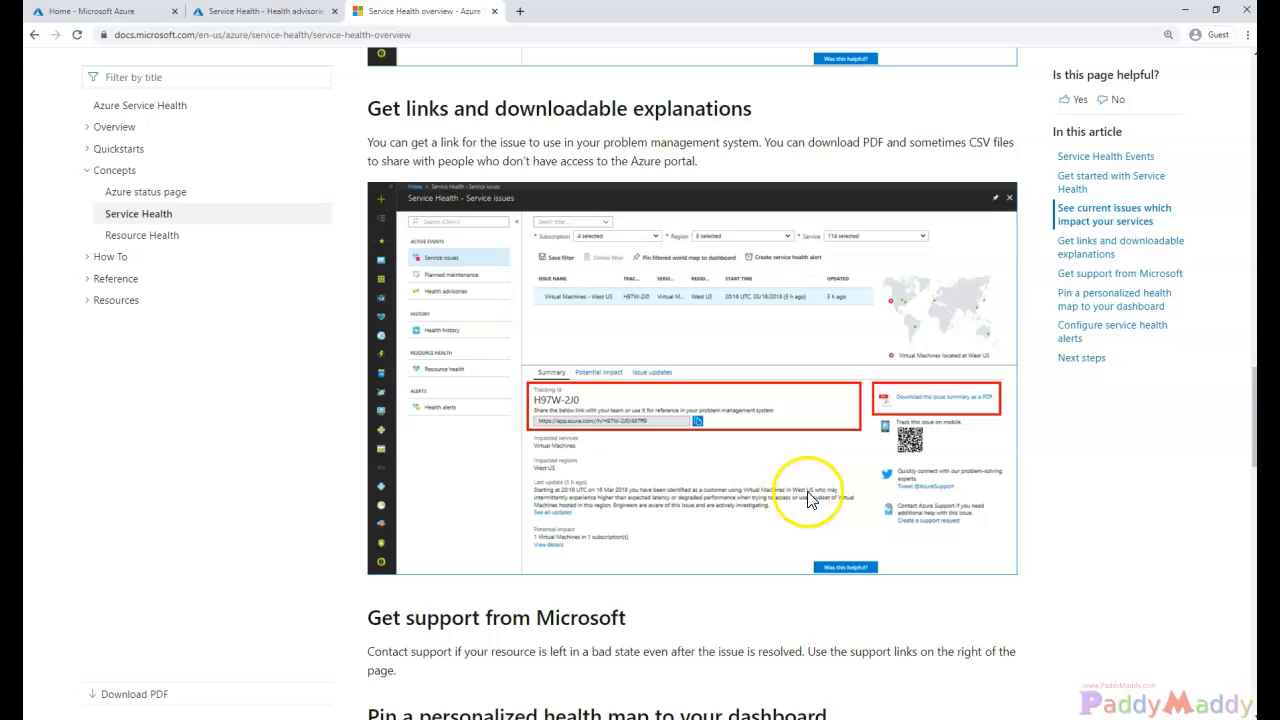
pyautogui.moveTo(590, 510)
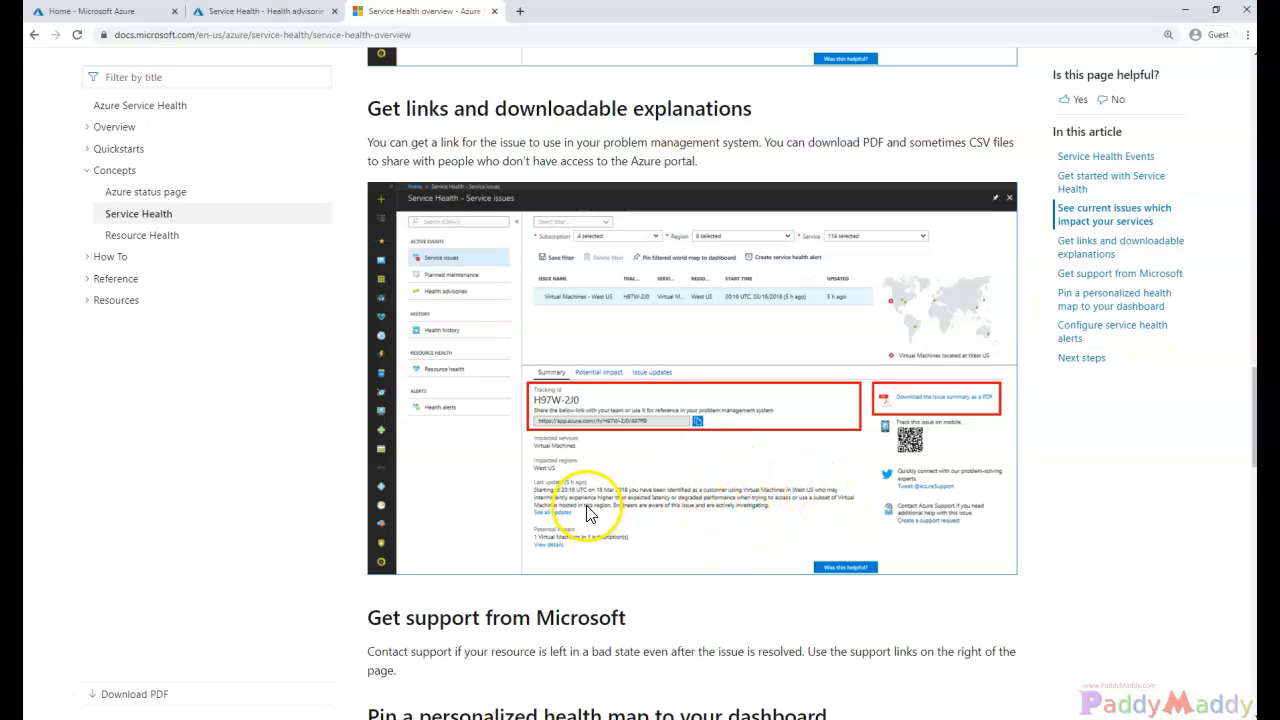
pyautogui.moveTo(628, 470)
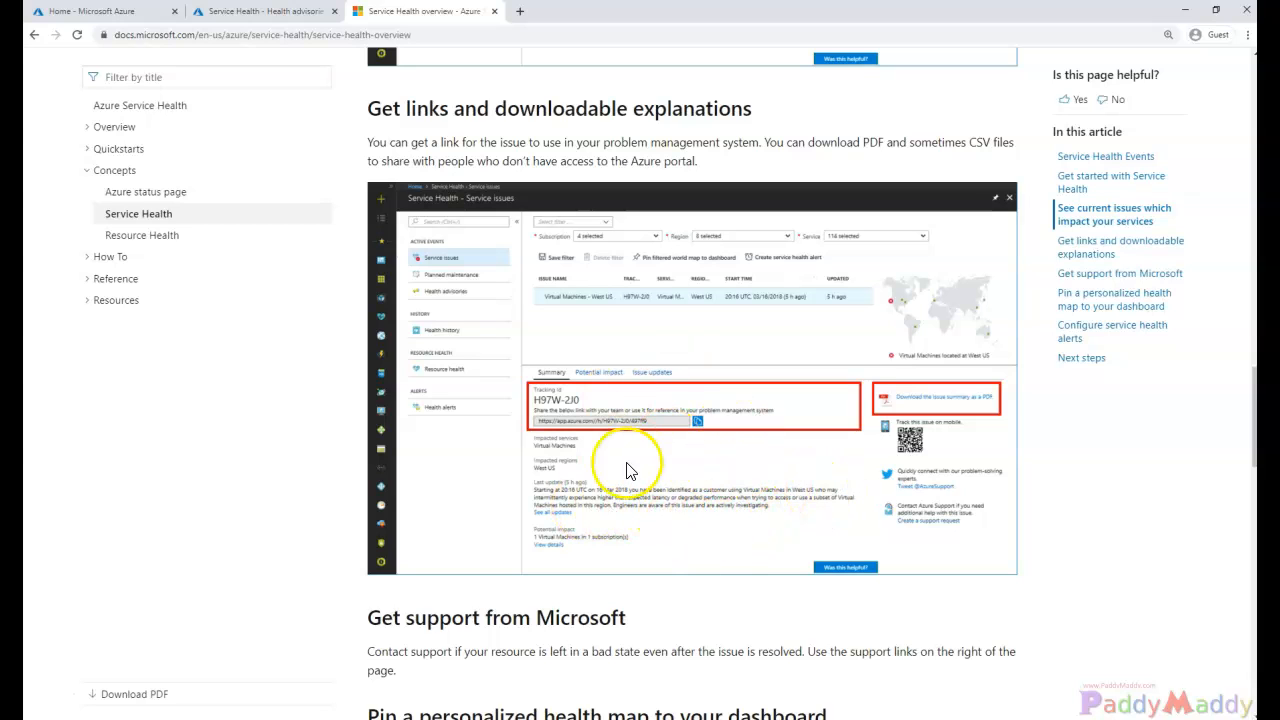
pyautogui.moveTo(548, 476)
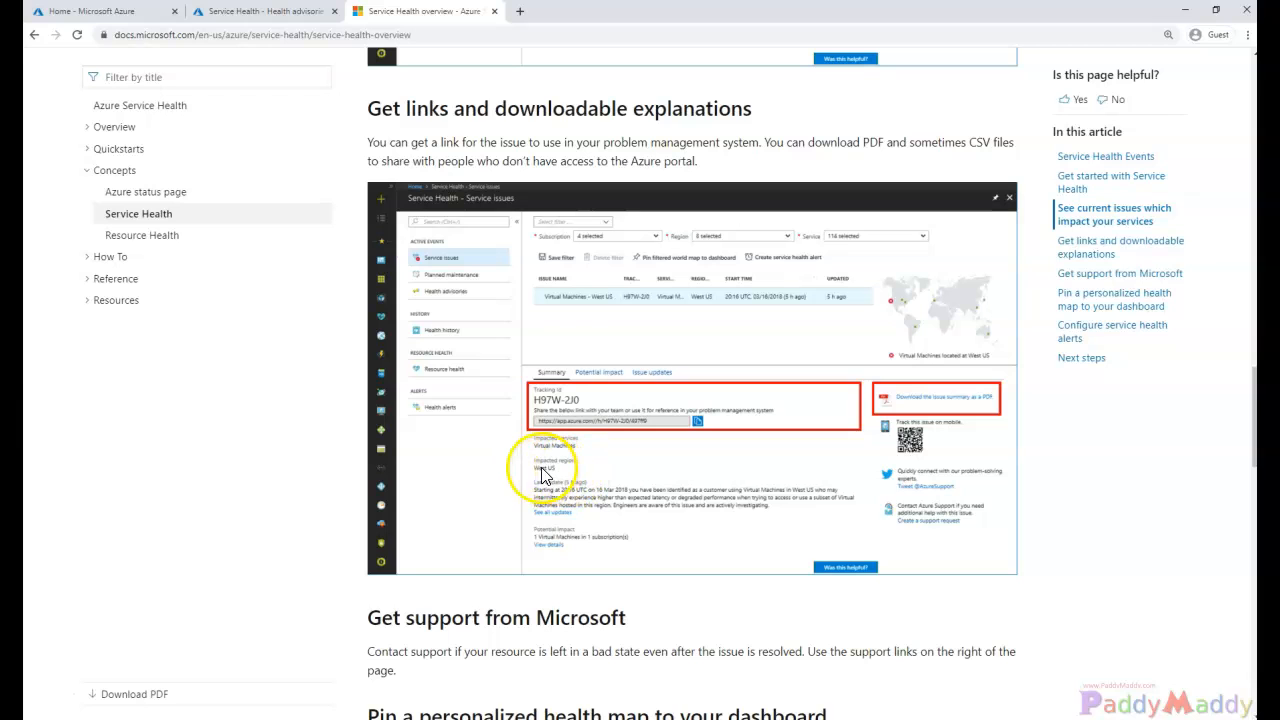
pyautogui.scroll(-3)
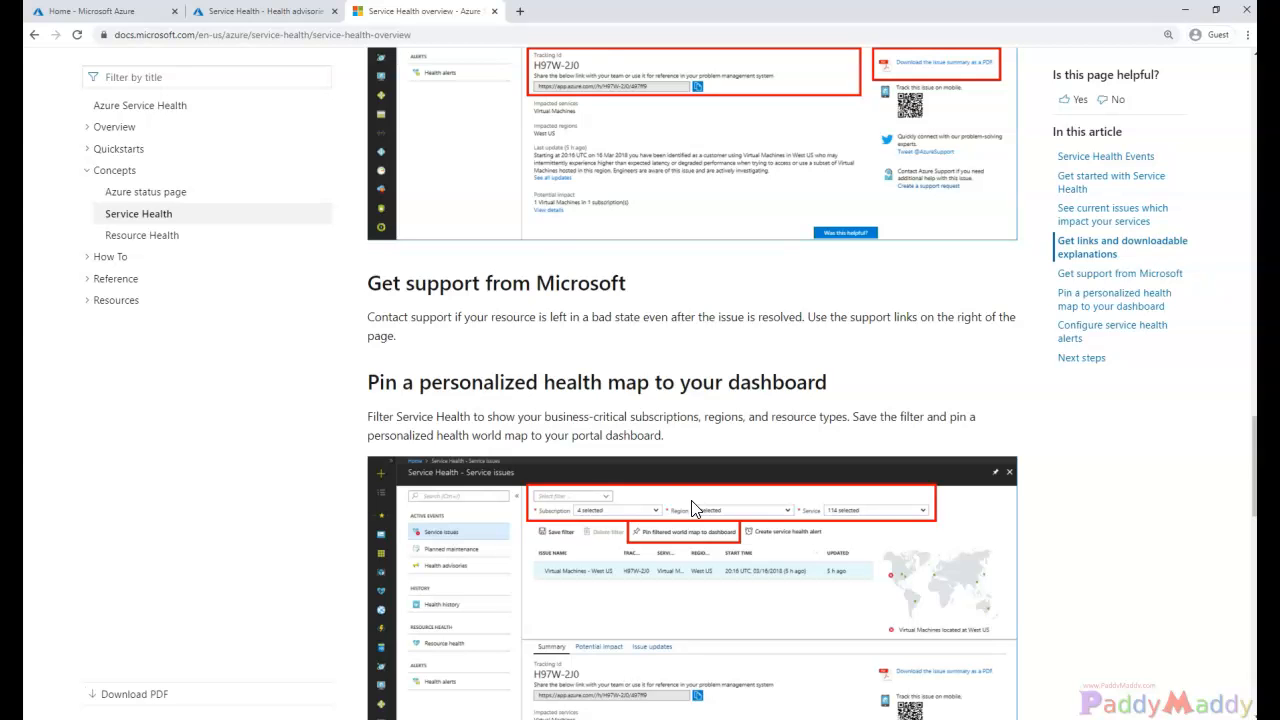
pyautogui.scroll(-3)
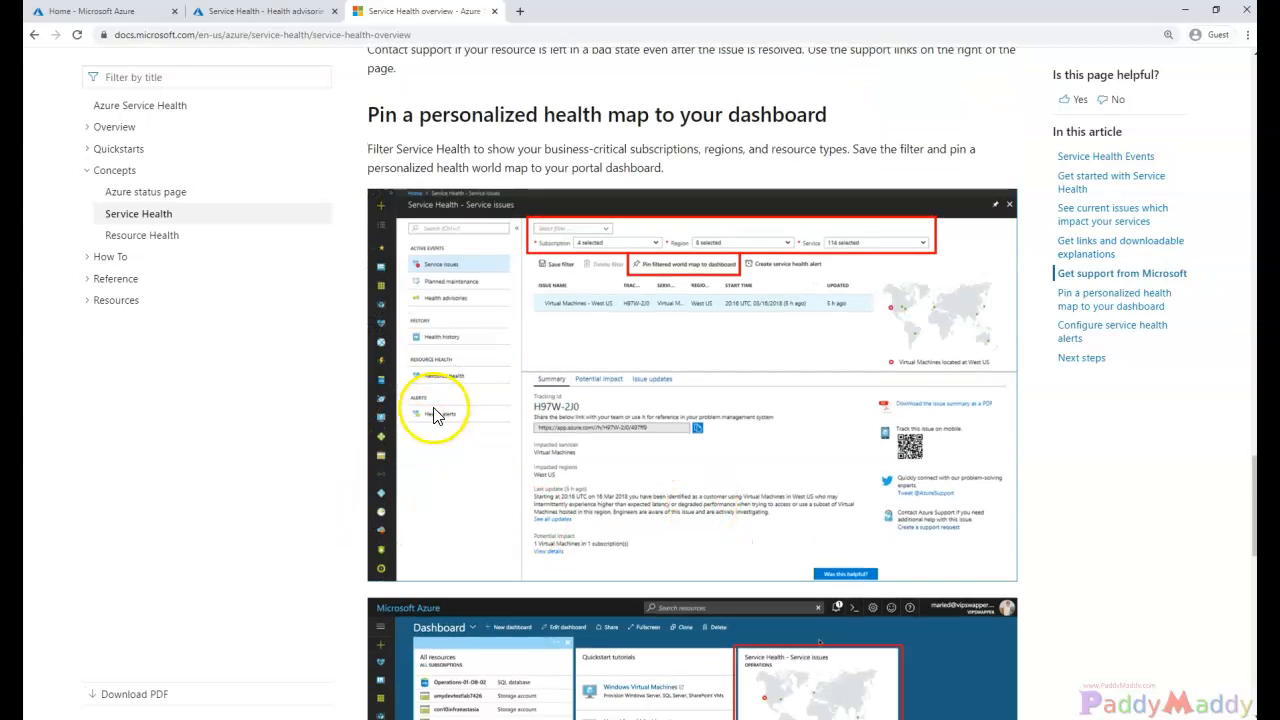
pyautogui.moveTo(732, 448)
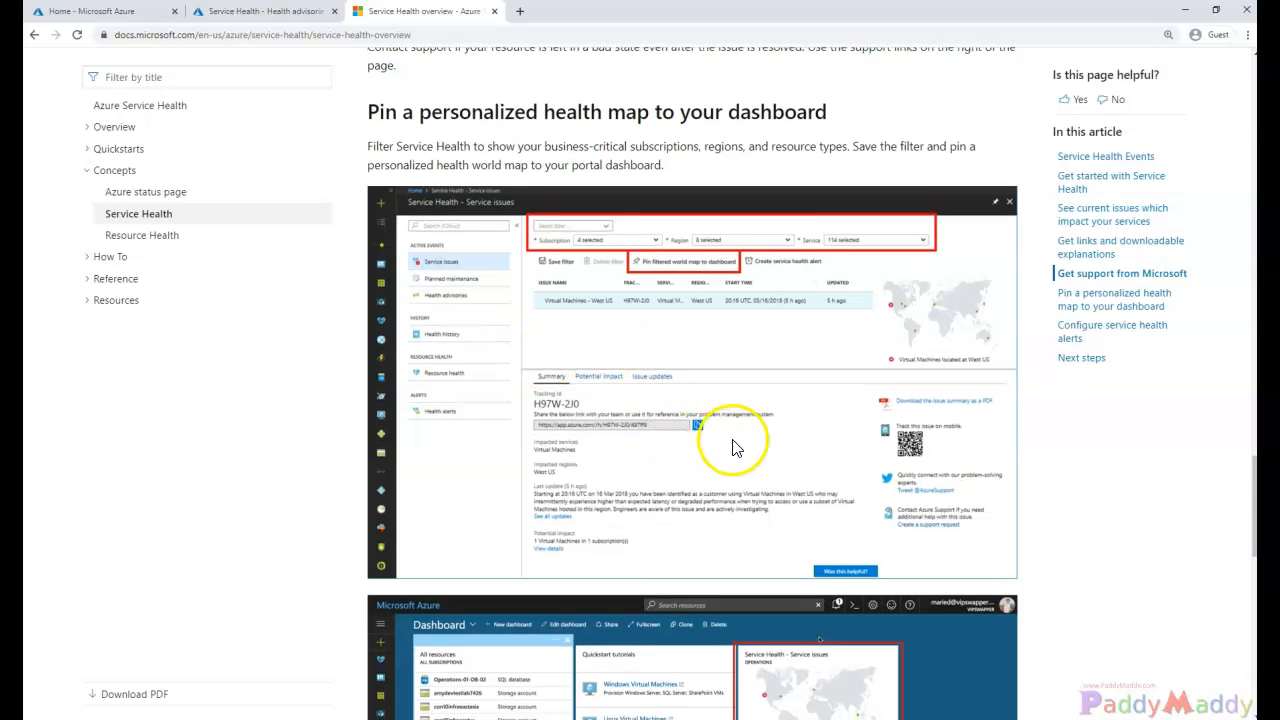
pyautogui.scroll(-3)
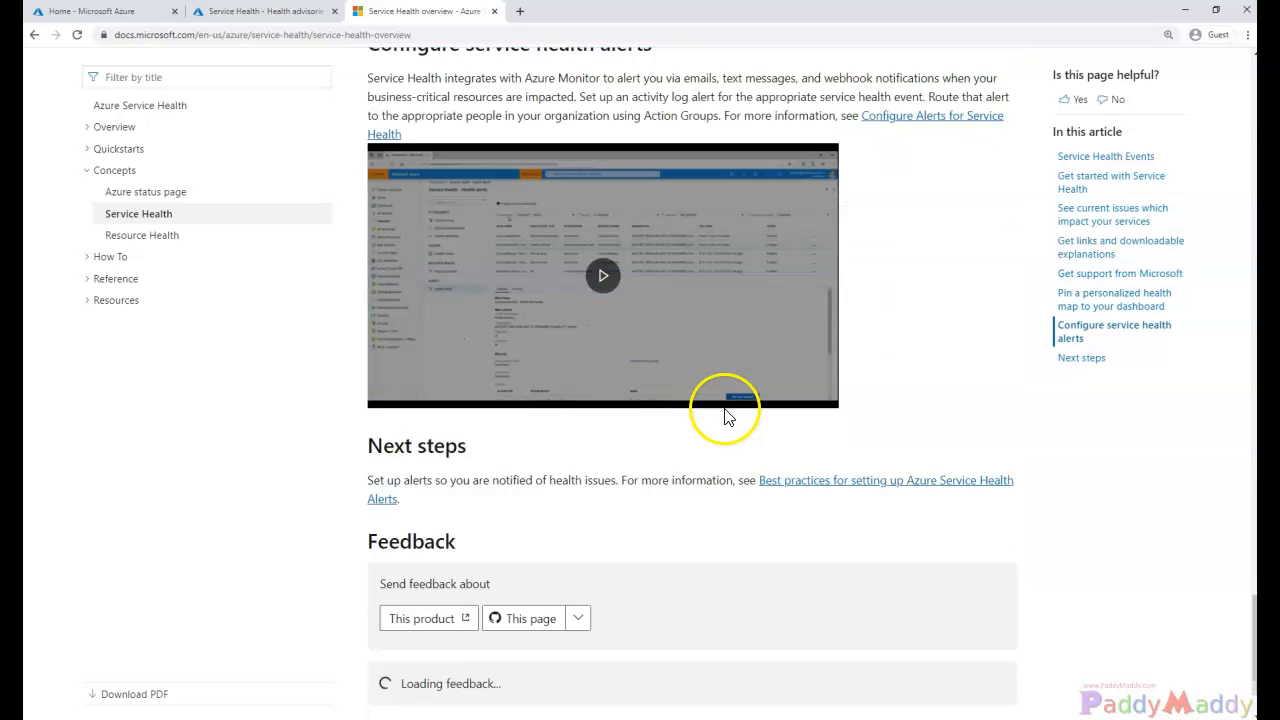
pyautogui.scroll(3)
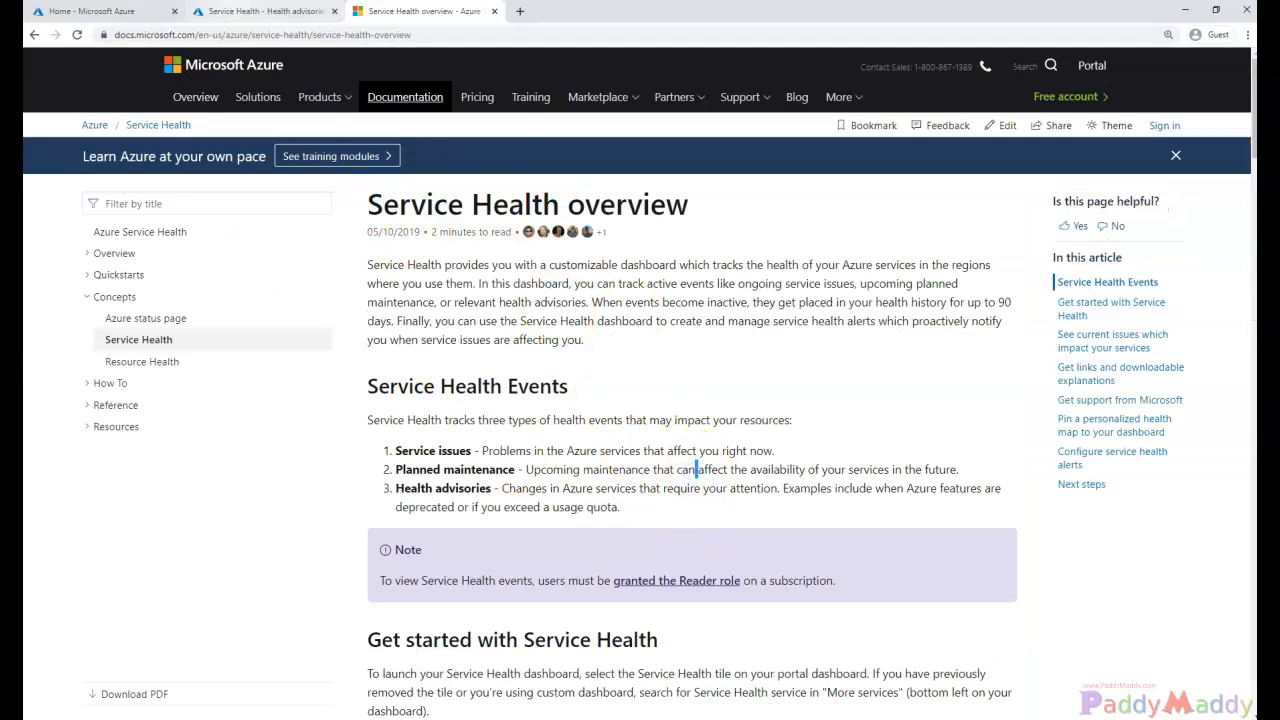
# Back in Service Health, check Service issues and Security advisories, then view the Health history of past incidents
pyautogui.click(264, 12)
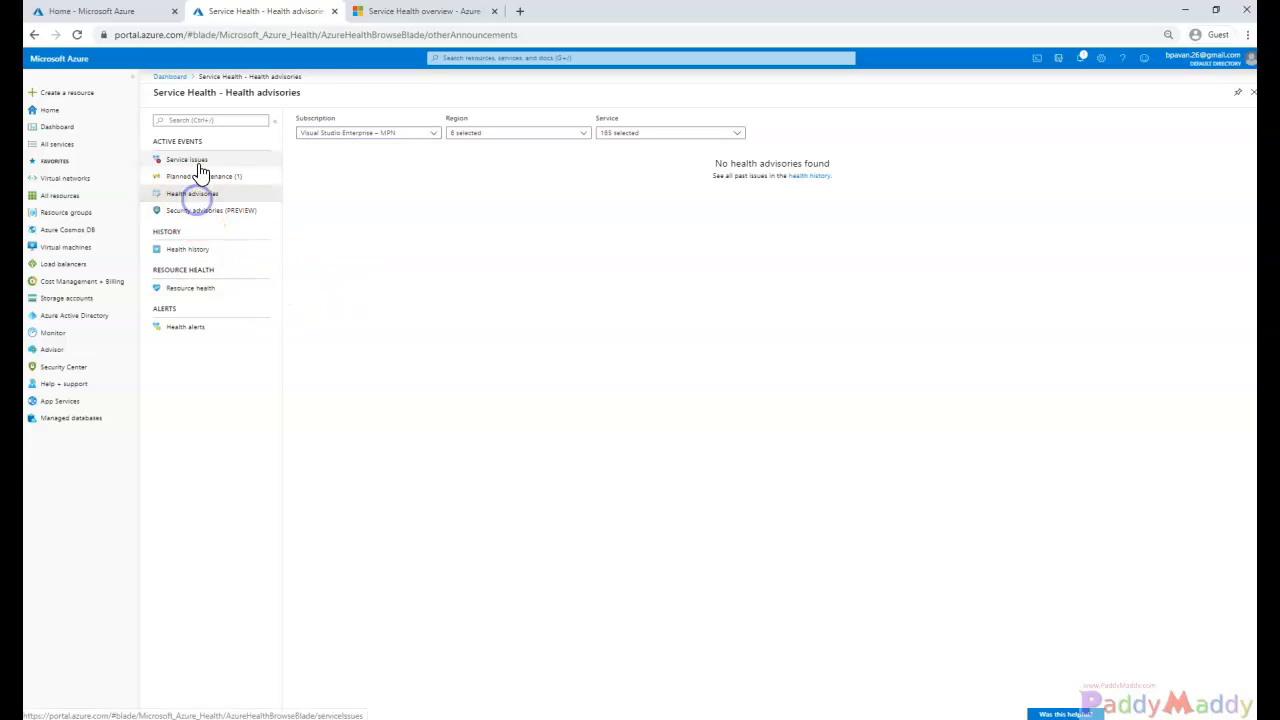
pyautogui.click(186, 160)
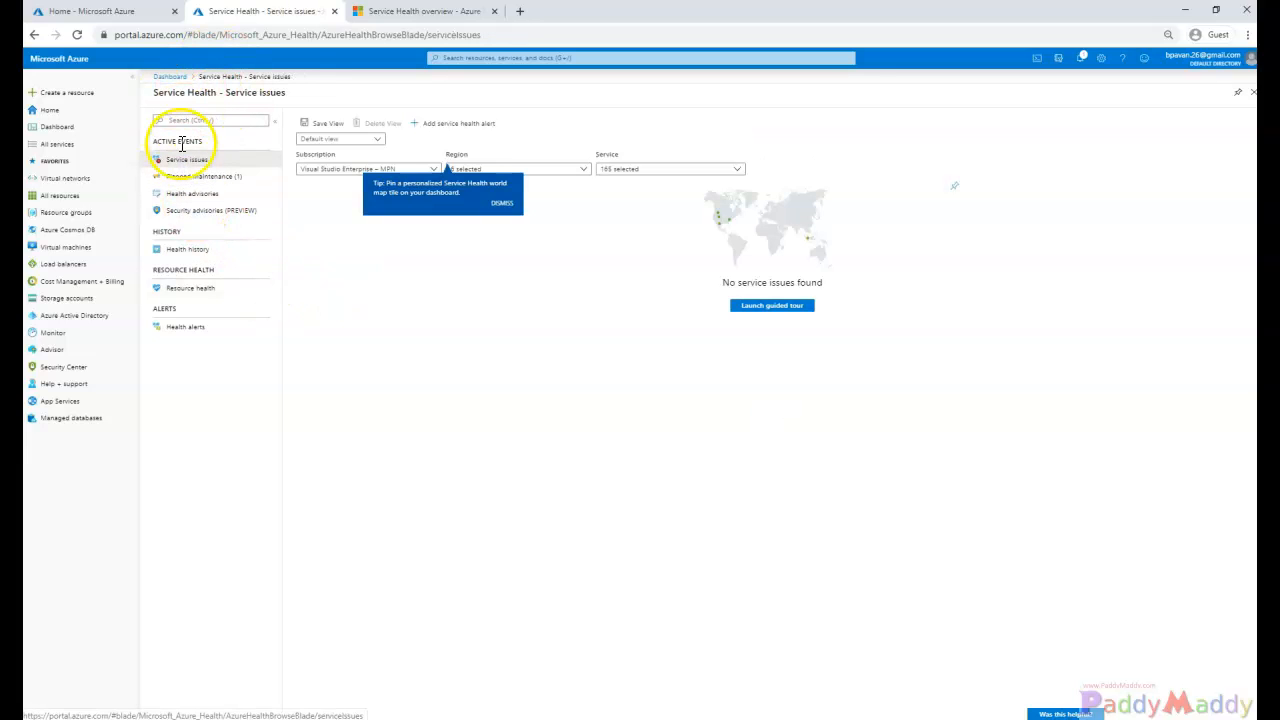
pyautogui.click(212, 210)
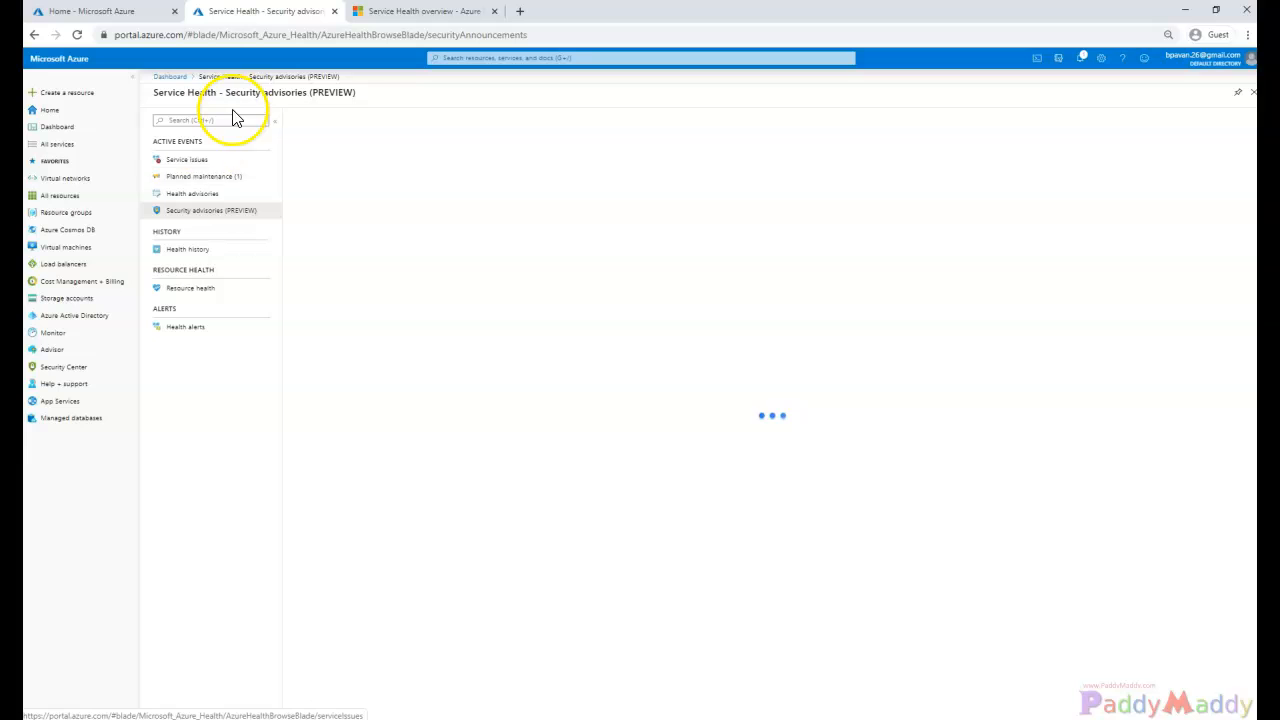
pyautogui.moveTo(730, 516)
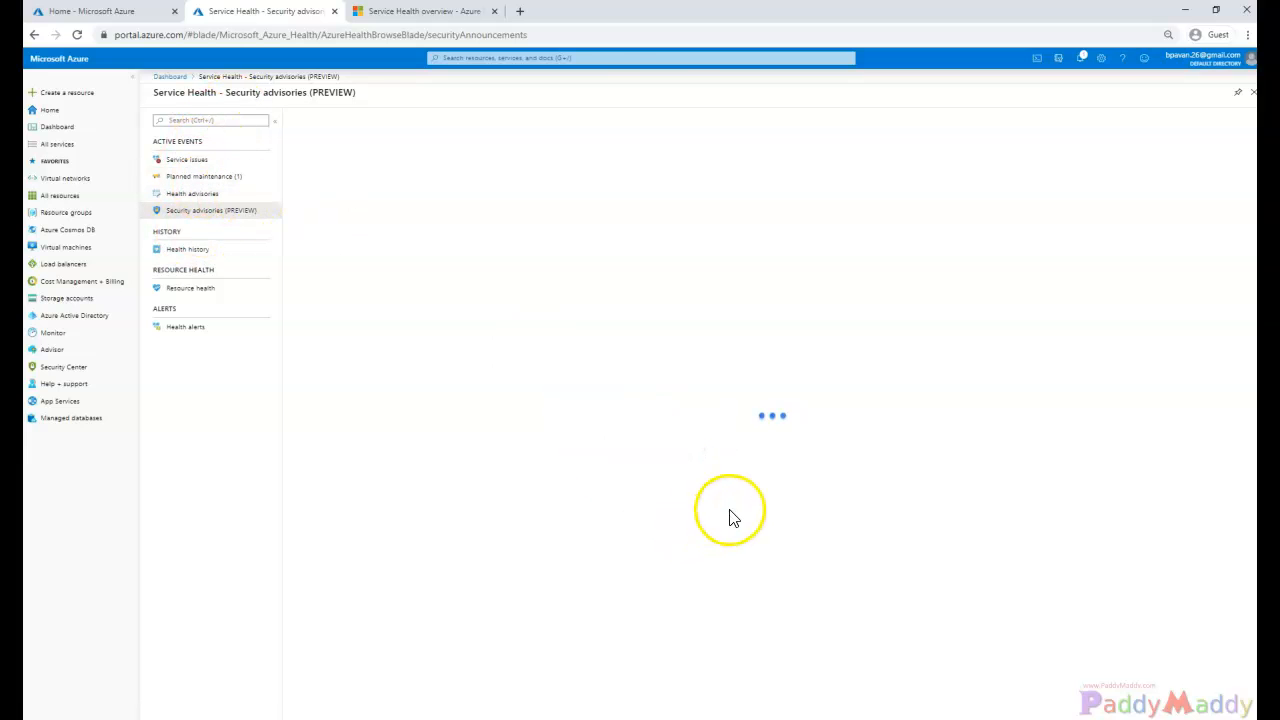
pyautogui.click(188, 248)
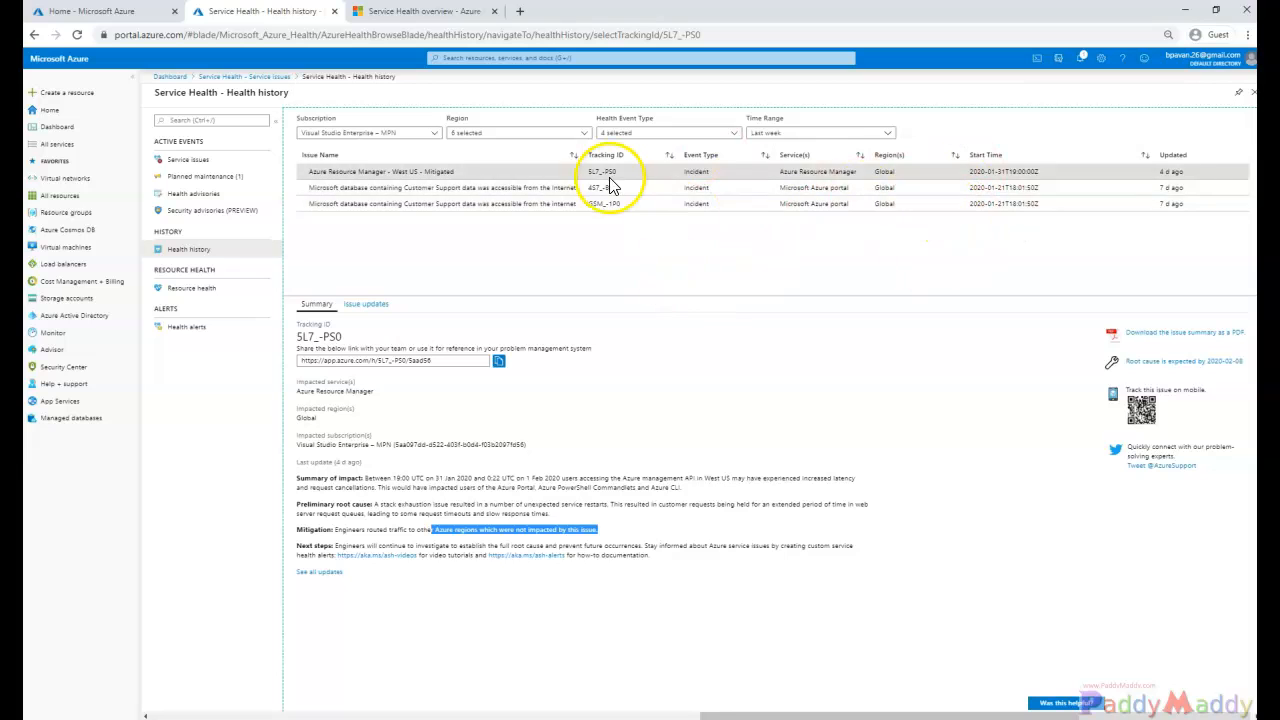
pyautogui.moveTo(996, 230)
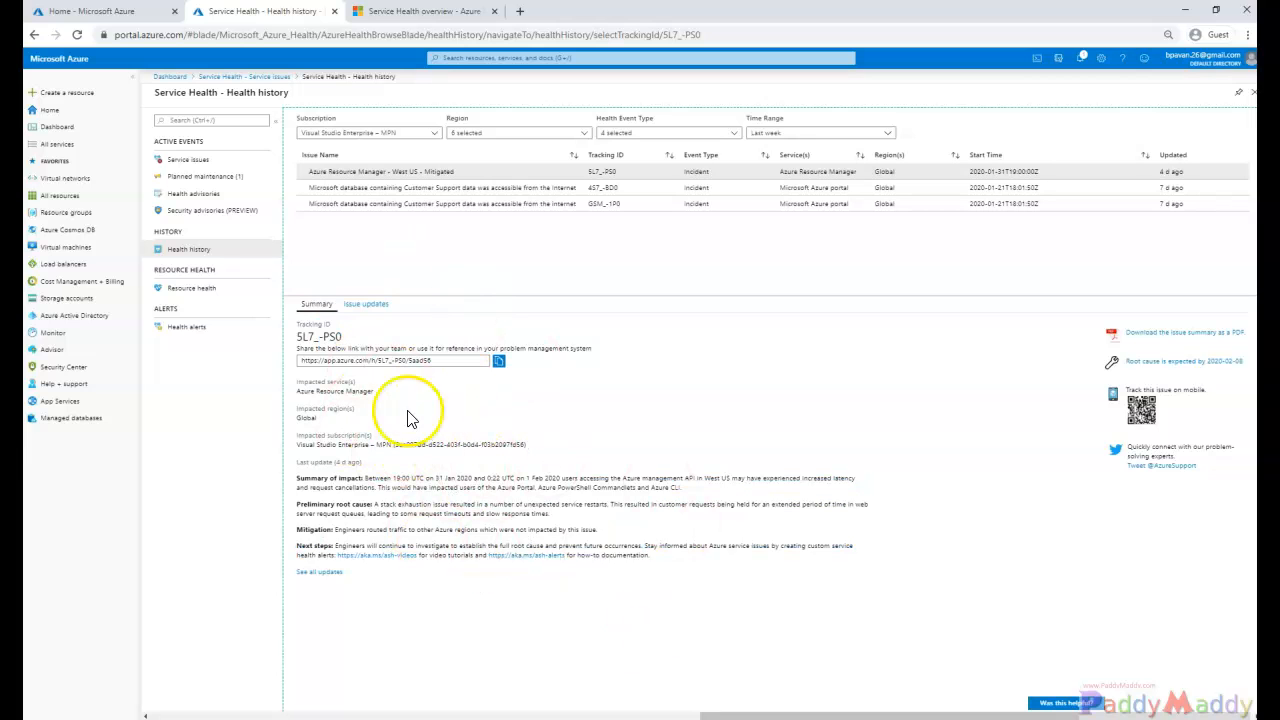
# Show the Issue updates log for the Azure Resource Manager incident
pyautogui.click(366, 304)
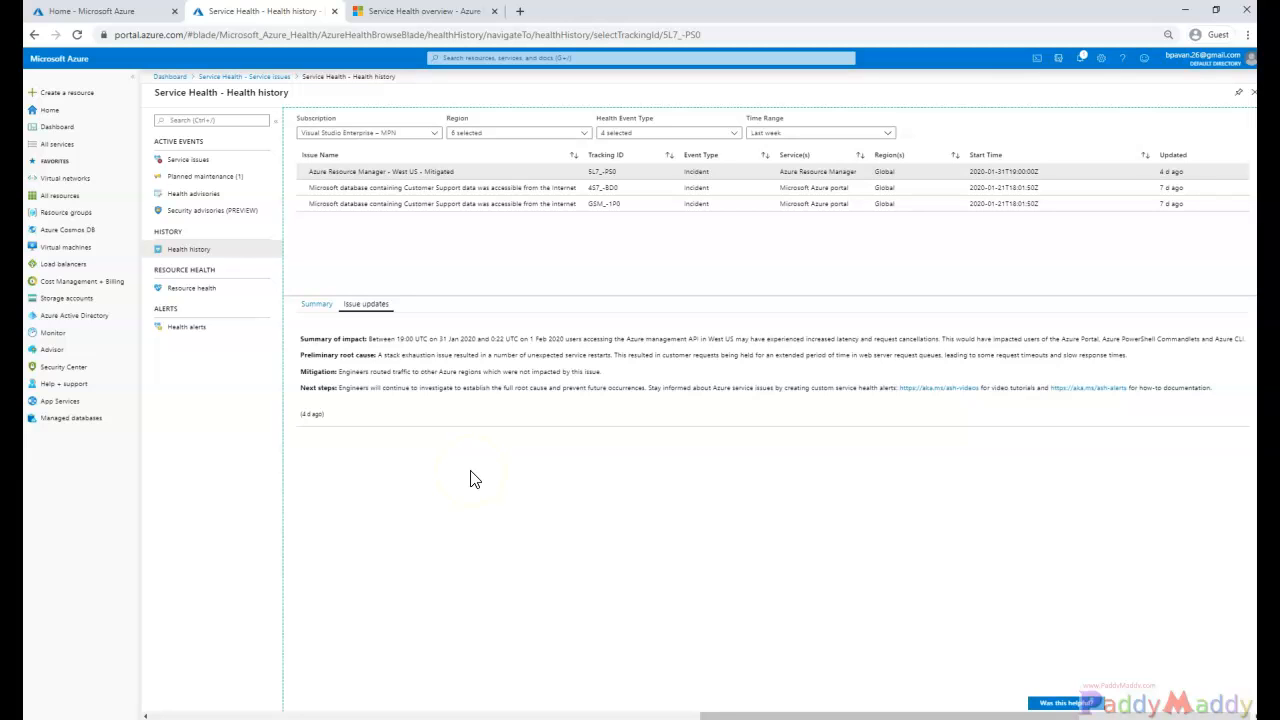
pyautogui.moveTo(204, 268)
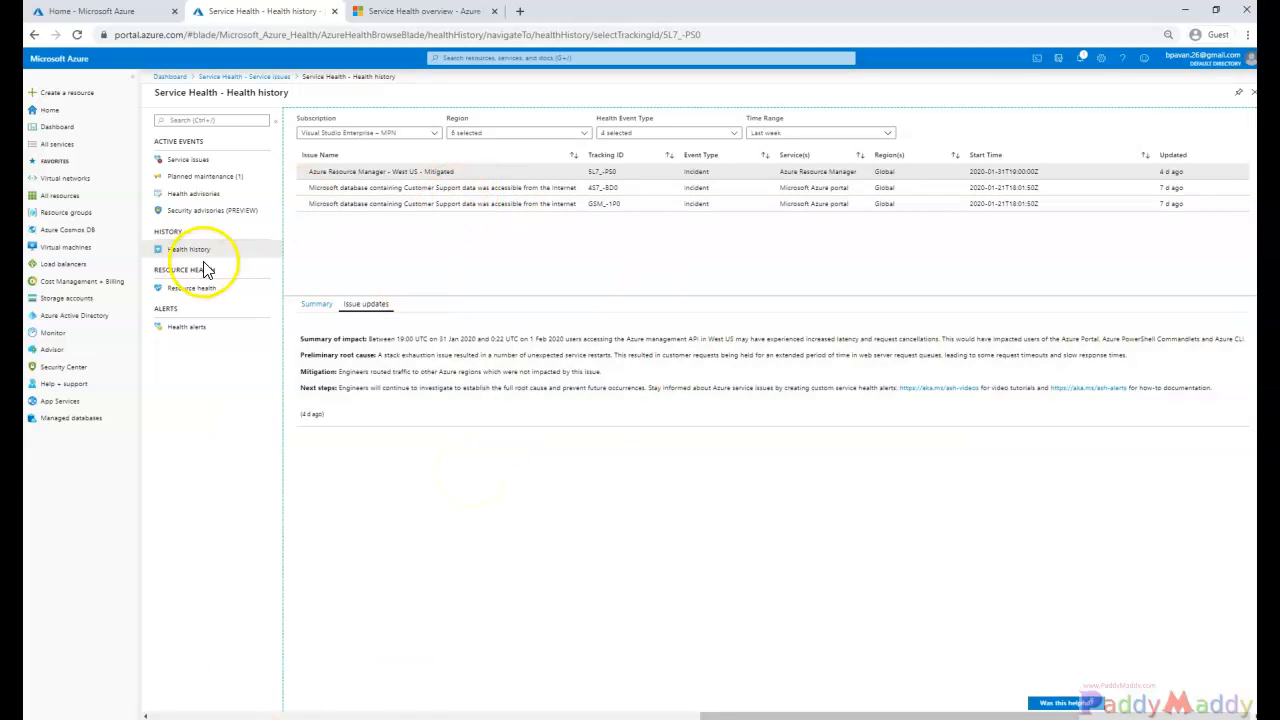
# Reopen the Azure SQL VM planned maintenance notification and its Summary details
pyautogui.click(188, 160)
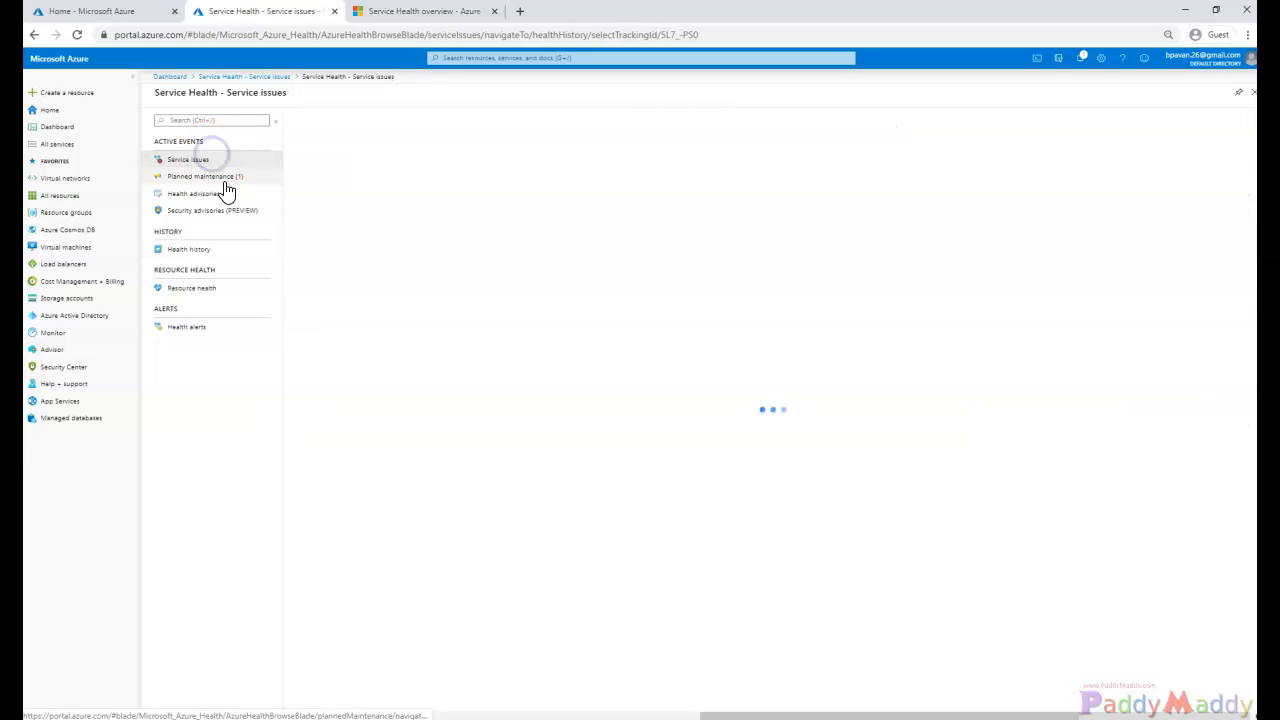
pyautogui.click(188, 160)
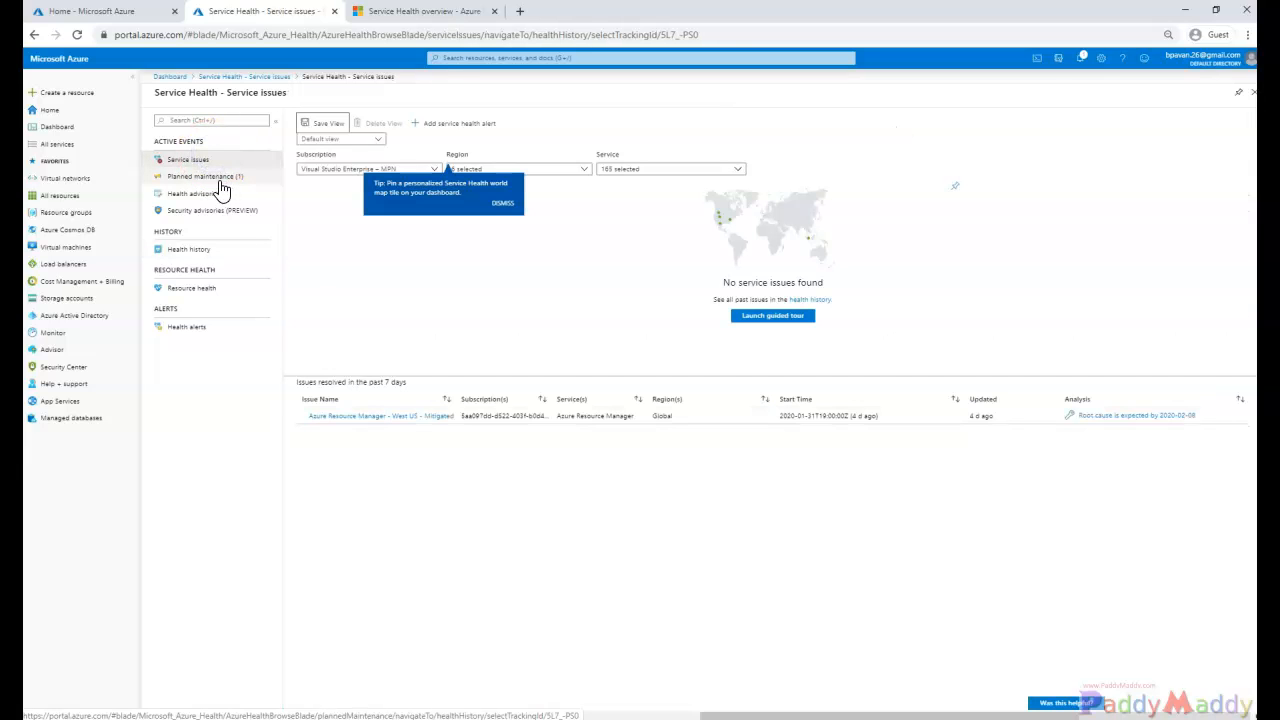
pyautogui.click(204, 176)
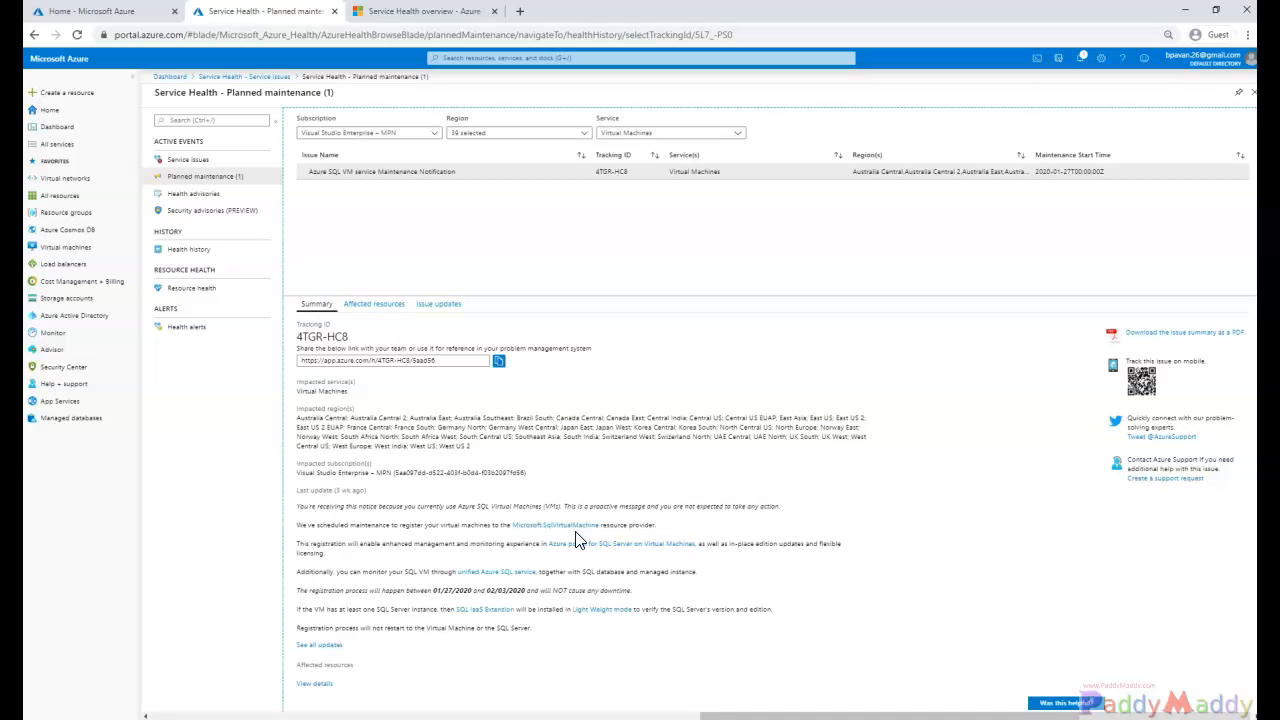
pyautogui.moveTo(556, 524)
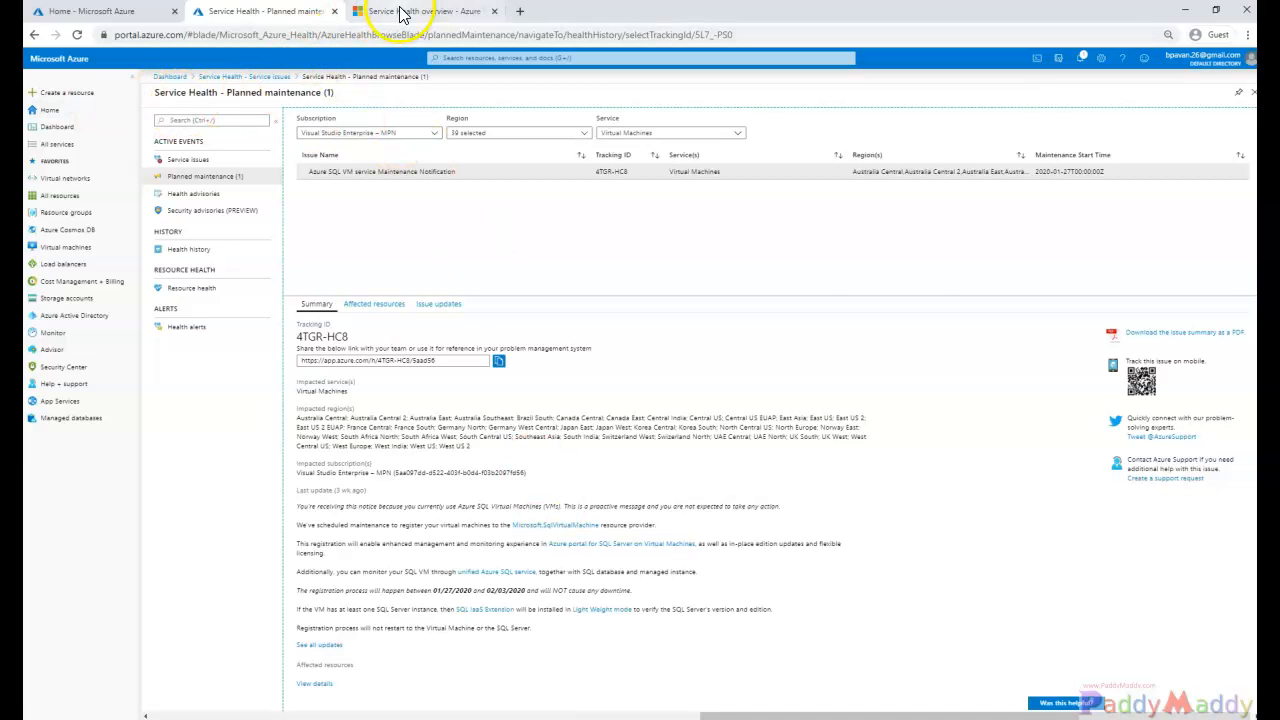
# Switch to the documentation tab and navigate it back to a blank new tab page
pyautogui.click(410, 12)
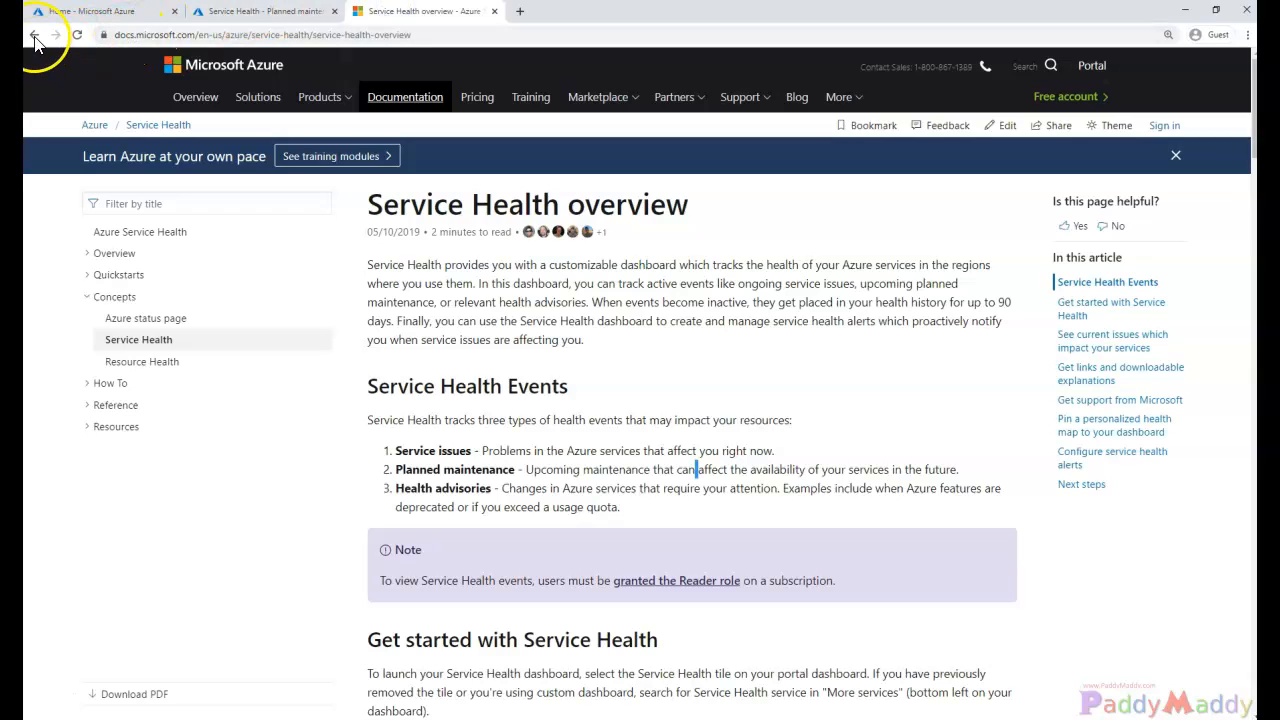
pyautogui.click(494, 12)
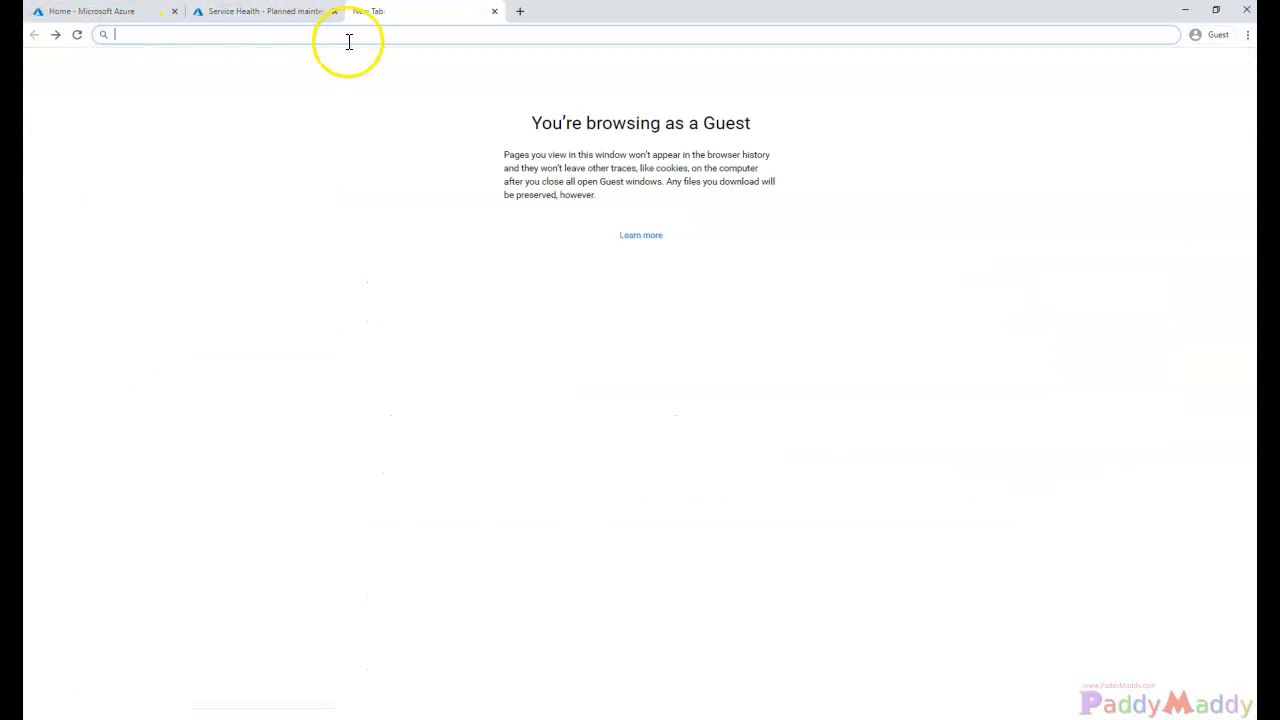